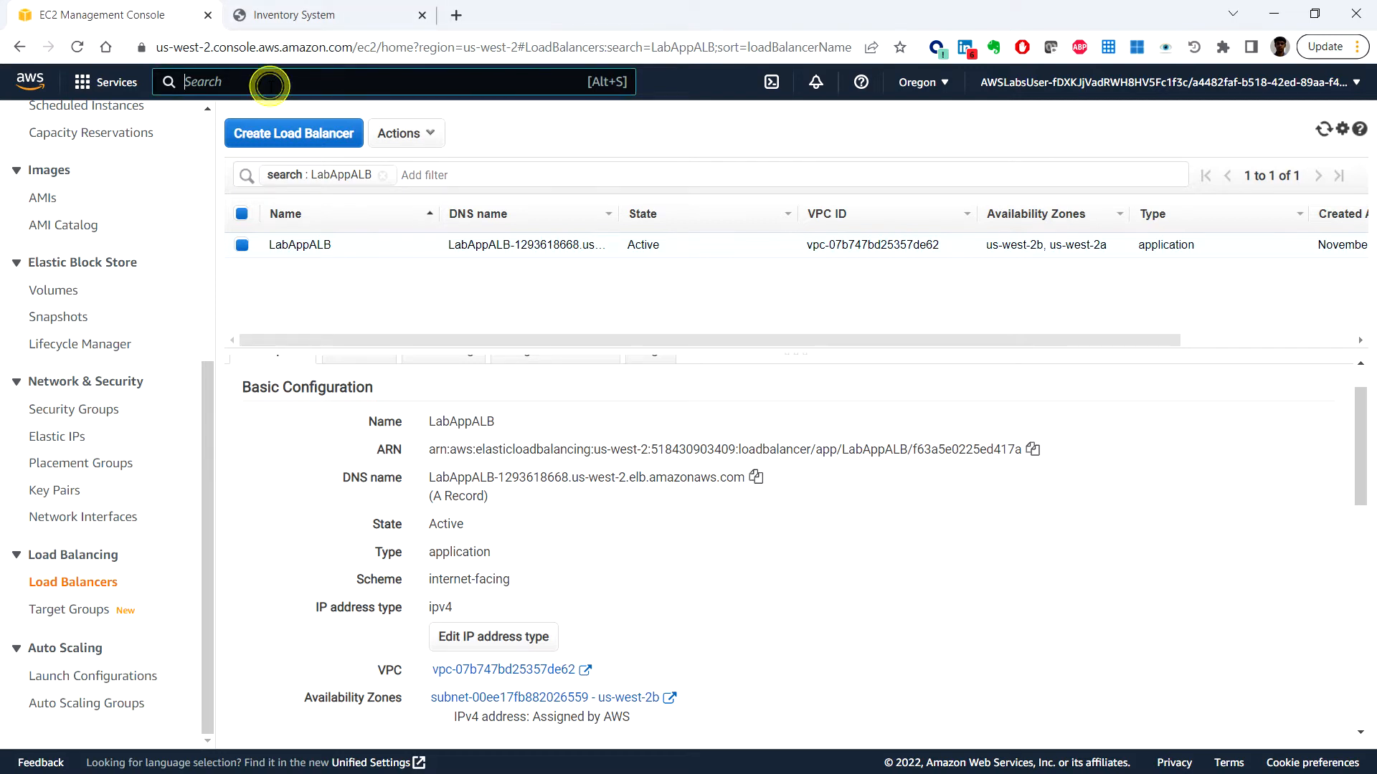
Search the console for RDS and open the Amazon RDS dashboard in Oregon
{"action": "type", "text": "red"}
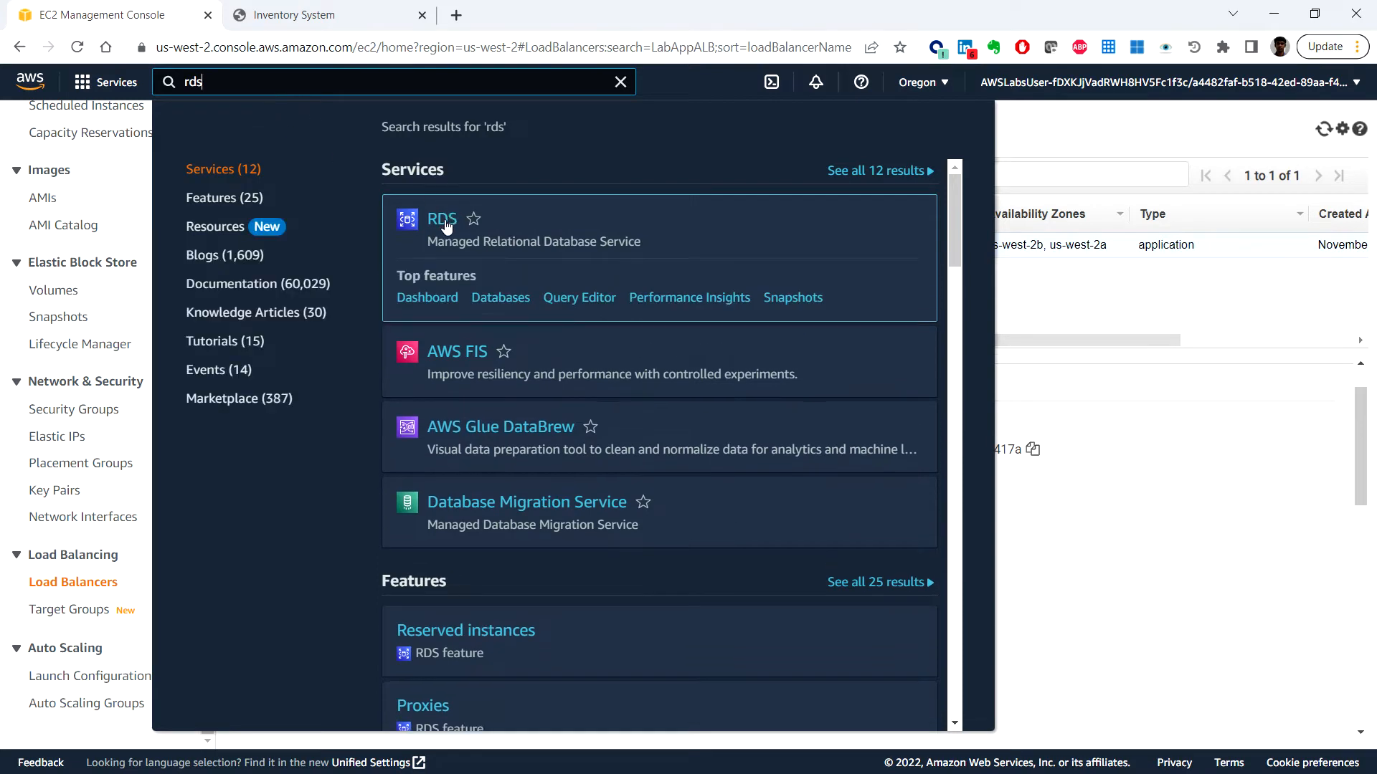
{"action": "left_click", "coordinate": [442, 220]}
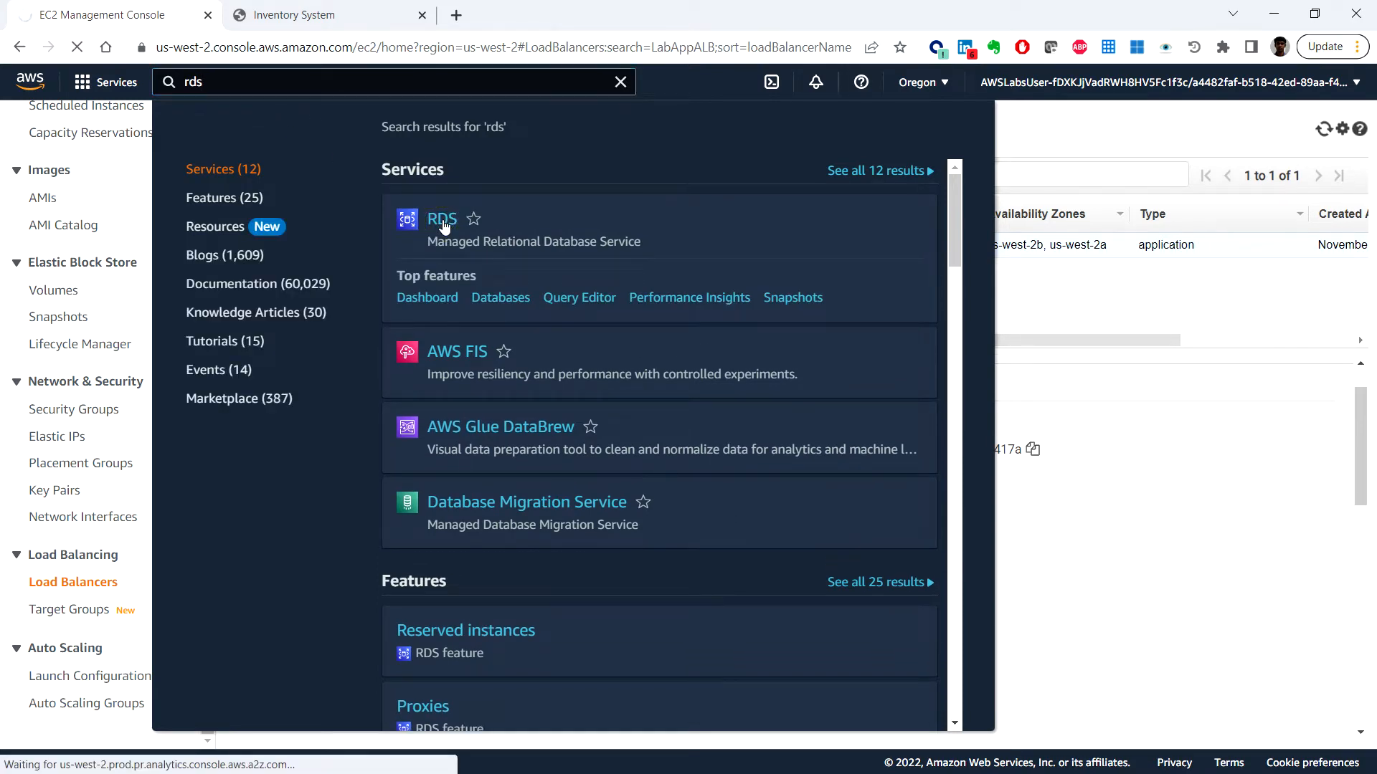
{"action": "left_click", "coordinate": [441, 220]}
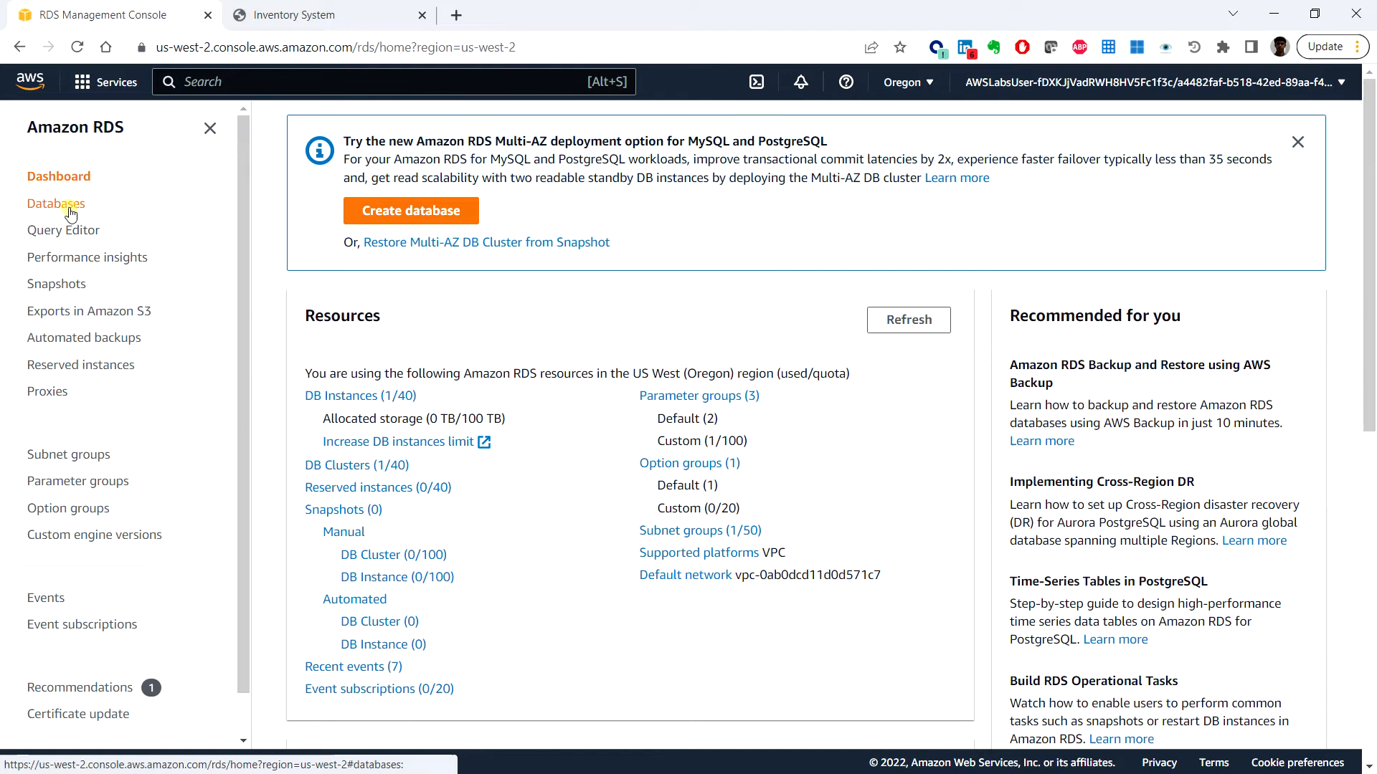
From Databases, select the aurora cluster and choose Create cross-Region read replica under Actions
{"action": "left_click", "coordinate": [56, 203]}
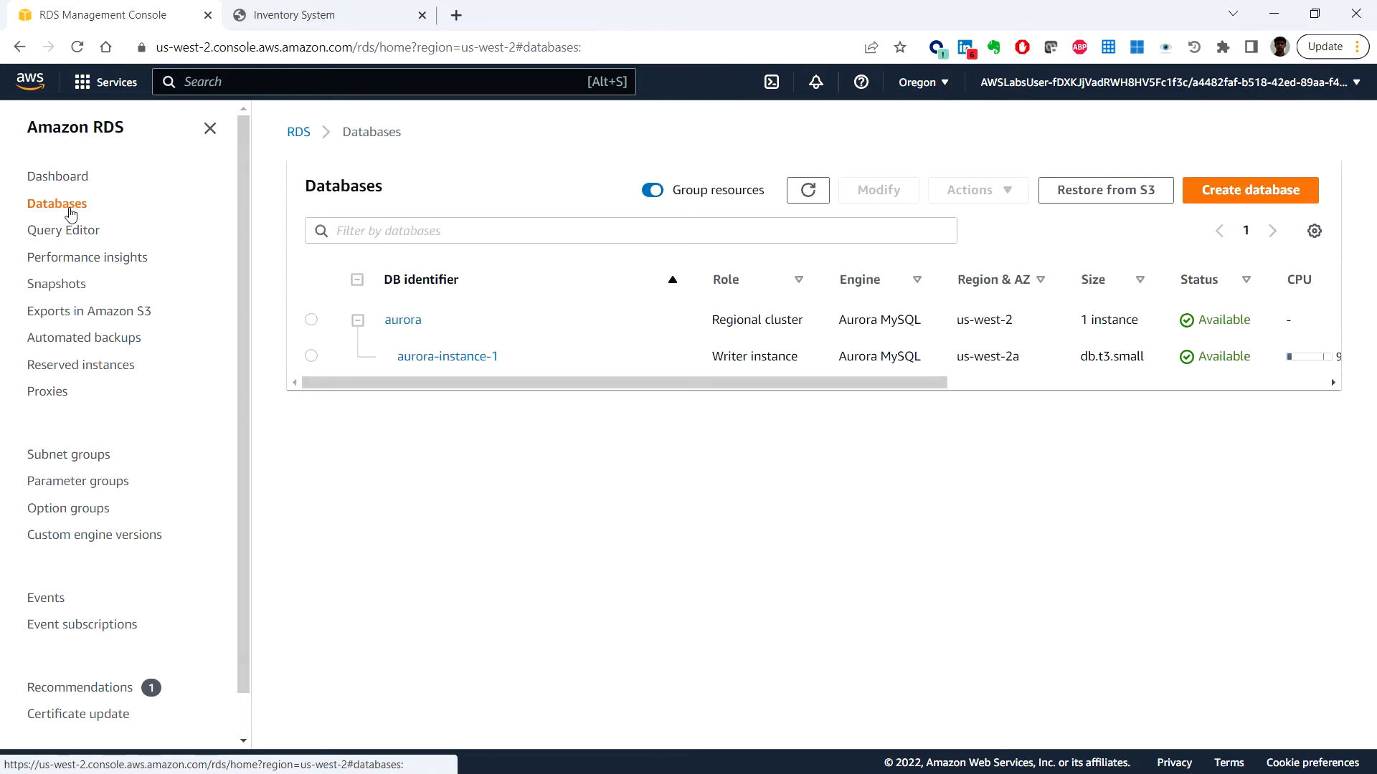
{"action": "mouse_move", "coordinate": [155, 381]}
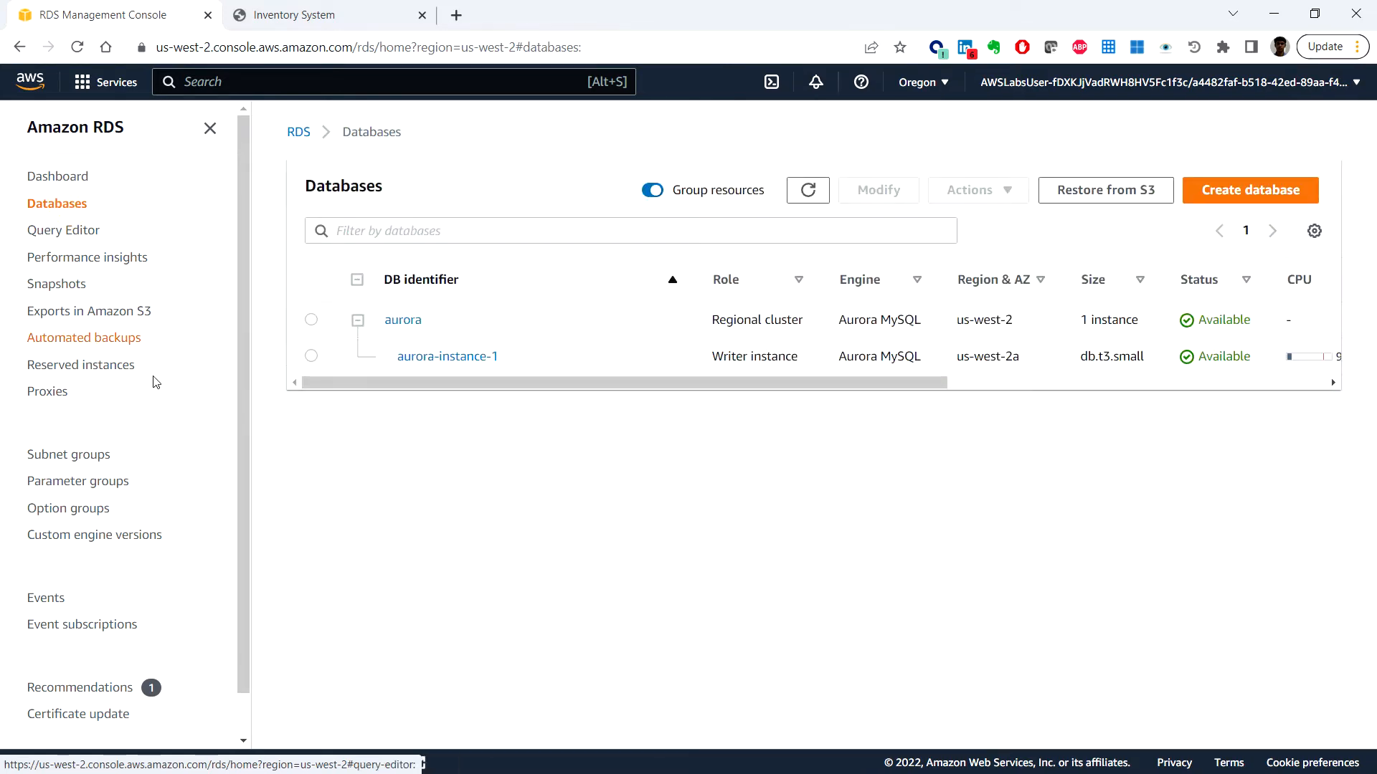
{"action": "mouse_move", "coordinate": [402, 320]}
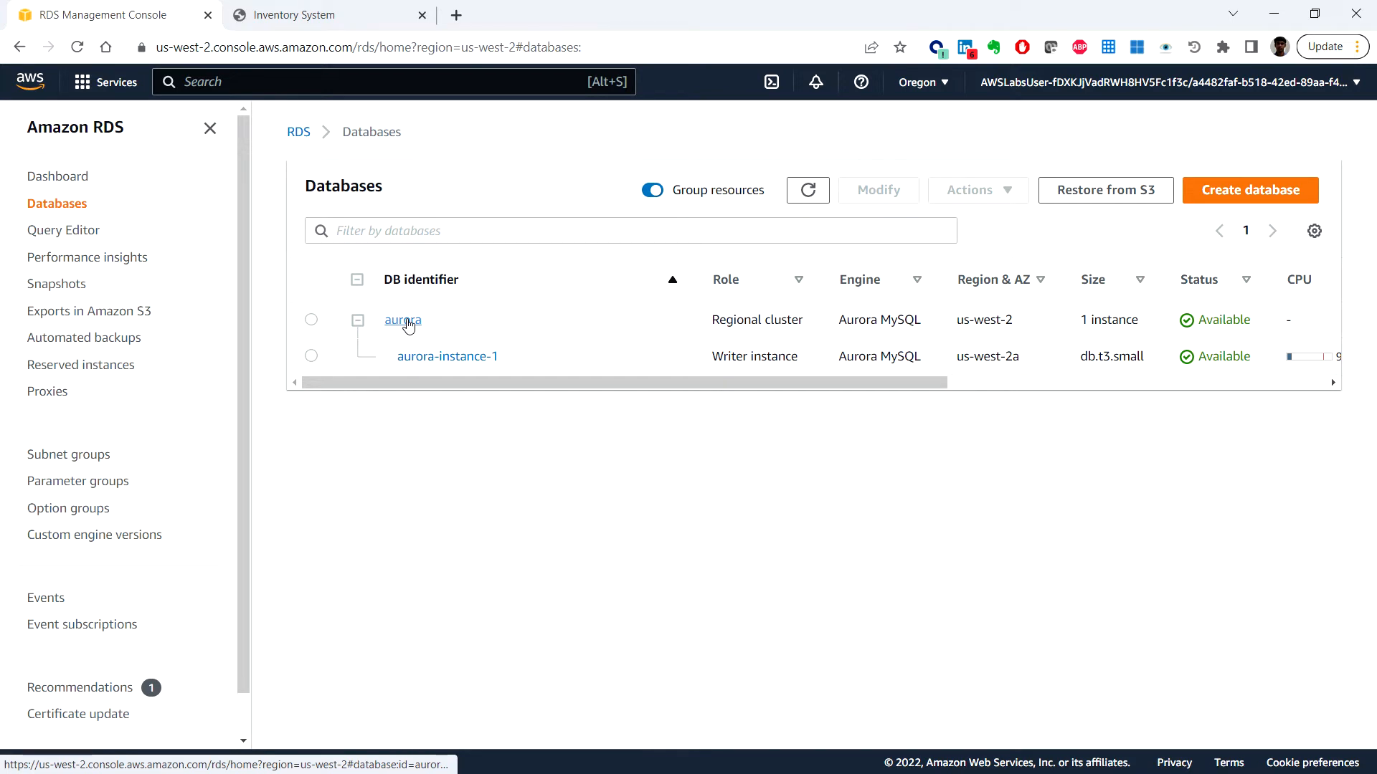
{"action": "left_click", "coordinate": [402, 320]}
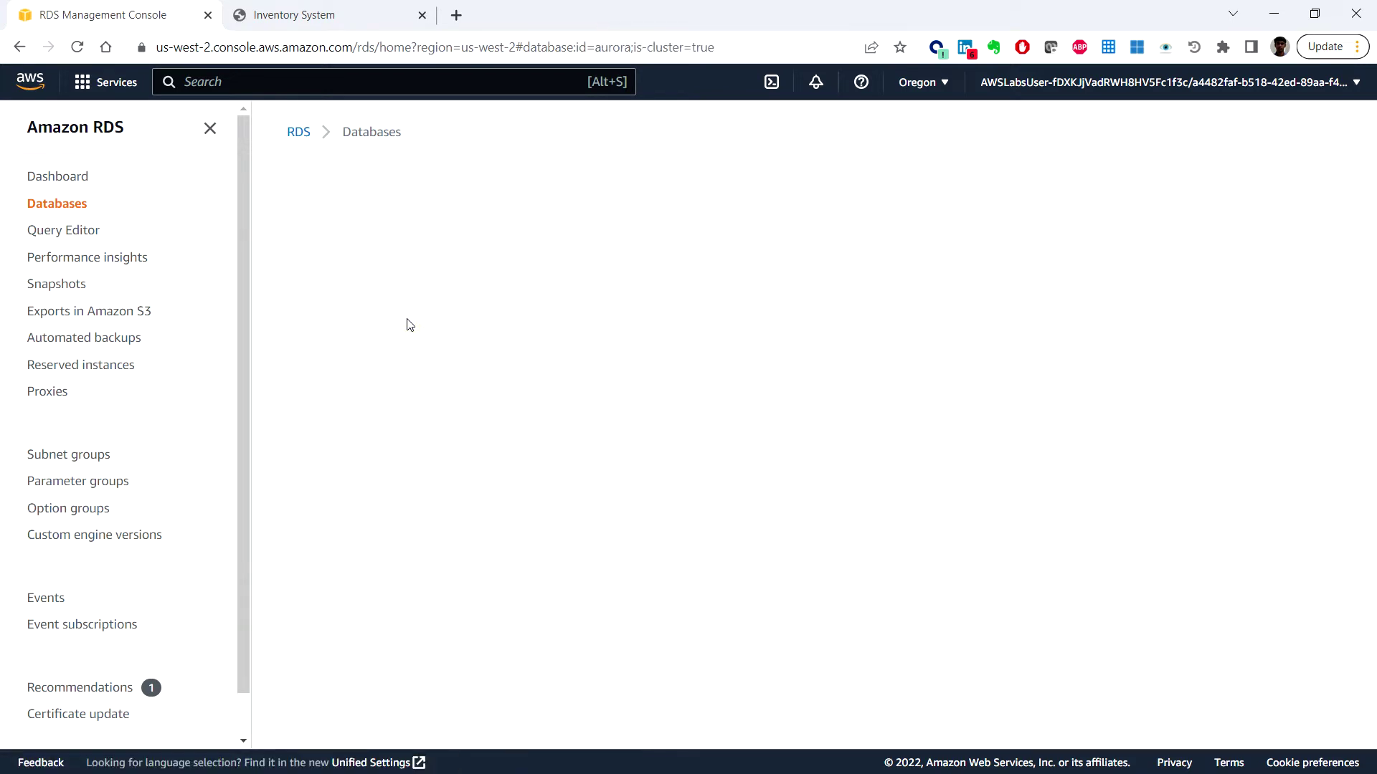
{"action": "left_click", "coordinate": [402, 360]}
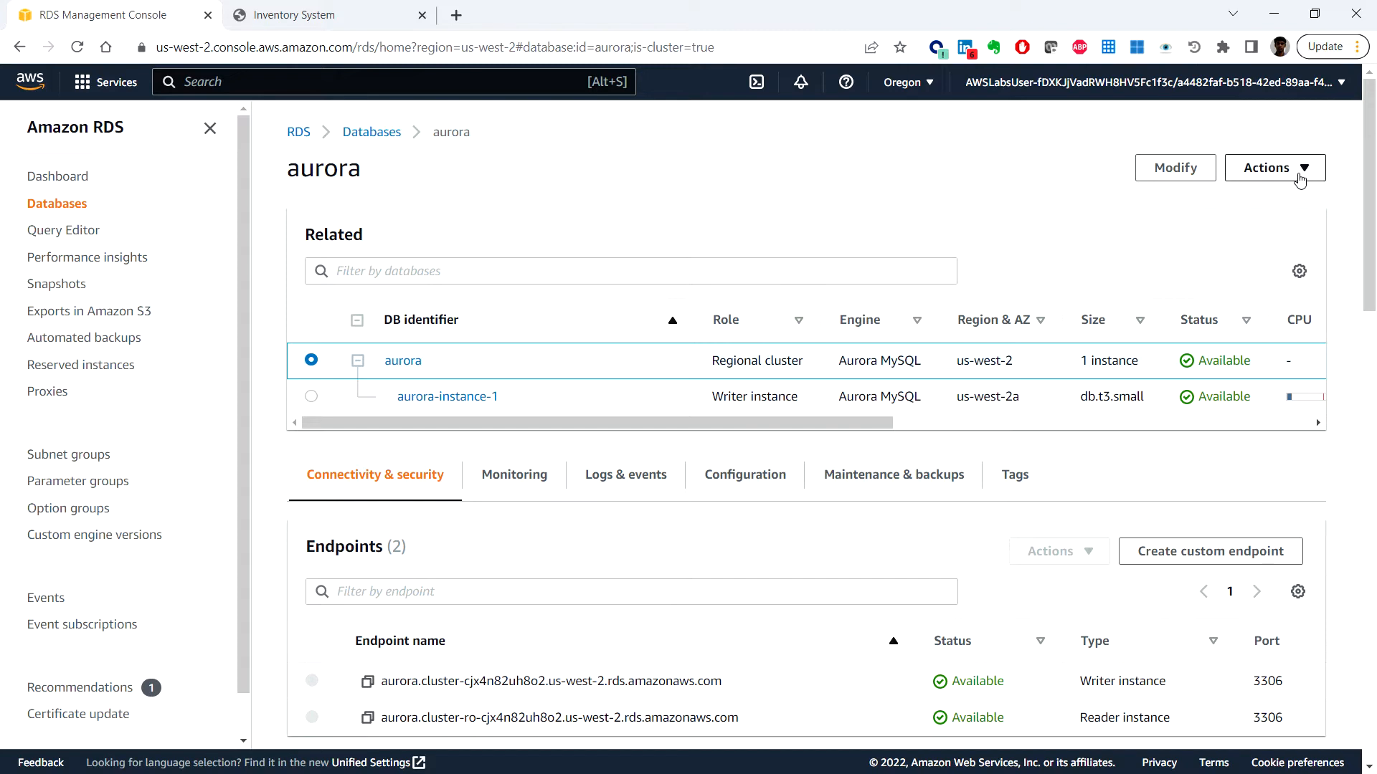
{"action": "mouse_move", "coordinate": [1295, 175]}
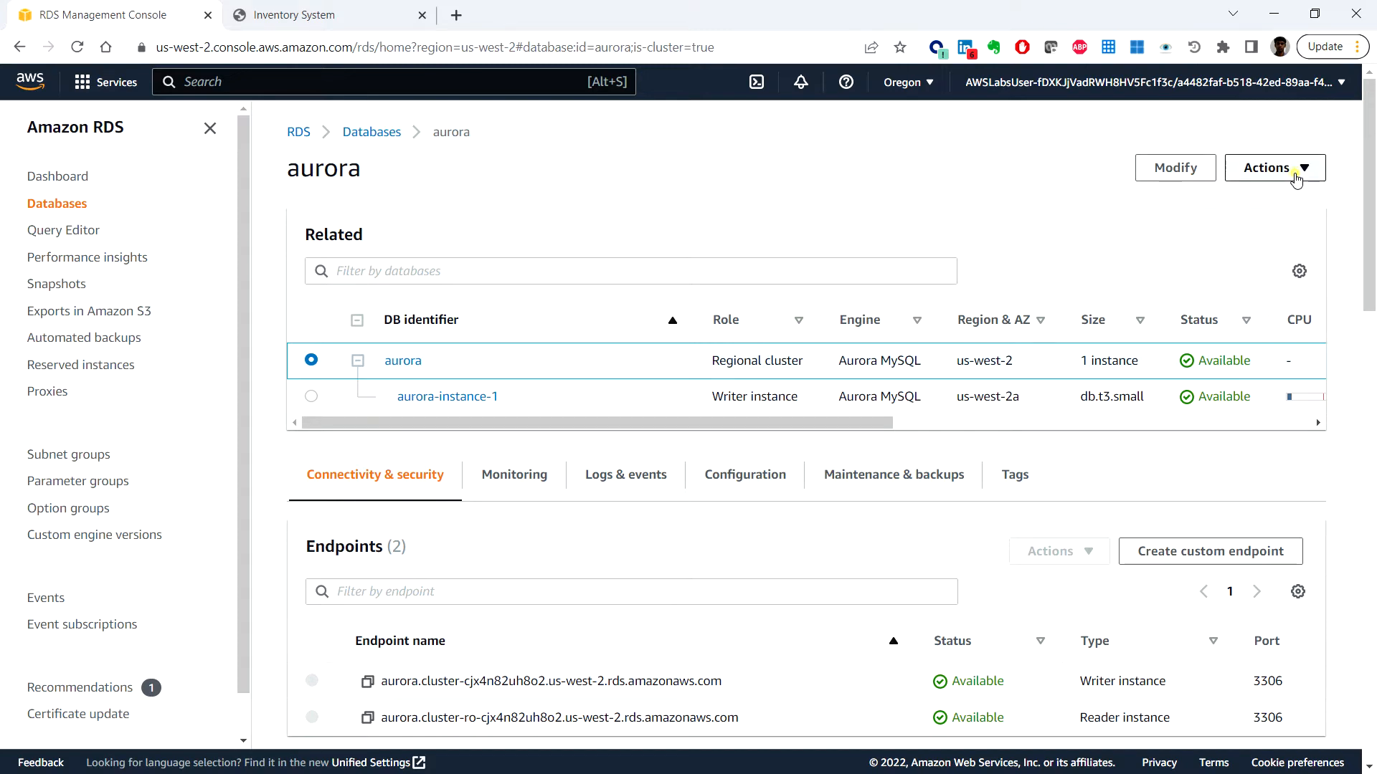
{"action": "left_click", "coordinate": [1274, 168]}
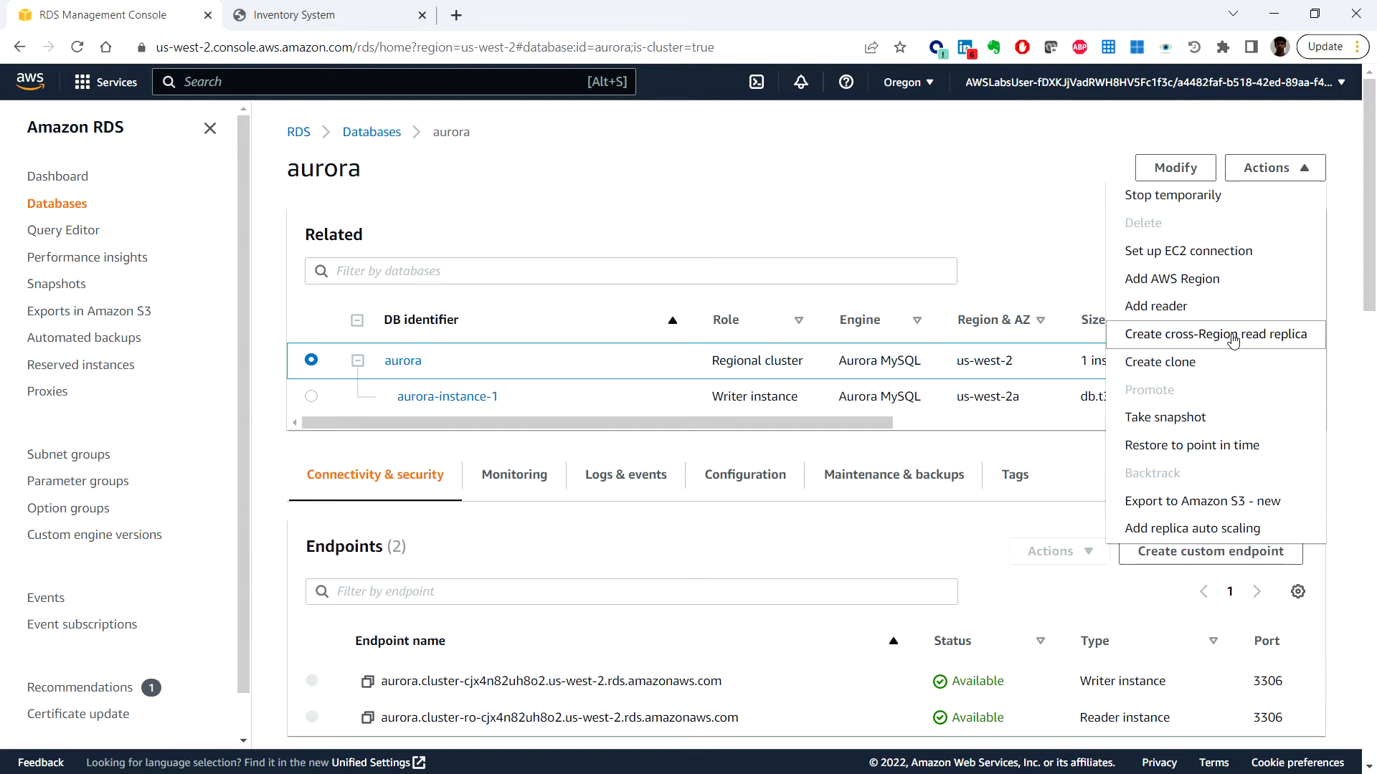
{"action": "mouse_move", "coordinate": [1229, 361]}
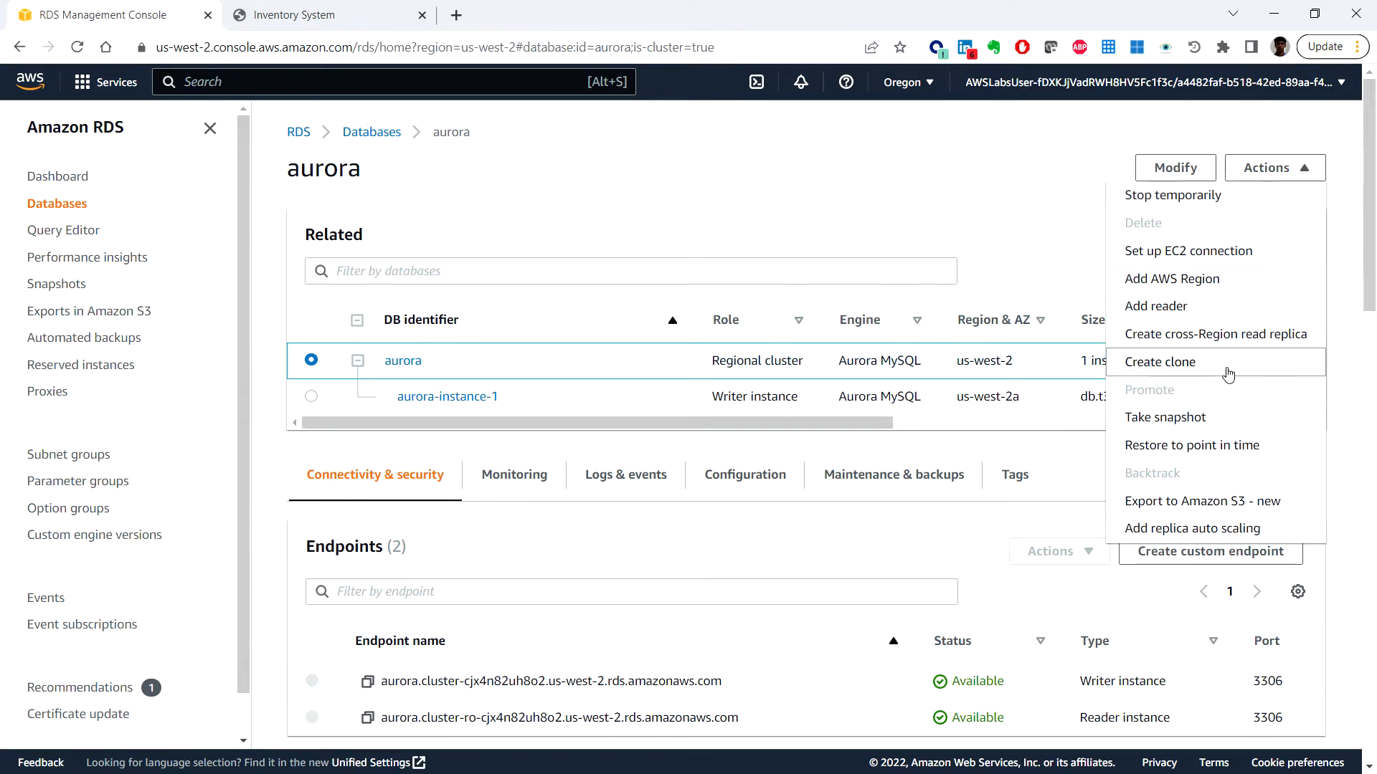
{"action": "mouse_move", "coordinate": [1214, 333]}
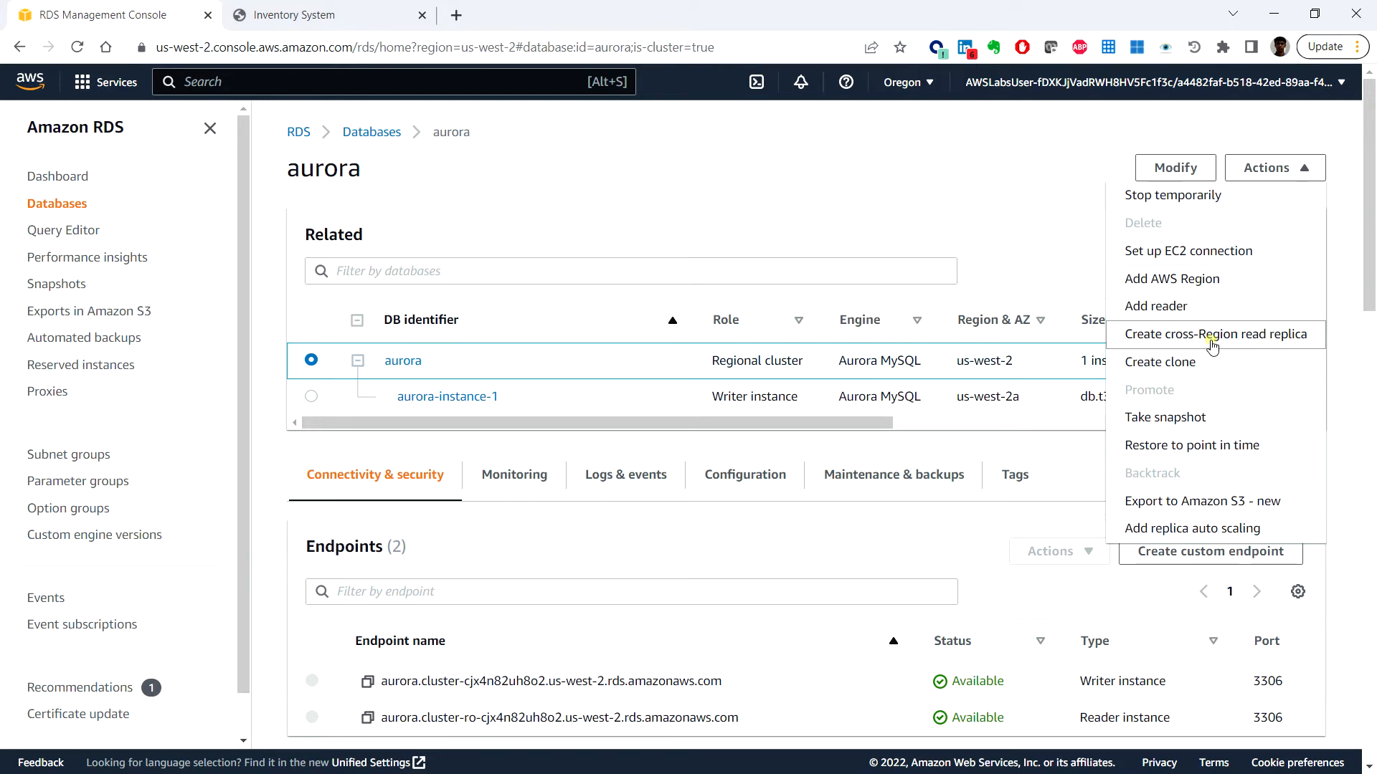
{"action": "left_click", "coordinate": [1216, 334]}
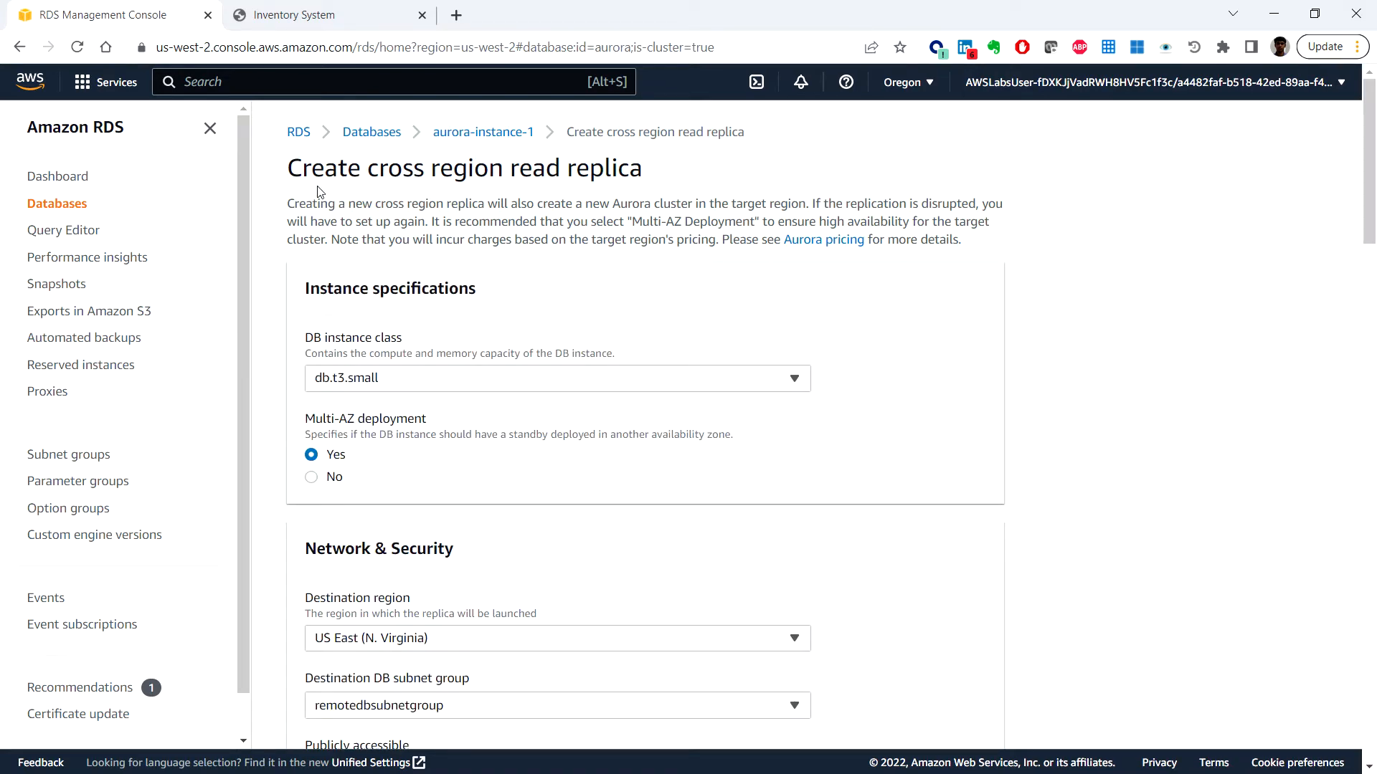
{"action": "mouse_move", "coordinate": [617, 307]}
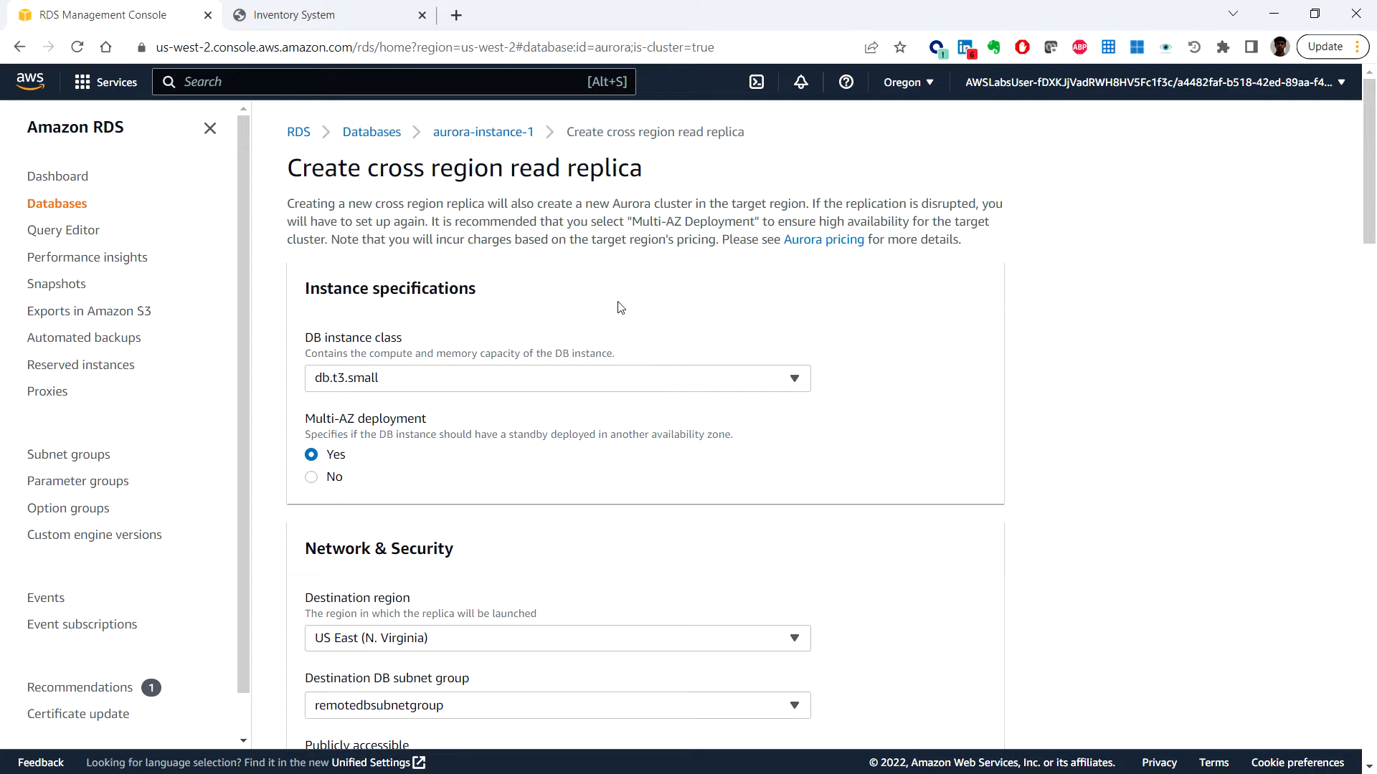
{"action": "mouse_move", "coordinate": [430, 334]}
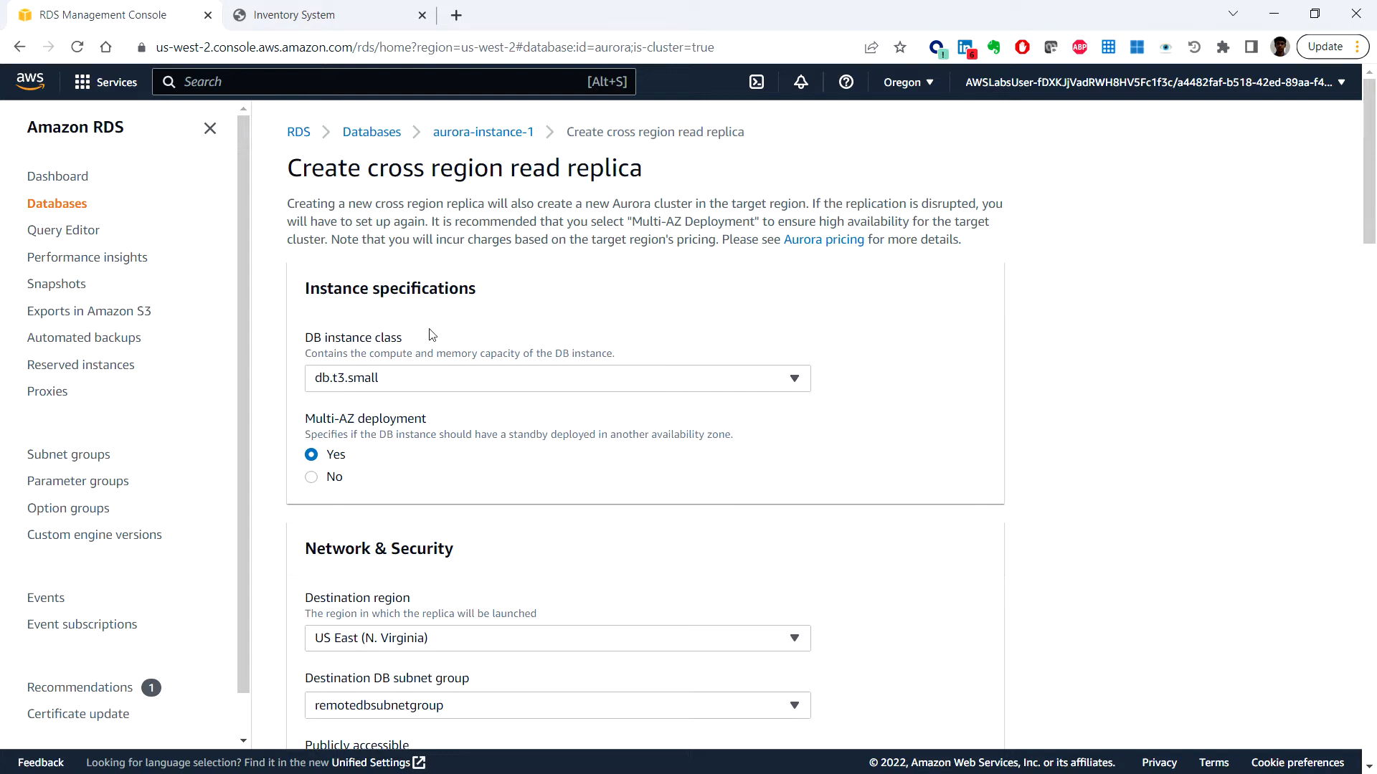
{"action": "mouse_move", "coordinate": [517, 305]}
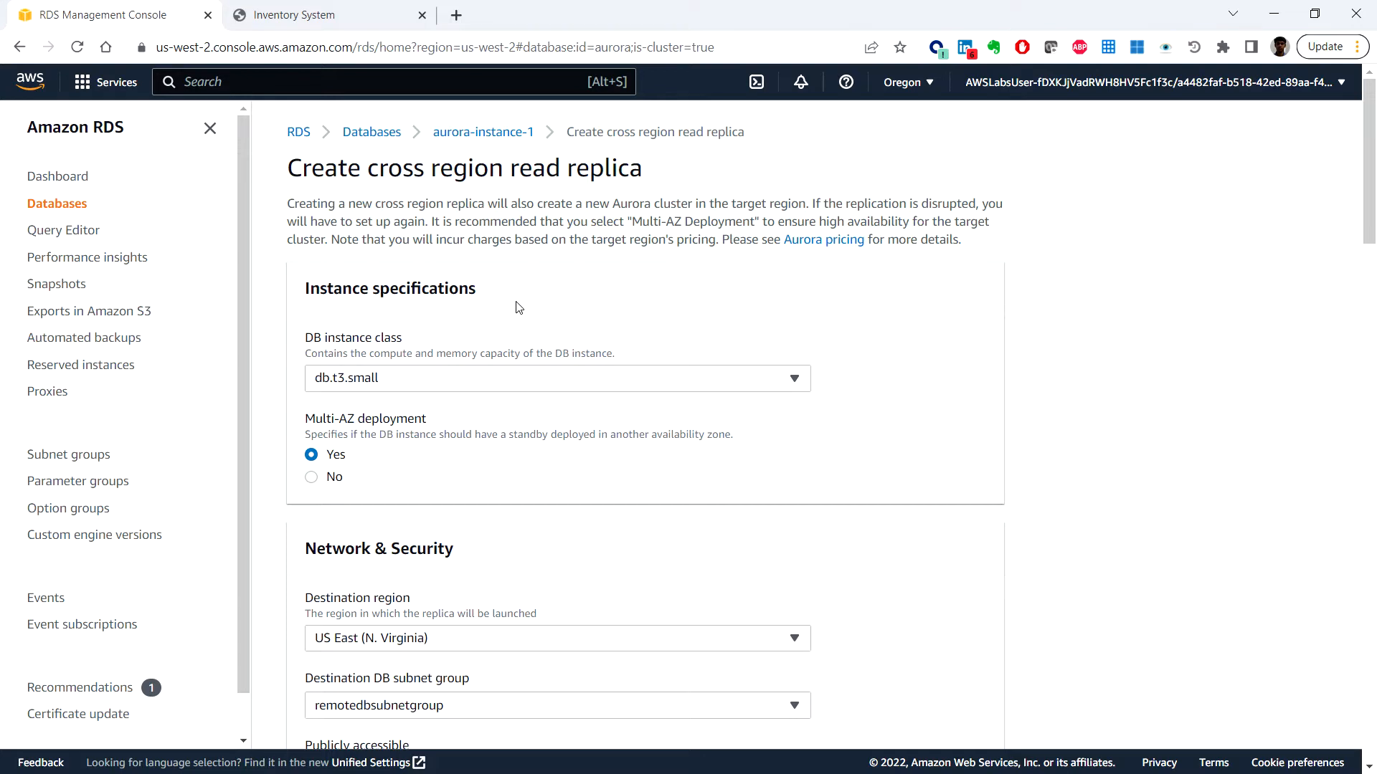
{"action": "mouse_move", "coordinate": [431, 386]}
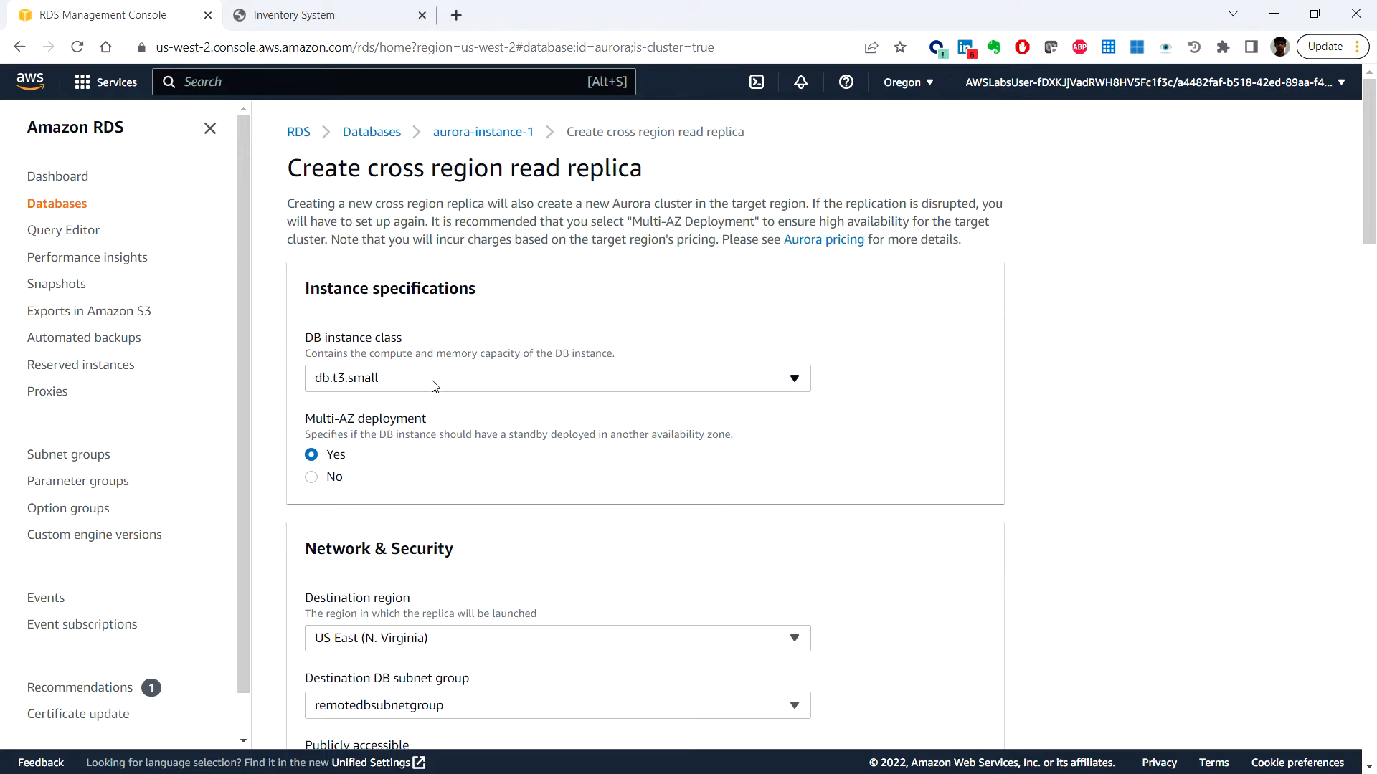
{"action": "mouse_move", "coordinate": [365, 349]}
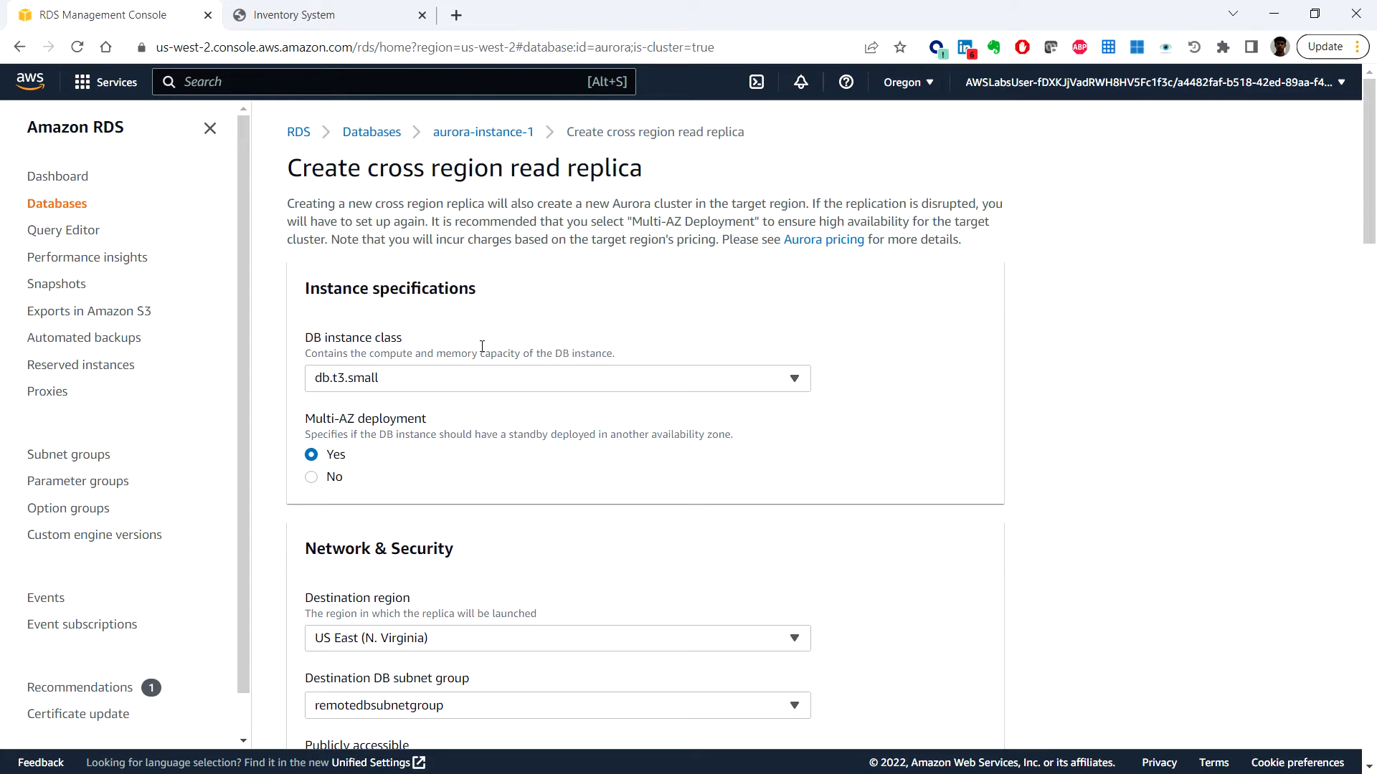
{"action": "mouse_move", "coordinate": [469, 377]}
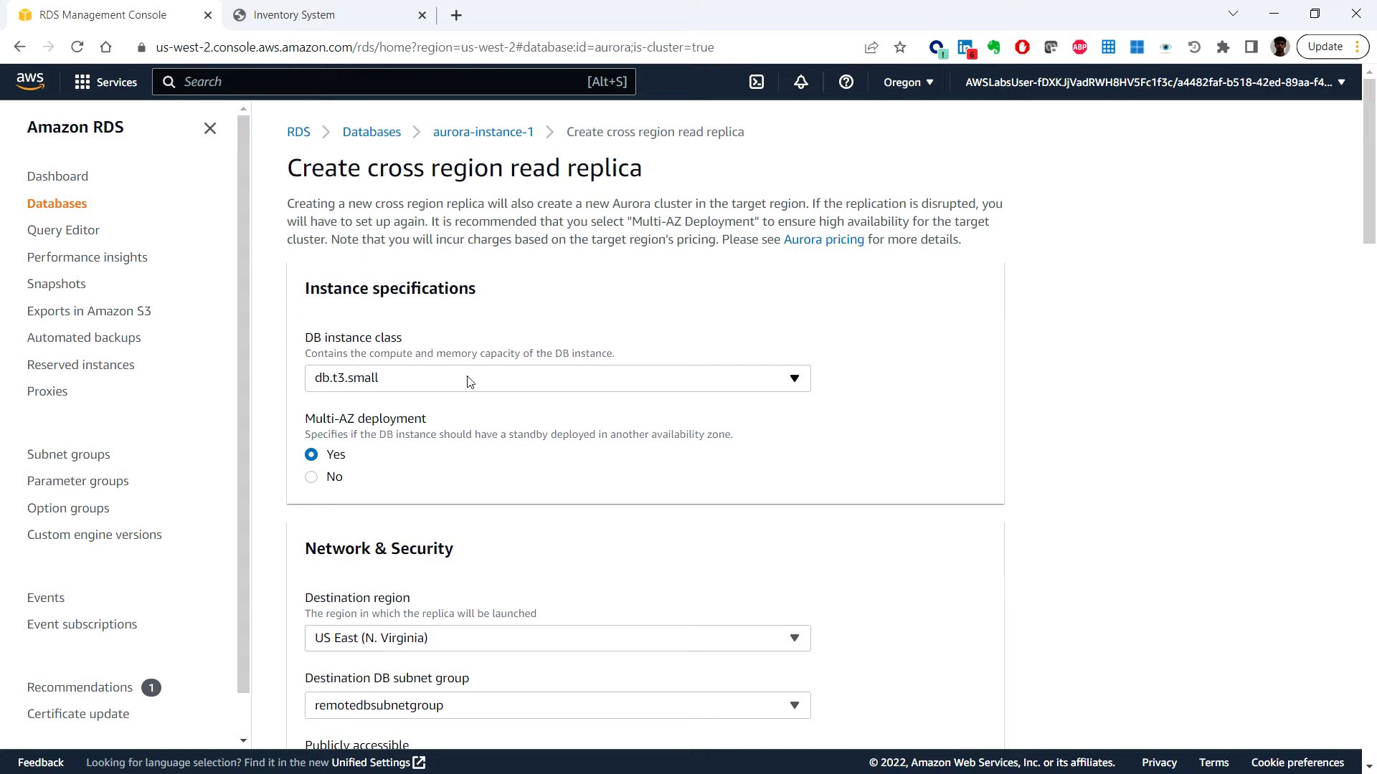
{"action": "mouse_move", "coordinate": [468, 386]}
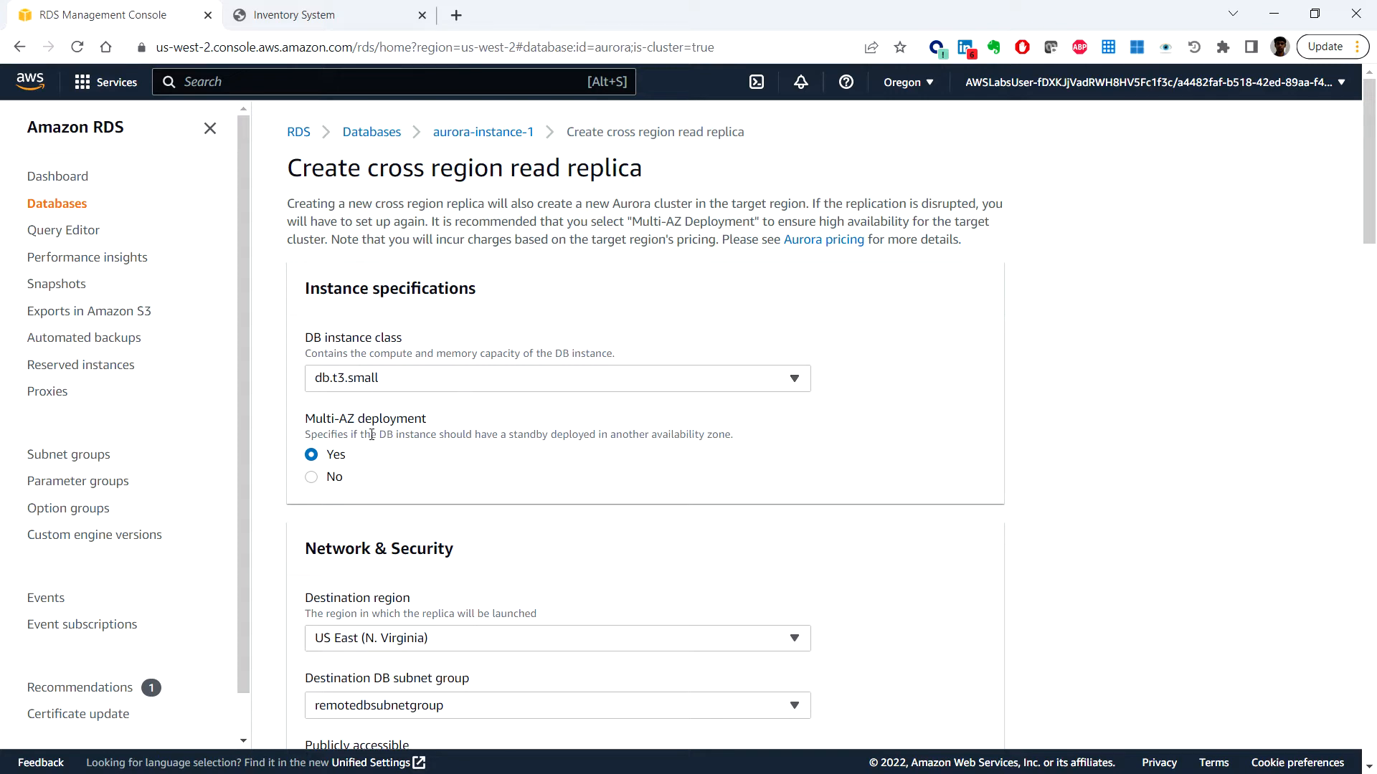
Set Multi-AZ deployment to No, keeping db.t3.small as the instance class
{"action": "left_click", "coordinate": [310, 477]}
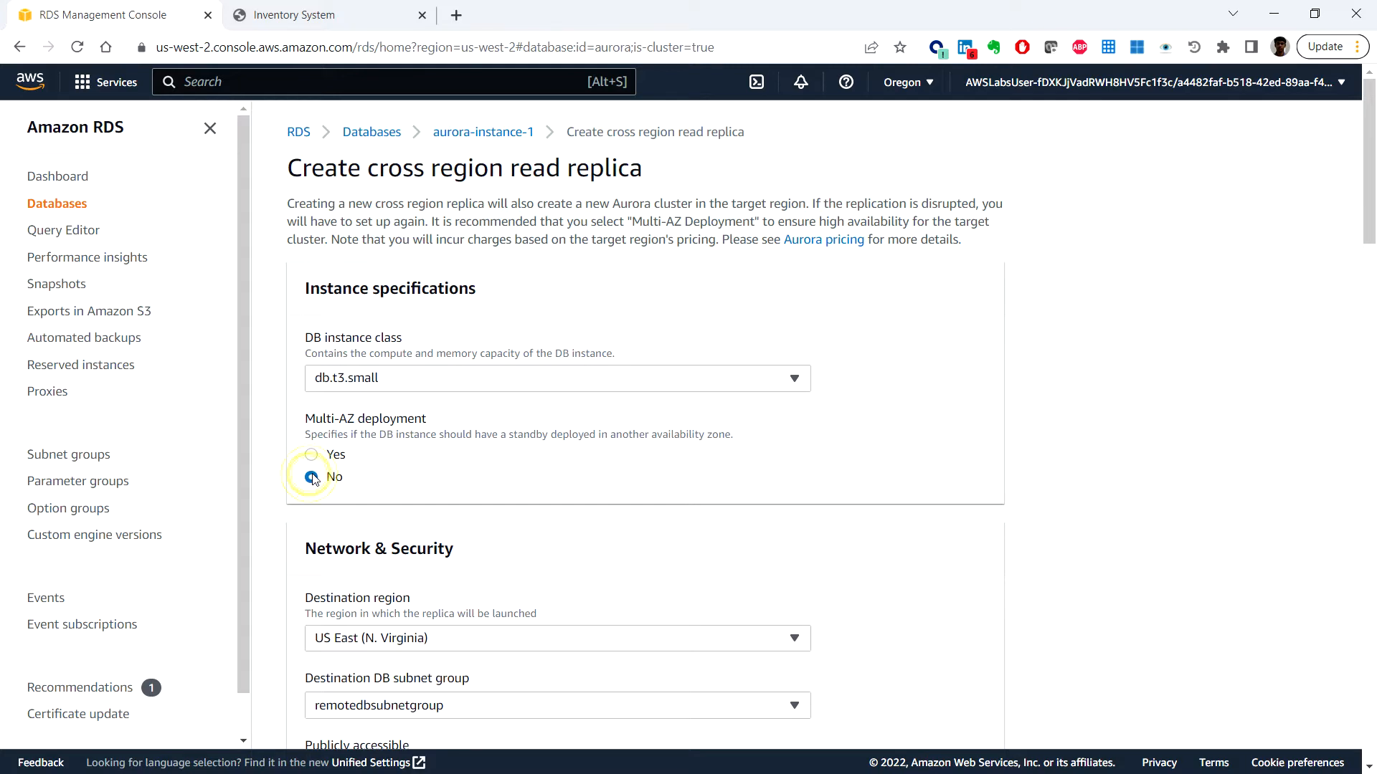
{"action": "left_click", "coordinate": [311, 477]}
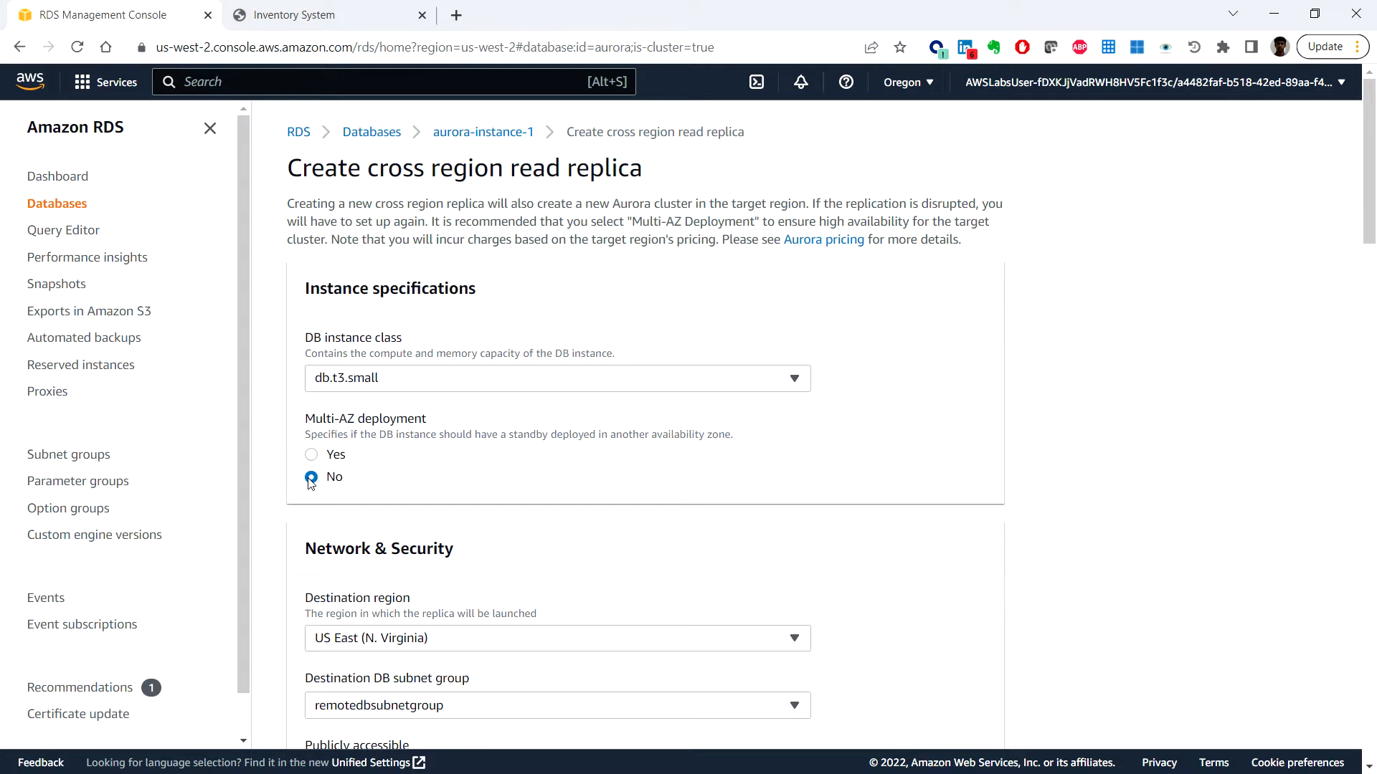
{"action": "left_click", "coordinate": [310, 477]}
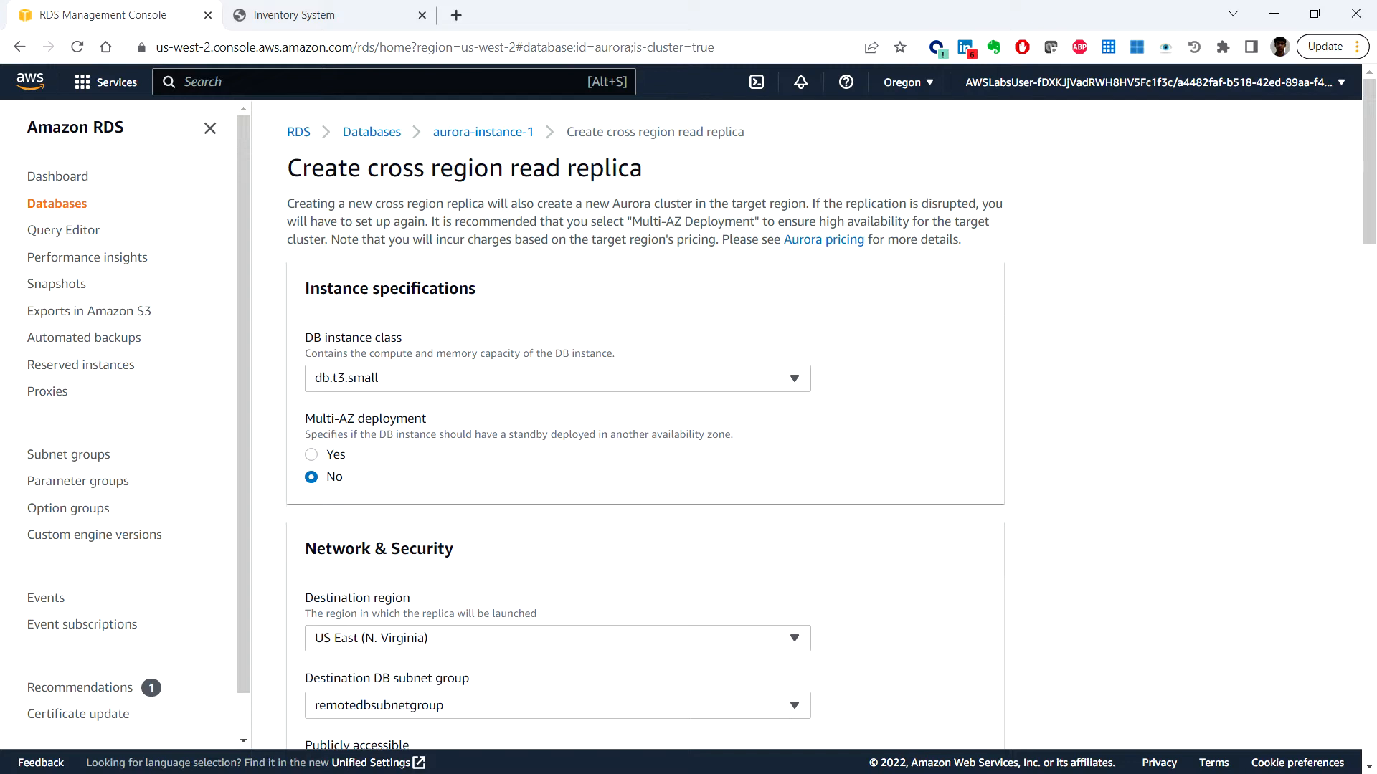
{"action": "mouse_move", "coordinate": [505, 474]}
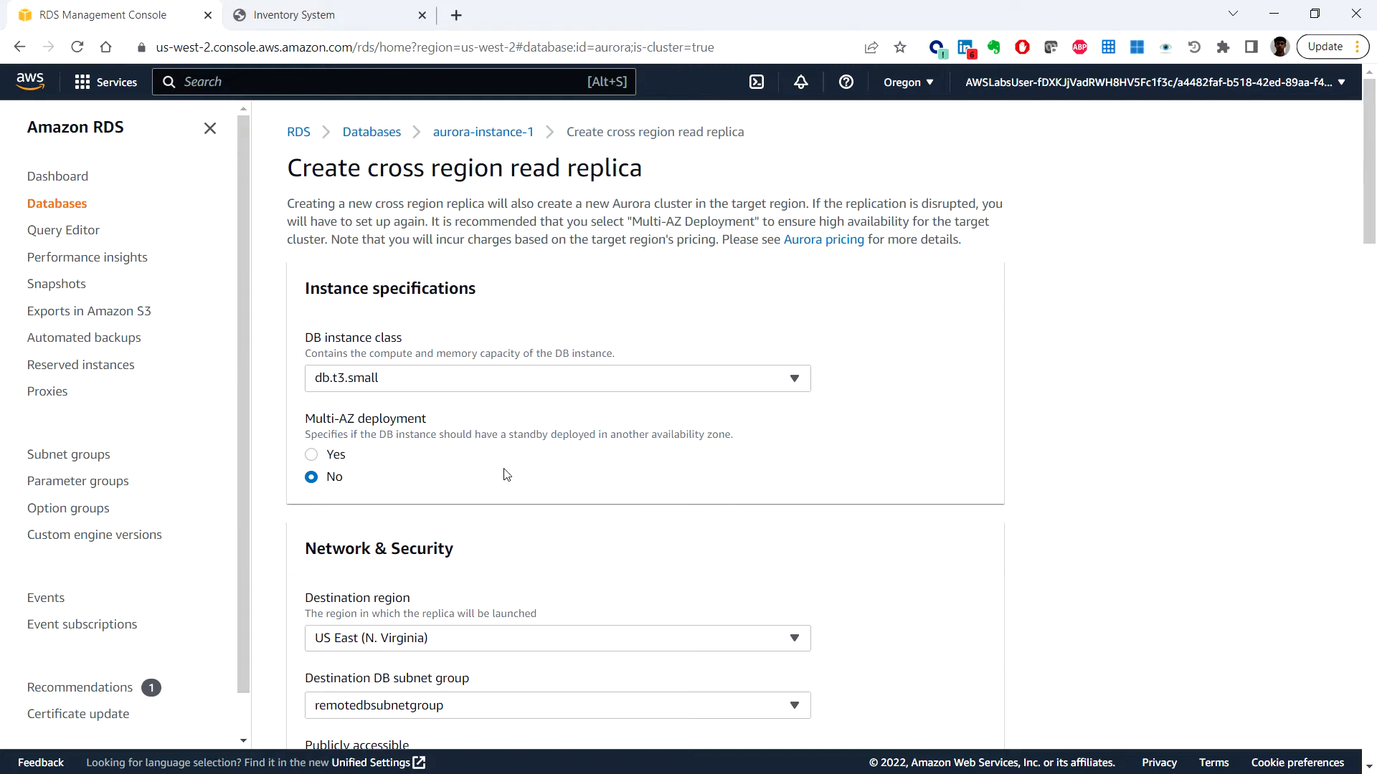
{"action": "scroll", "scroll_direction": "down", "scroll_amount": 3}
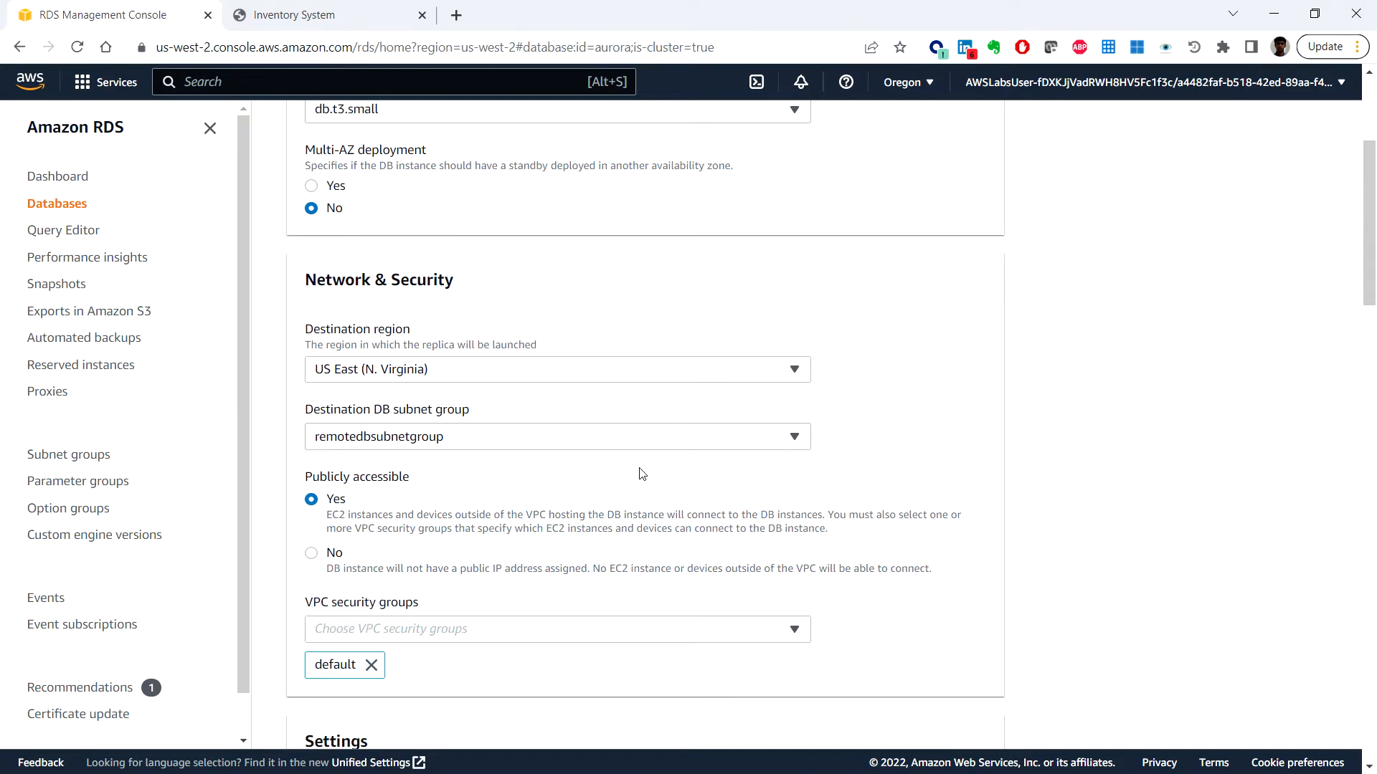
{"action": "mouse_move", "coordinate": [469, 375]}
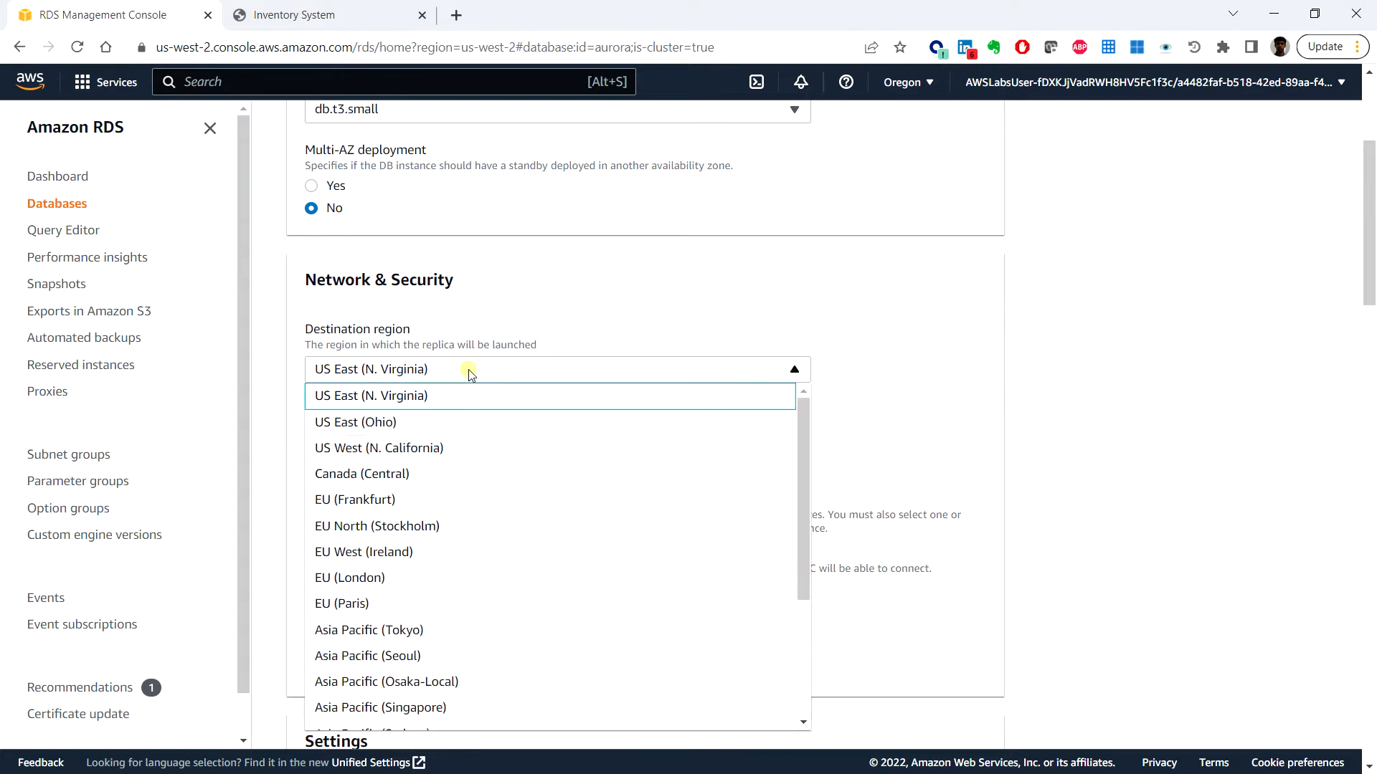
{"action": "mouse_move", "coordinate": [470, 370]}
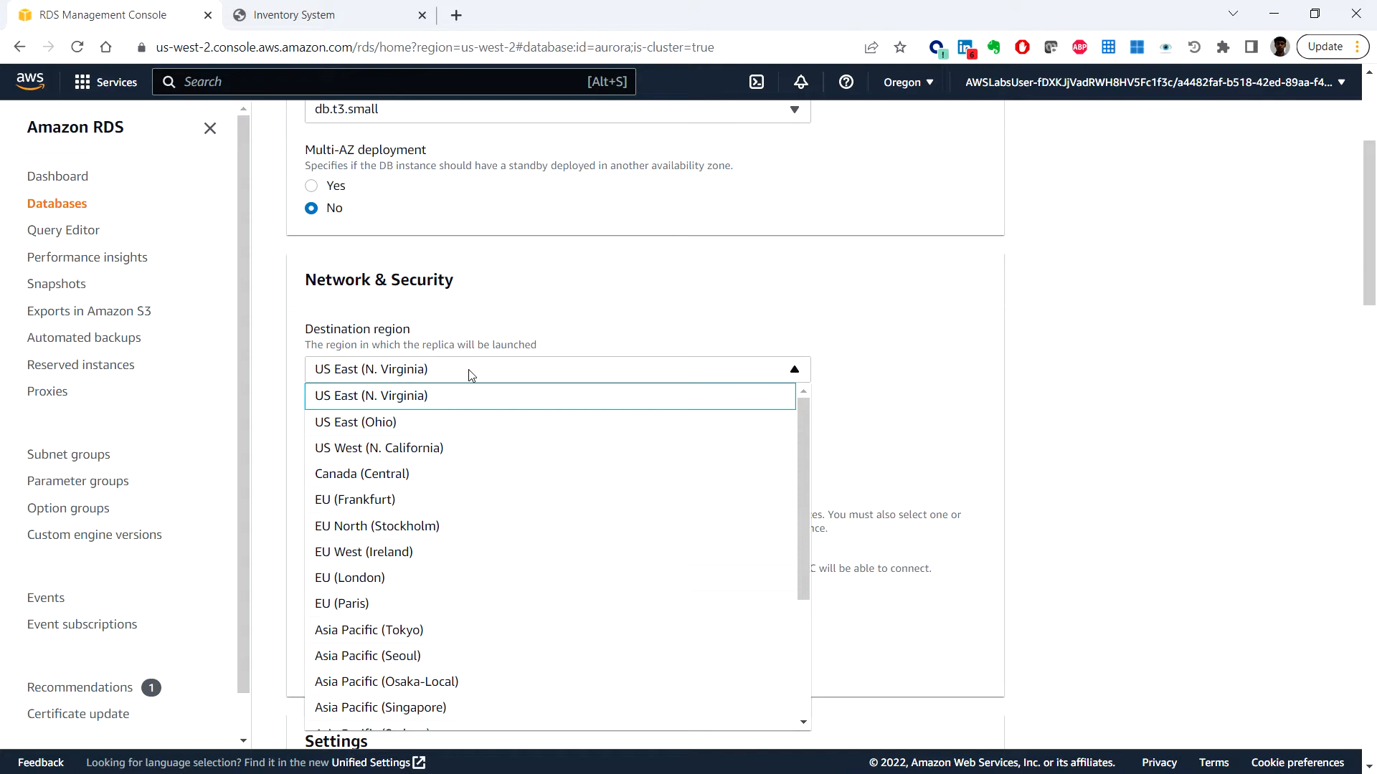
{"action": "mouse_move", "coordinate": [464, 394]}
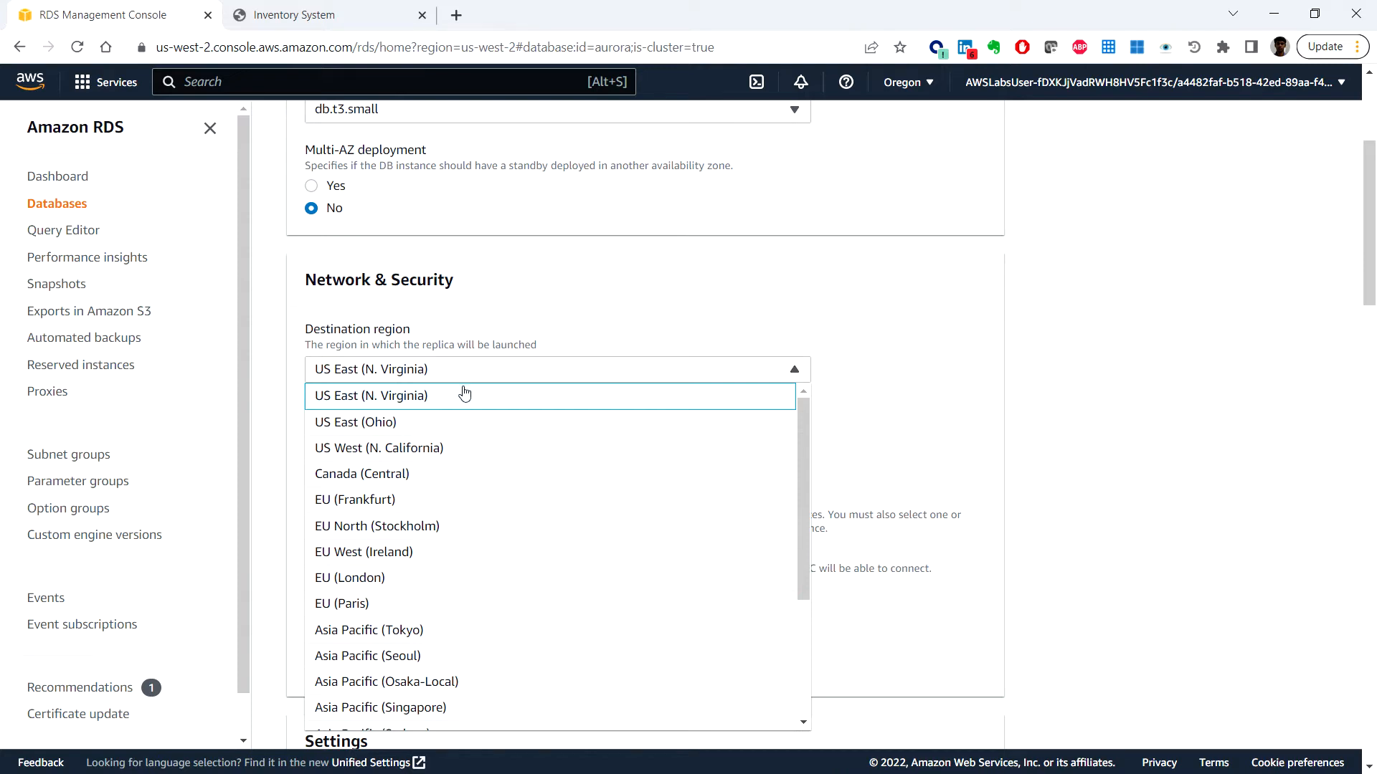
{"action": "left_click", "coordinate": [370, 395]}
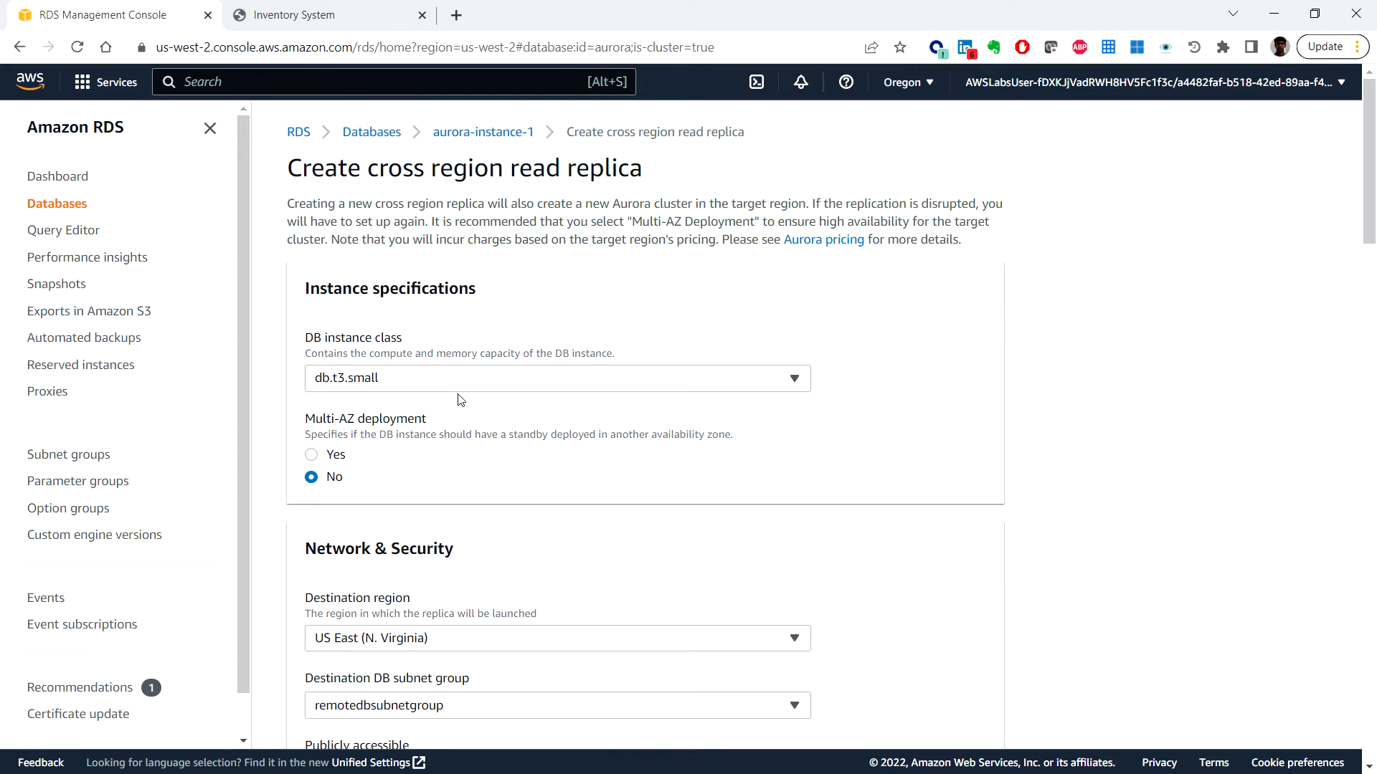
Set Publicly accessible to No and use LabDBSecurityGroup instead of default
{"action": "scroll", "scroll_direction": "down", "scroll_amount": 3}
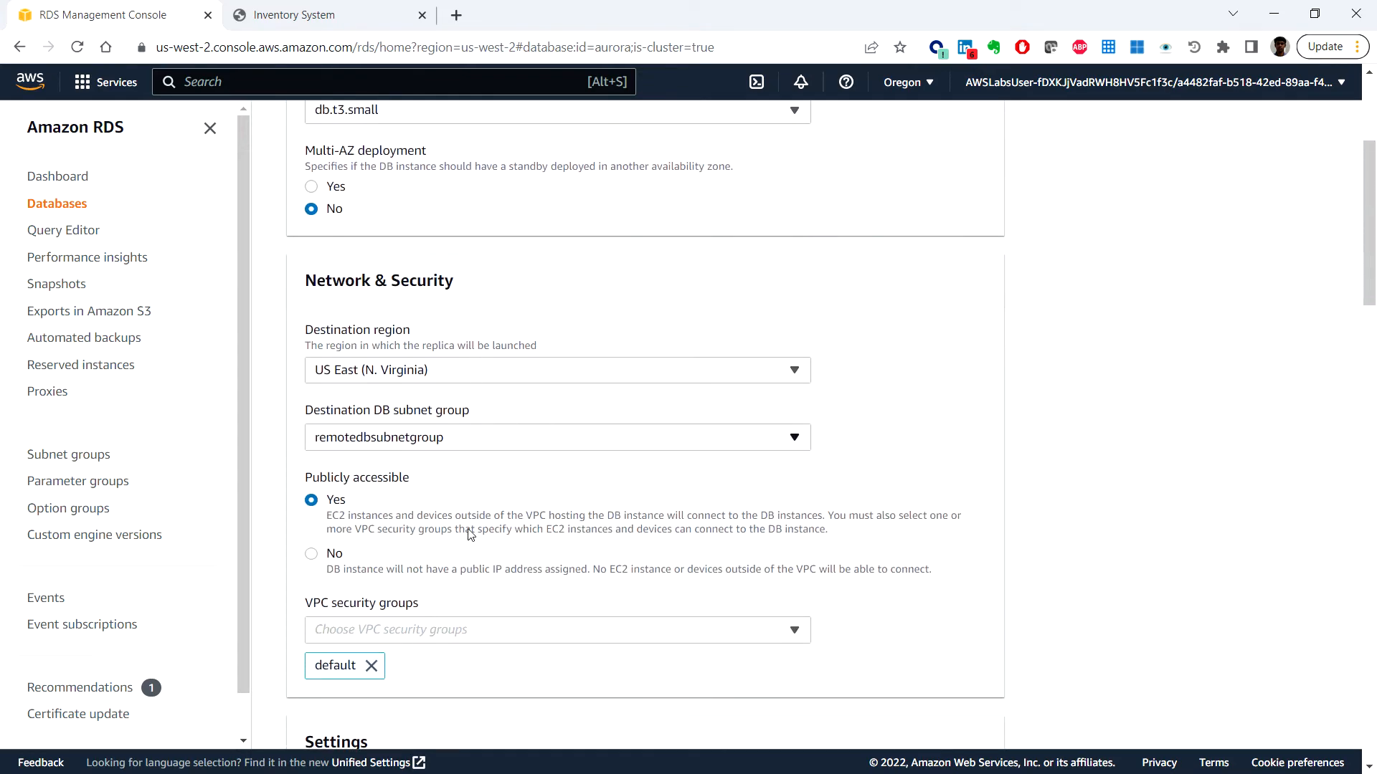
{"action": "scroll", "scroll_direction": "down", "scroll_amount": 3}
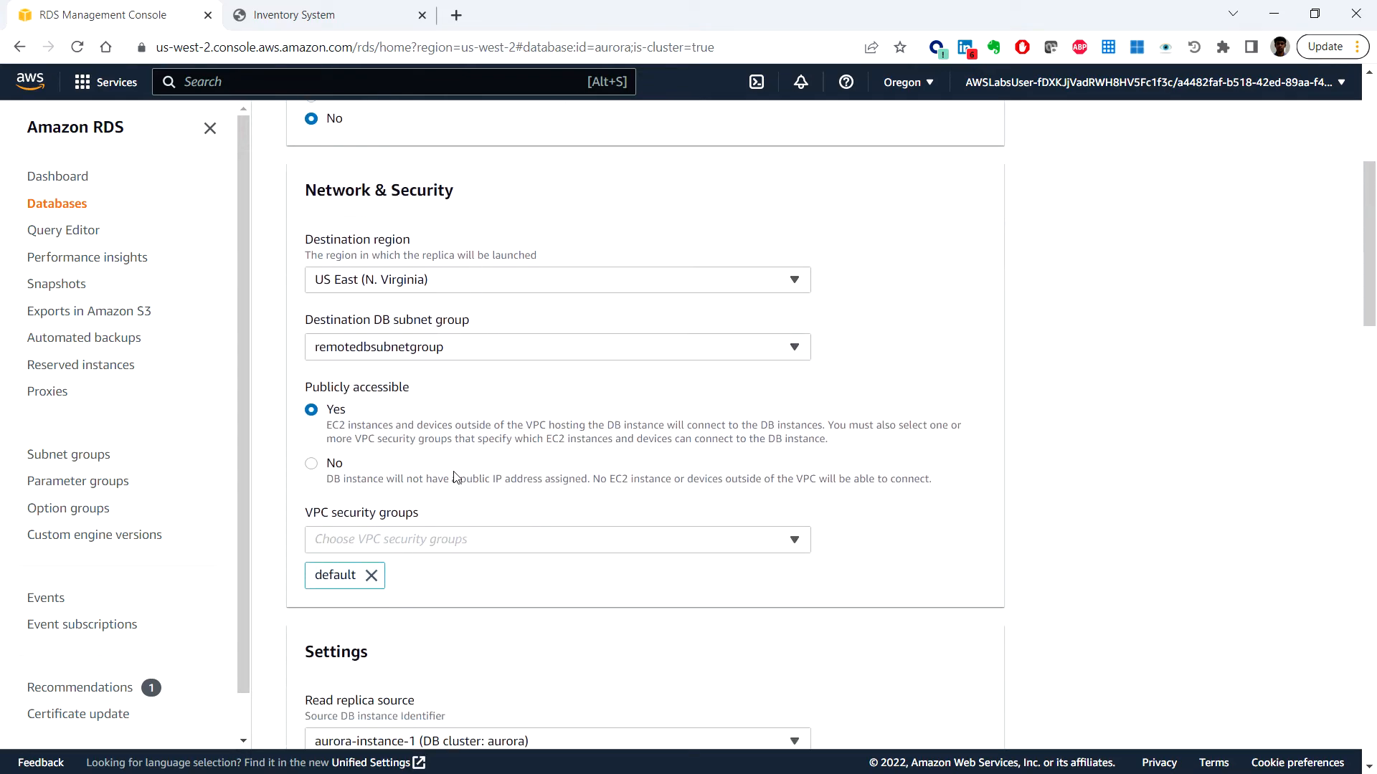
{"action": "mouse_move", "coordinate": [312, 463]}
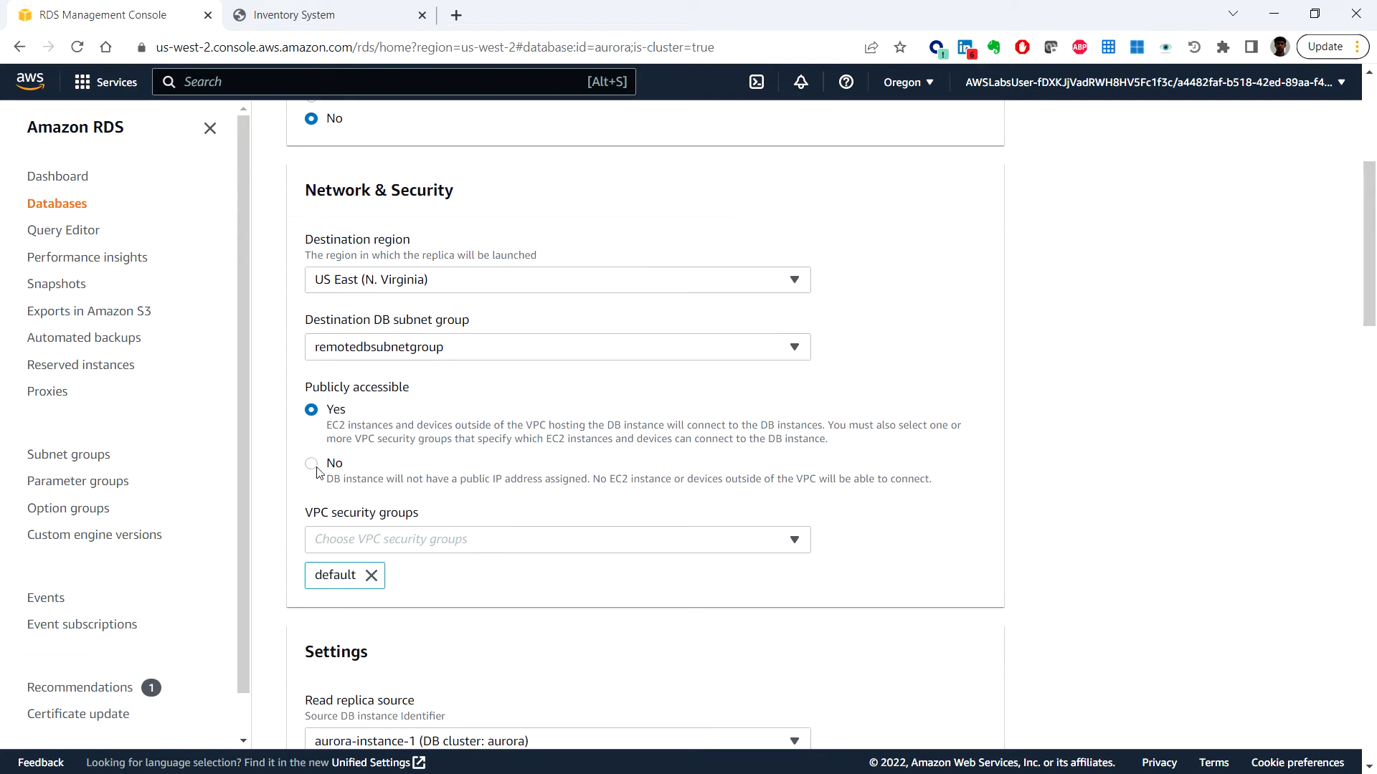
{"action": "left_click", "coordinate": [311, 462]}
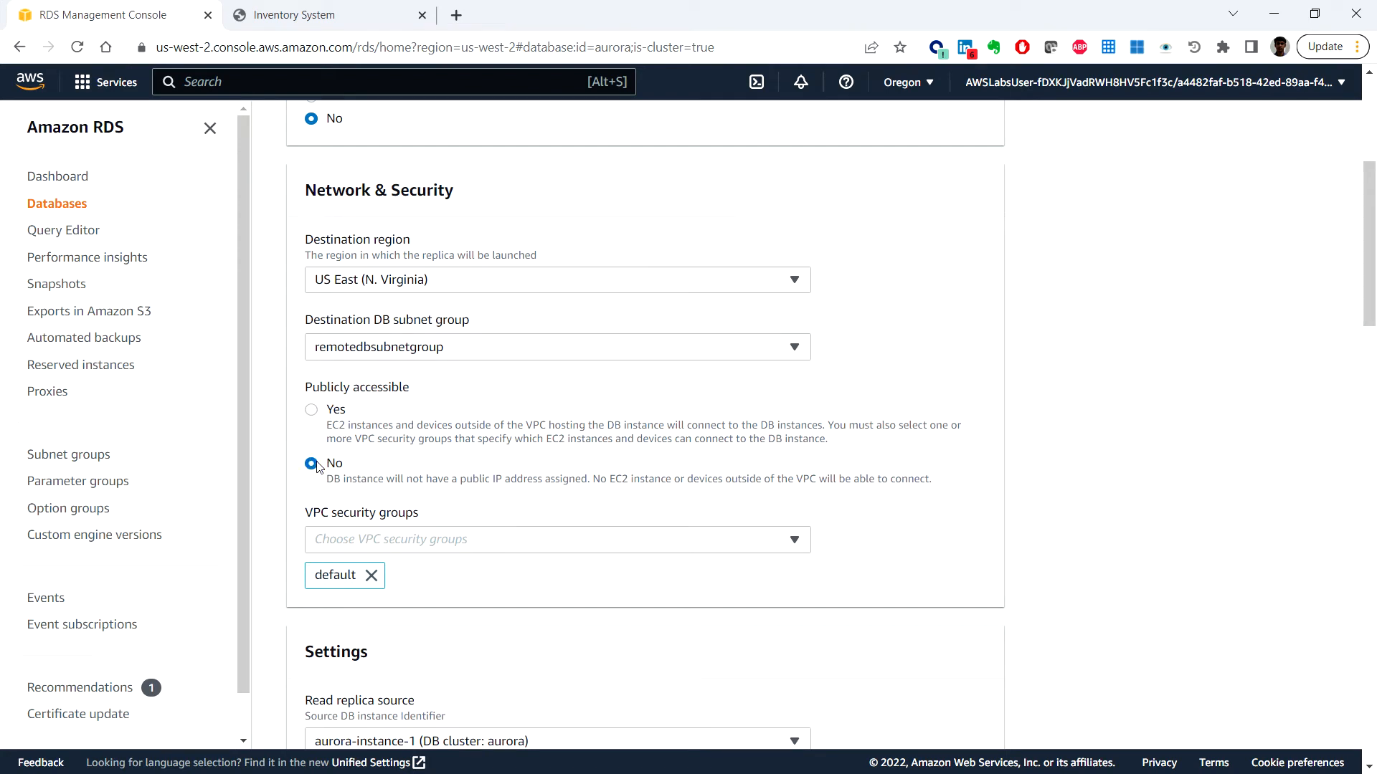
{"action": "scroll", "scroll_direction": "down", "scroll_amount": 3}
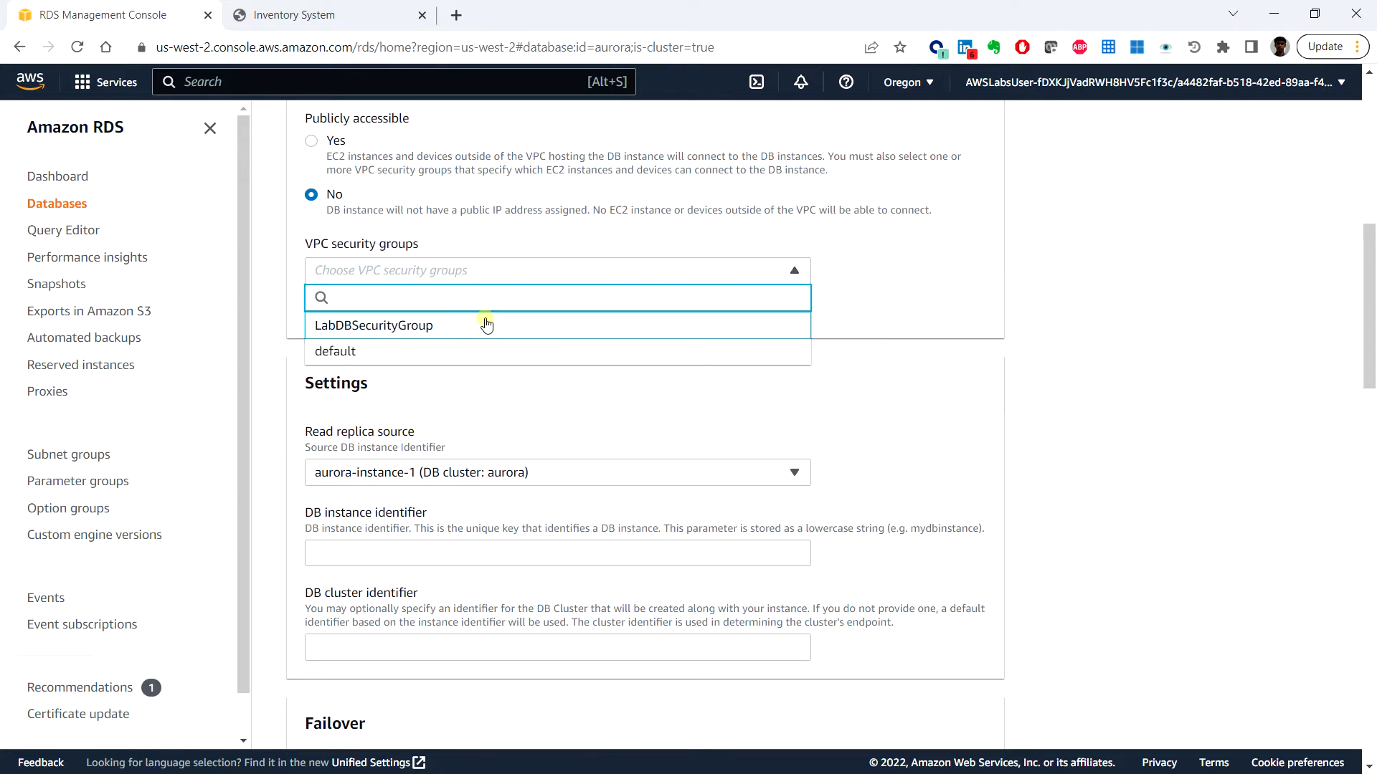
{"action": "mouse_move", "coordinate": [548, 496]}
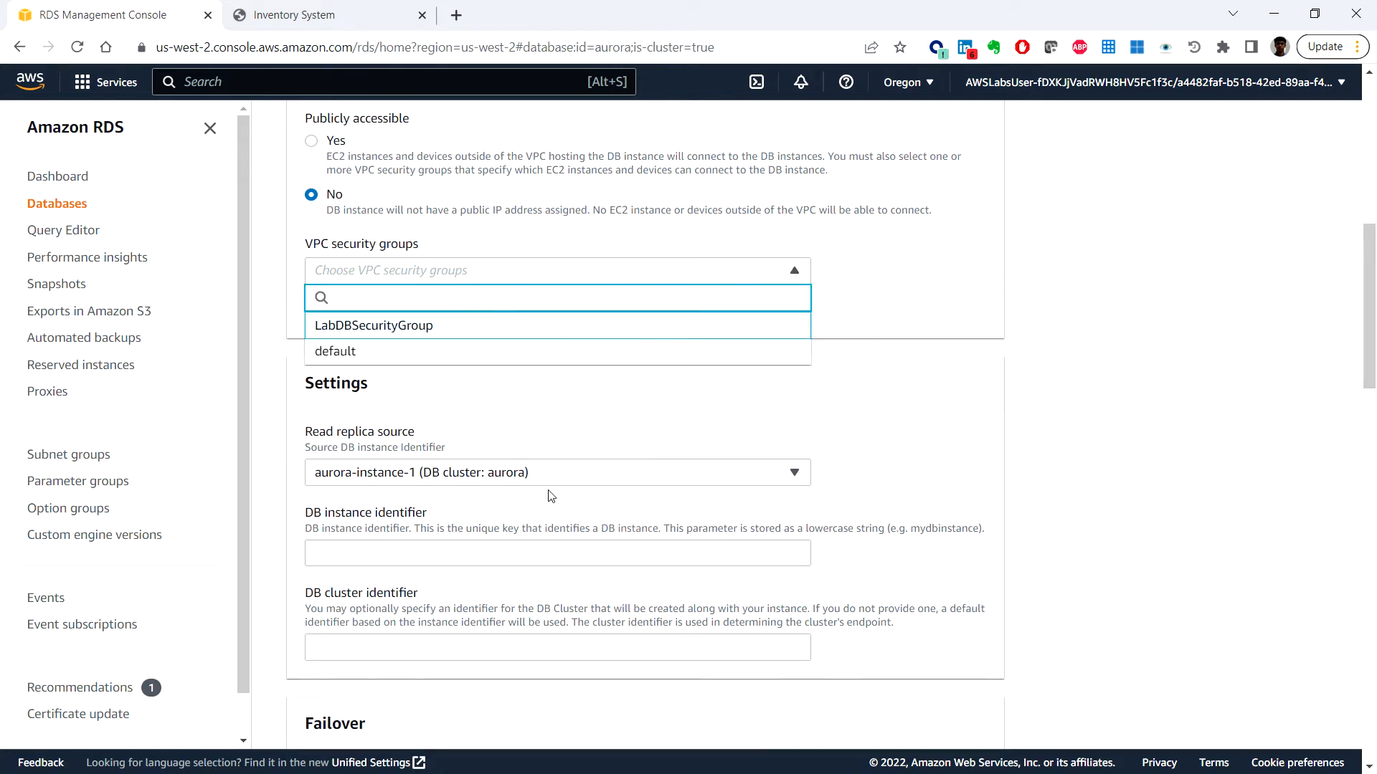
{"action": "left_click", "coordinate": [372, 325]}
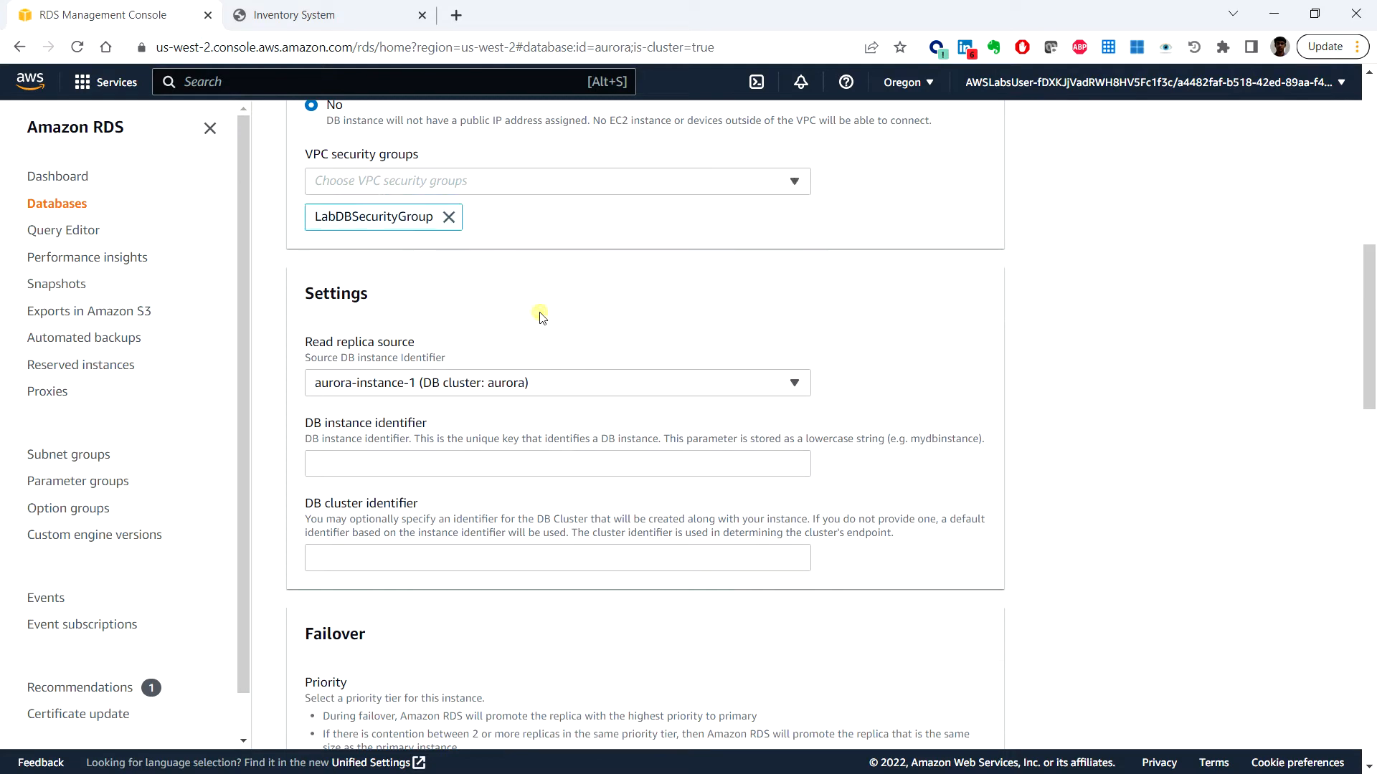
{"action": "mouse_move", "coordinate": [437, 398]}
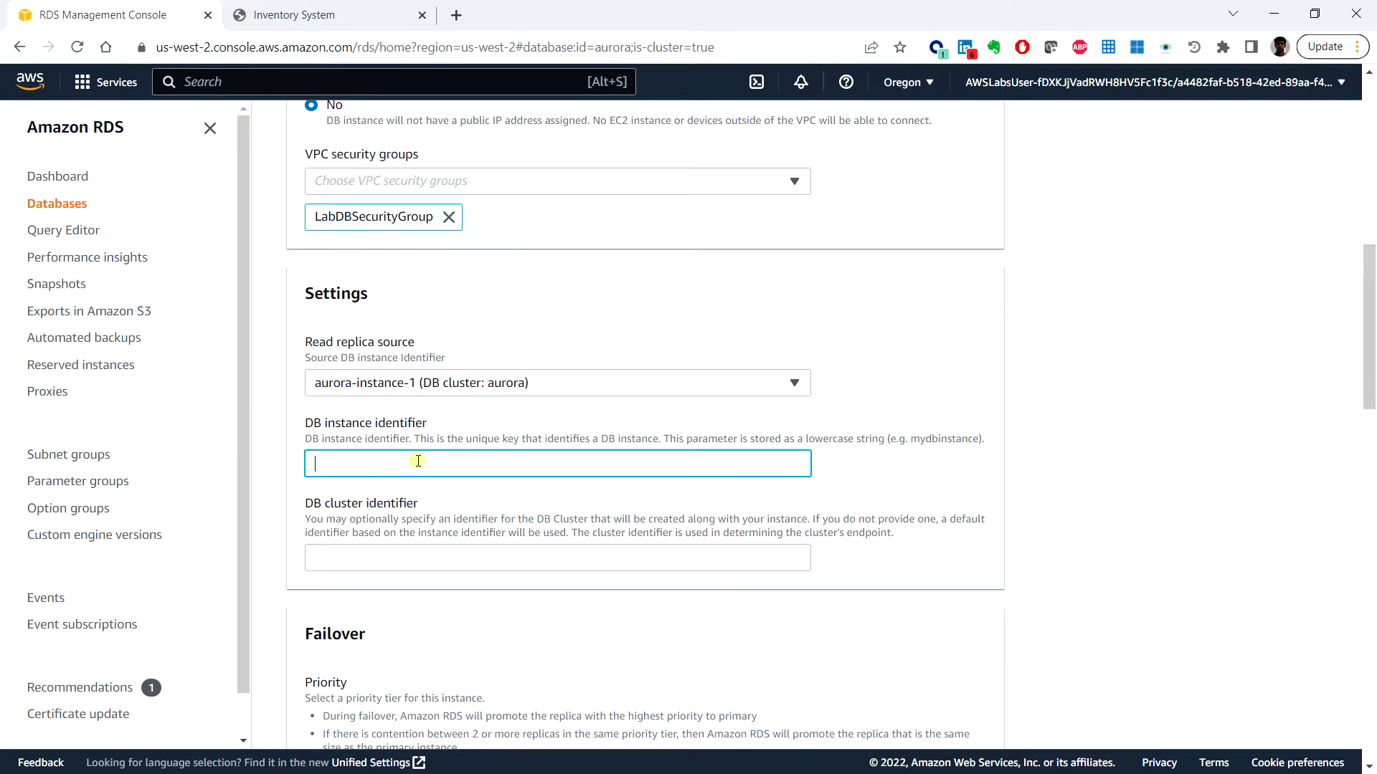
Enter LabDBreplica as the replica's DB instance identifier
{"action": "type", "text": "L"}
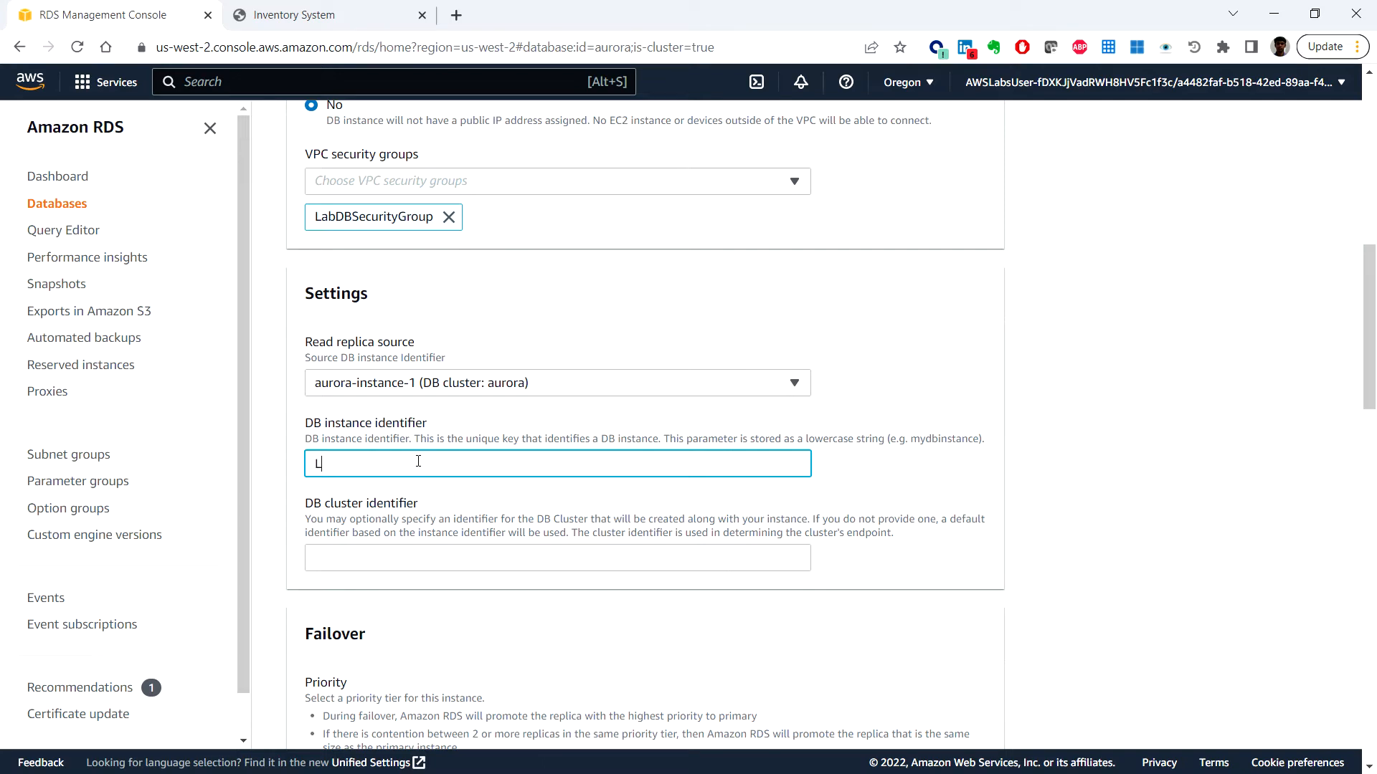
{"action": "type", "text": "abDB"}
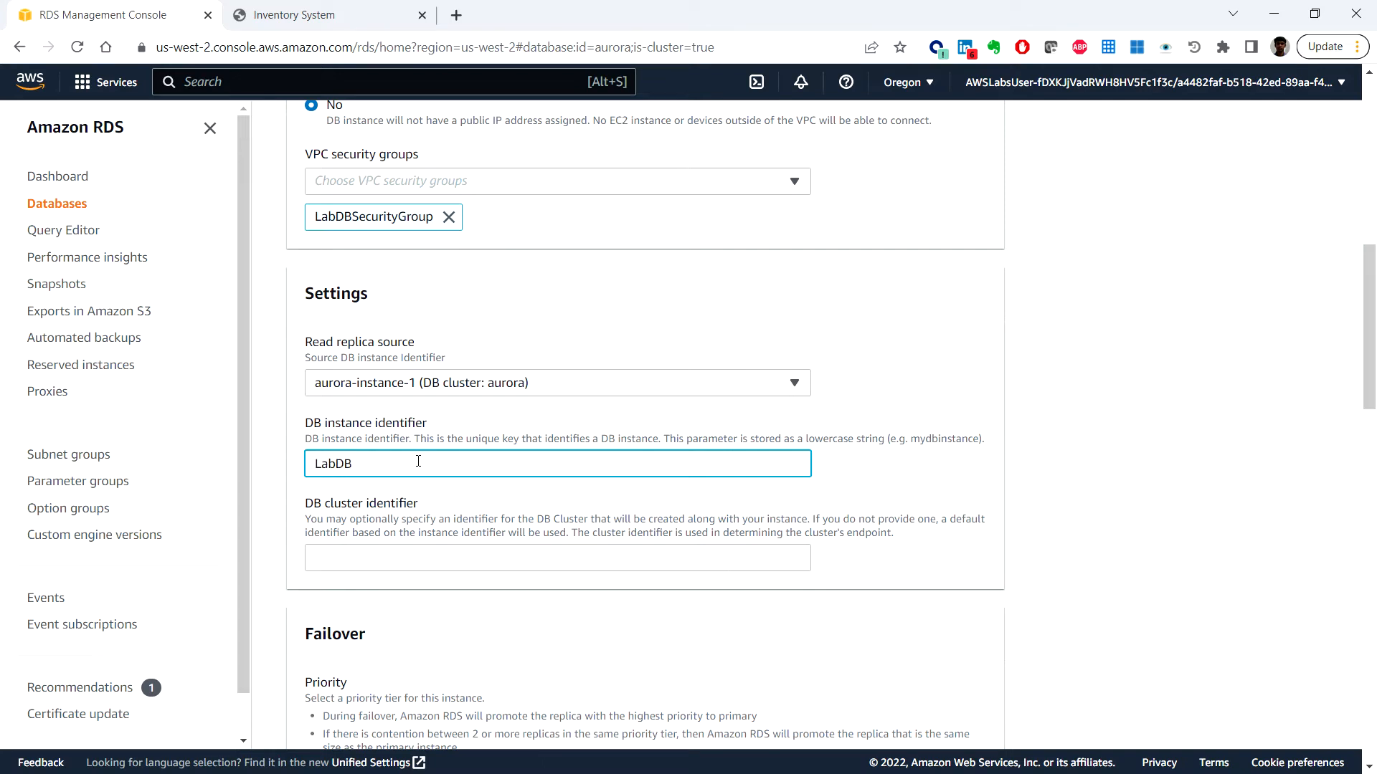
{"action": "type", "text": "replica"}
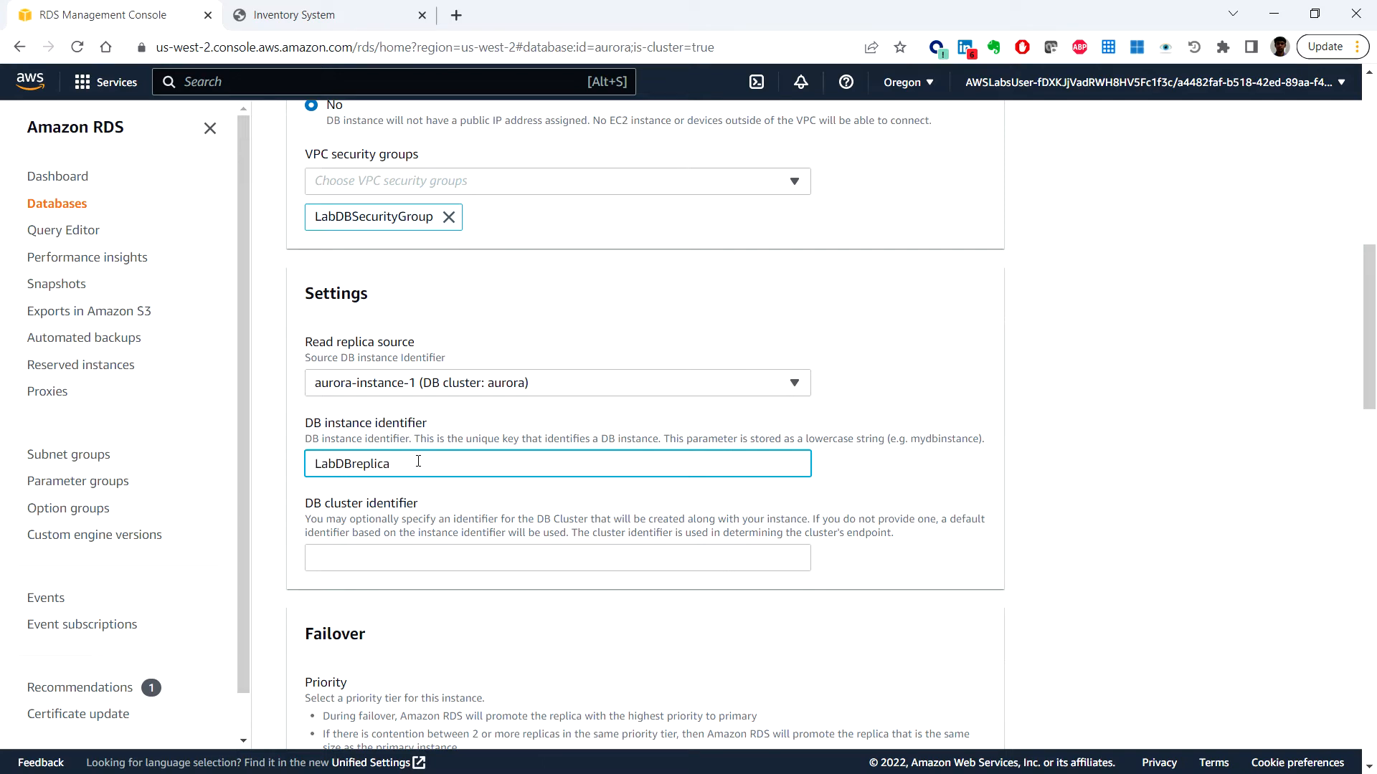
{"action": "mouse_move", "coordinate": [513, 380]}
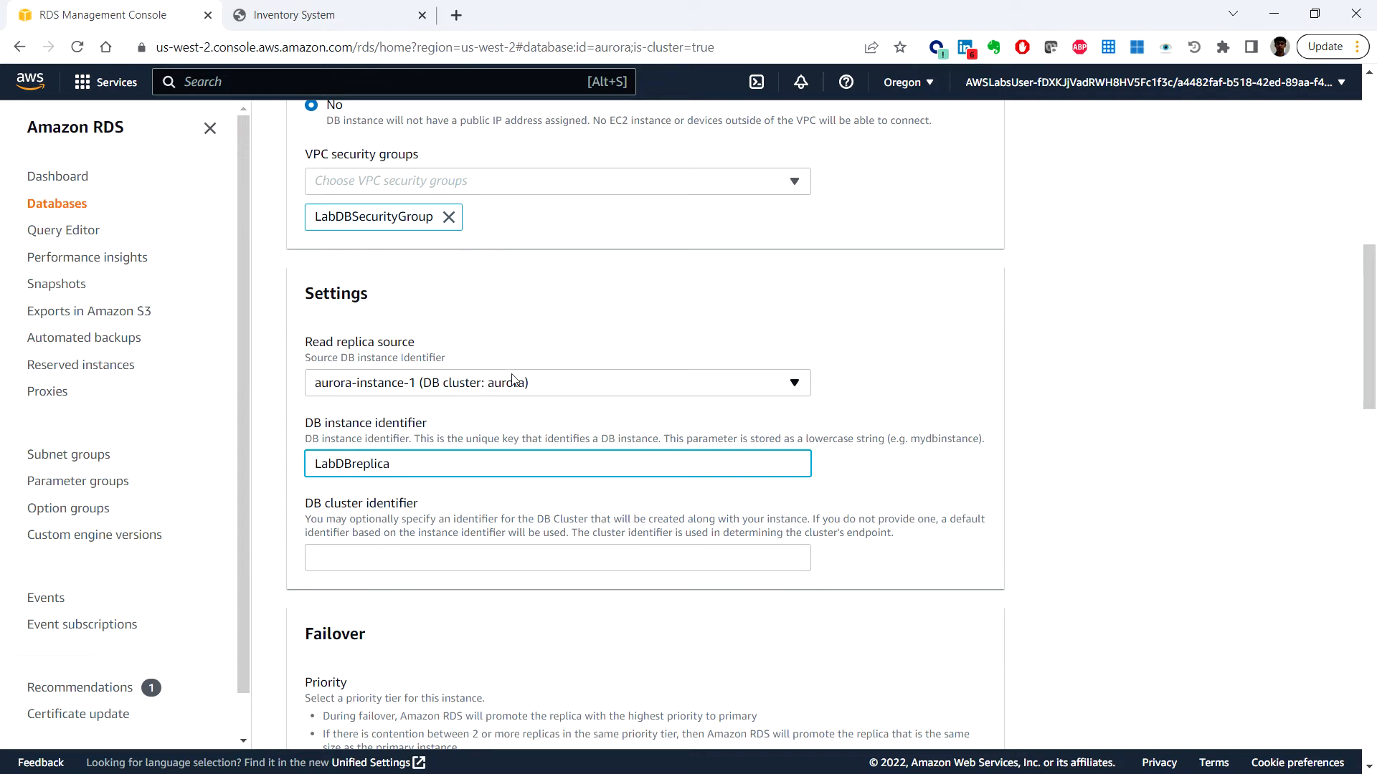
{"action": "mouse_move", "coordinate": [544, 414]}
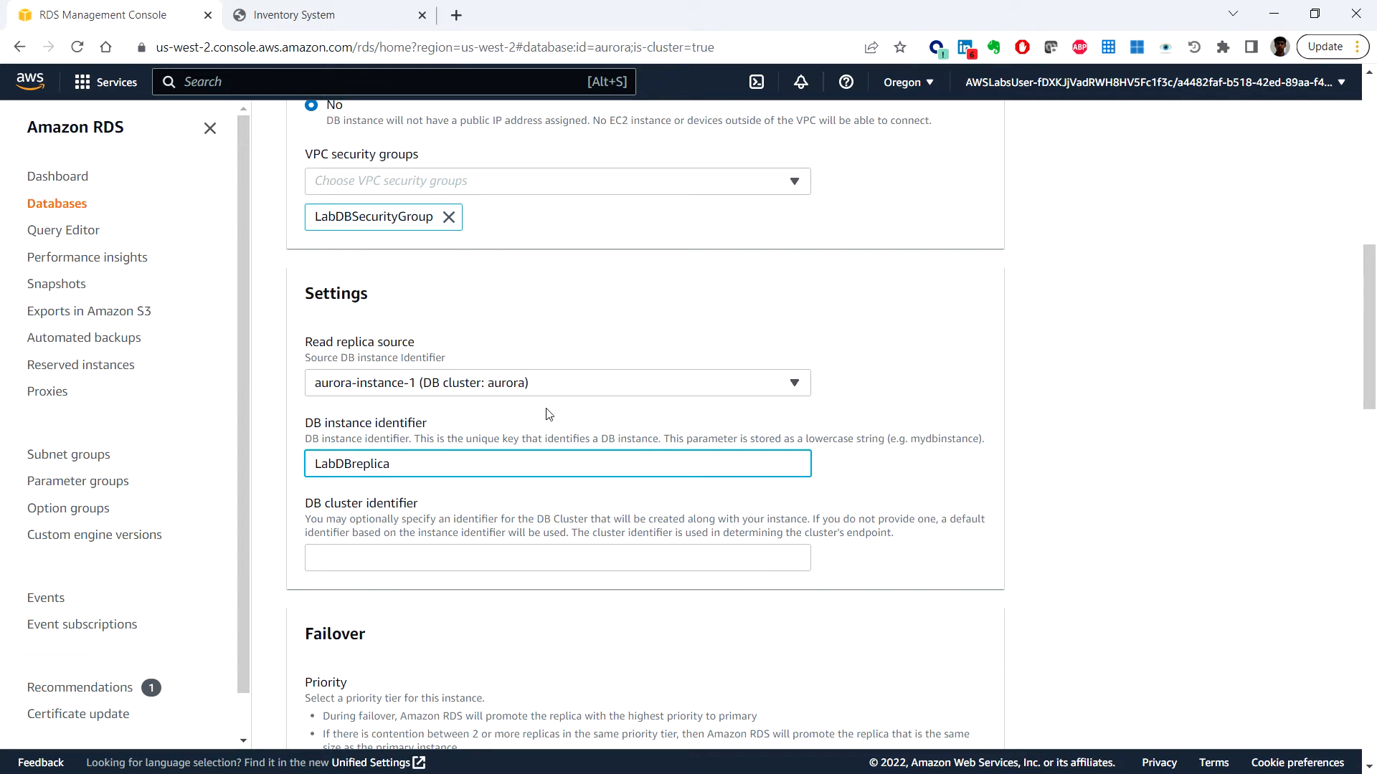
{"action": "mouse_move", "coordinate": [591, 418]}
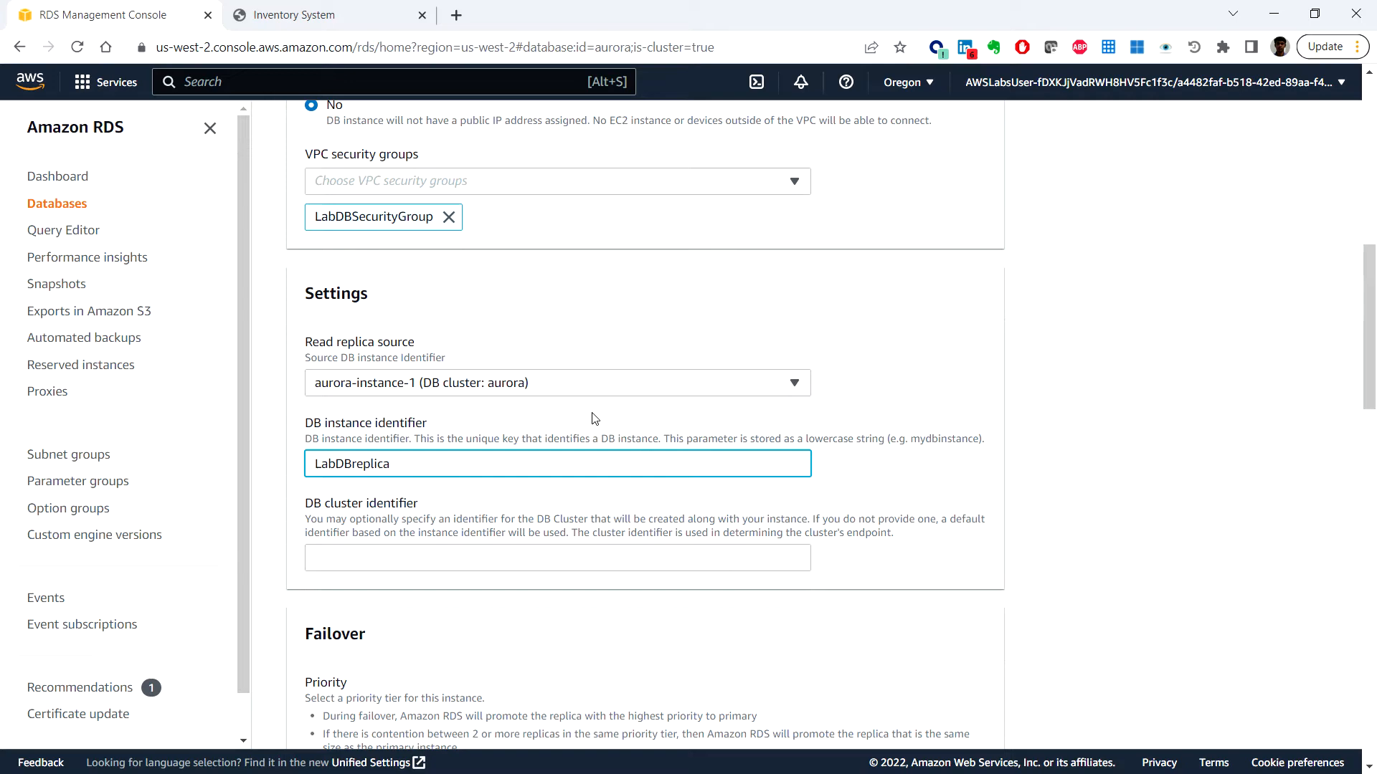
Select Disable Performance Insights further down the replica form
{"action": "scroll", "scroll_direction": "down", "scroll_amount": 3}
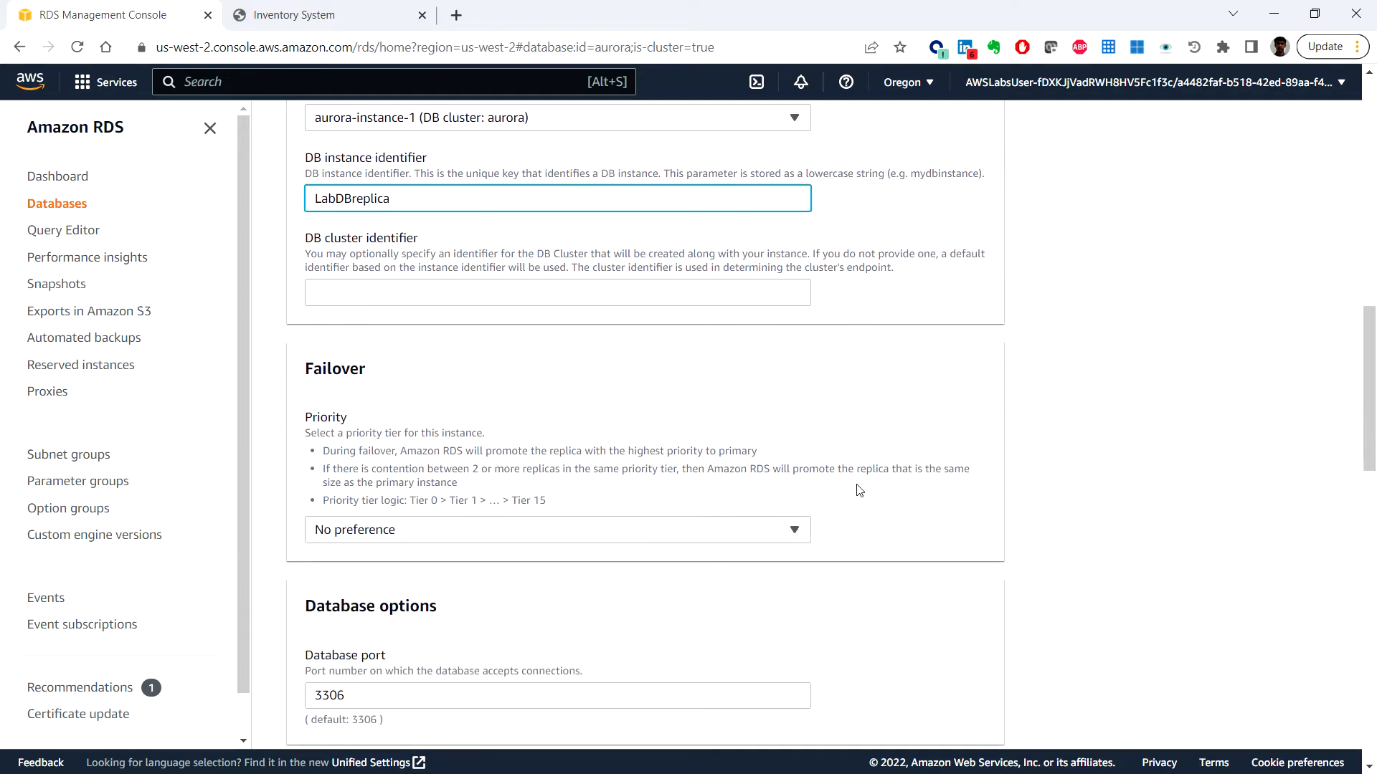
{"action": "scroll", "scroll_direction": "down", "scroll_amount": 3}
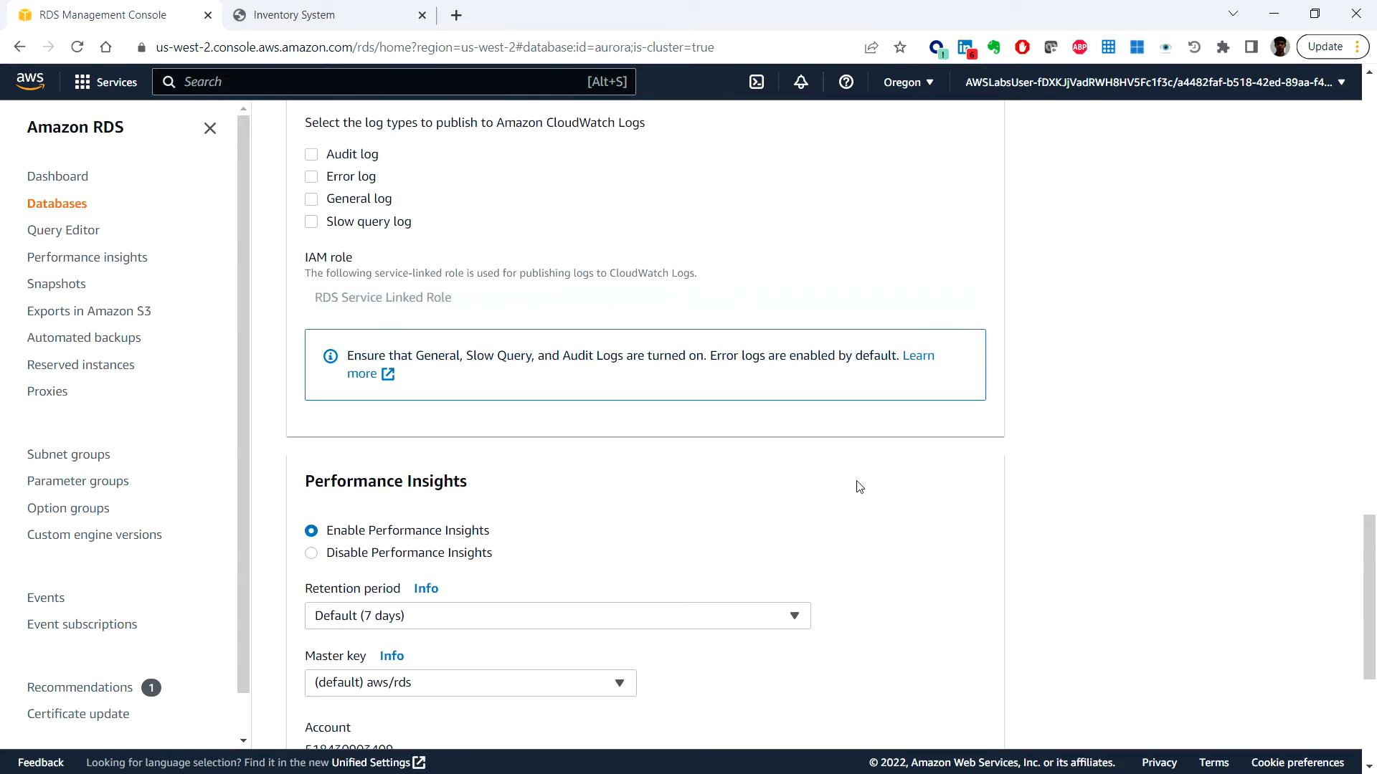
{"action": "scroll", "scroll_direction": "down", "scroll_amount": 3}
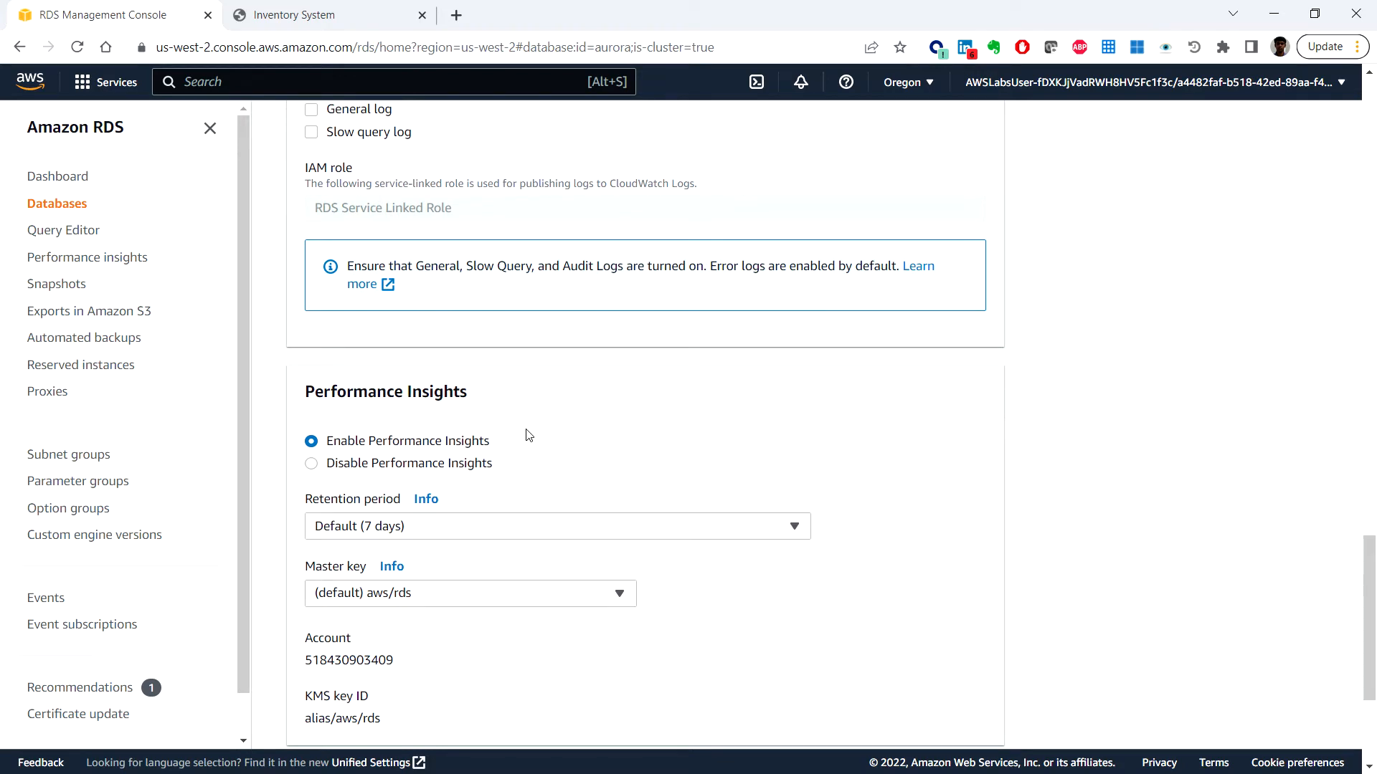
{"action": "mouse_move", "coordinate": [472, 531]}
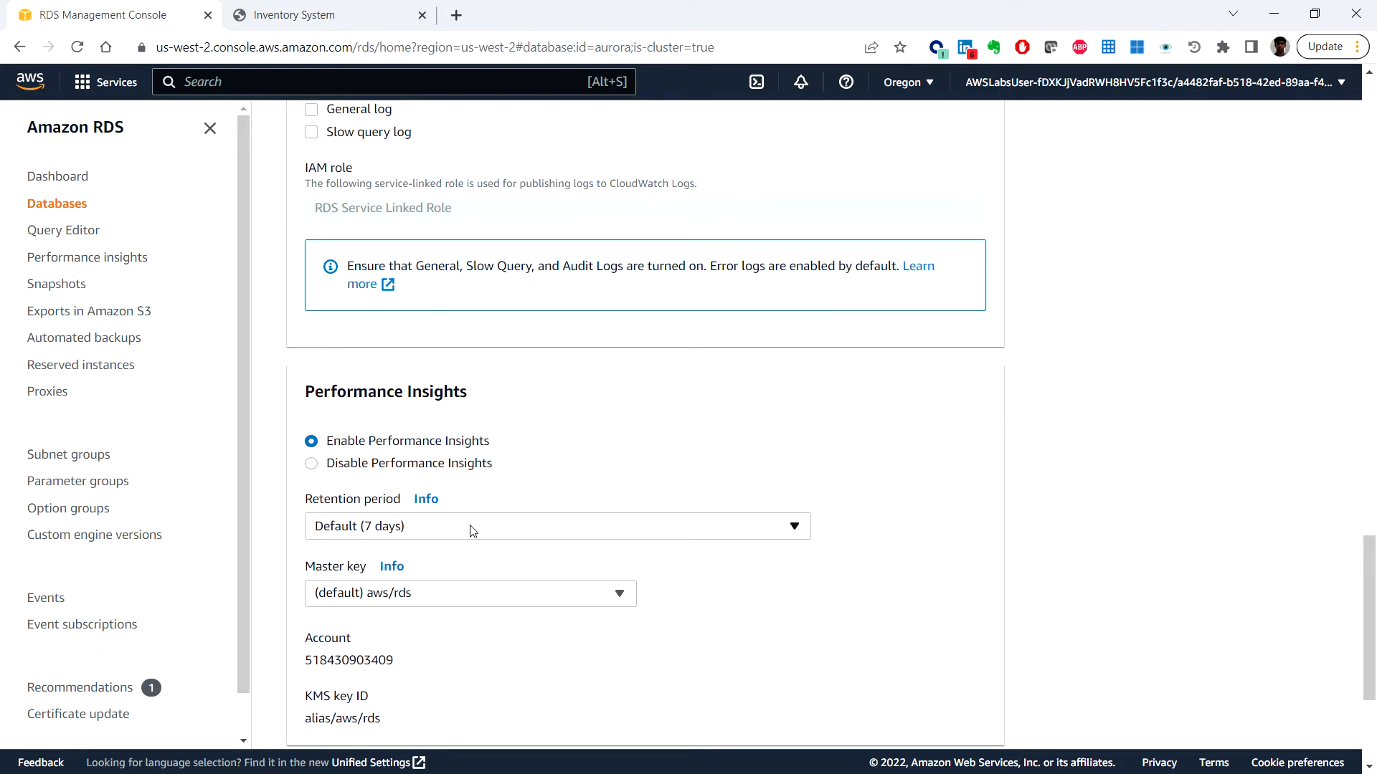
{"action": "mouse_move", "coordinate": [680, 562]}
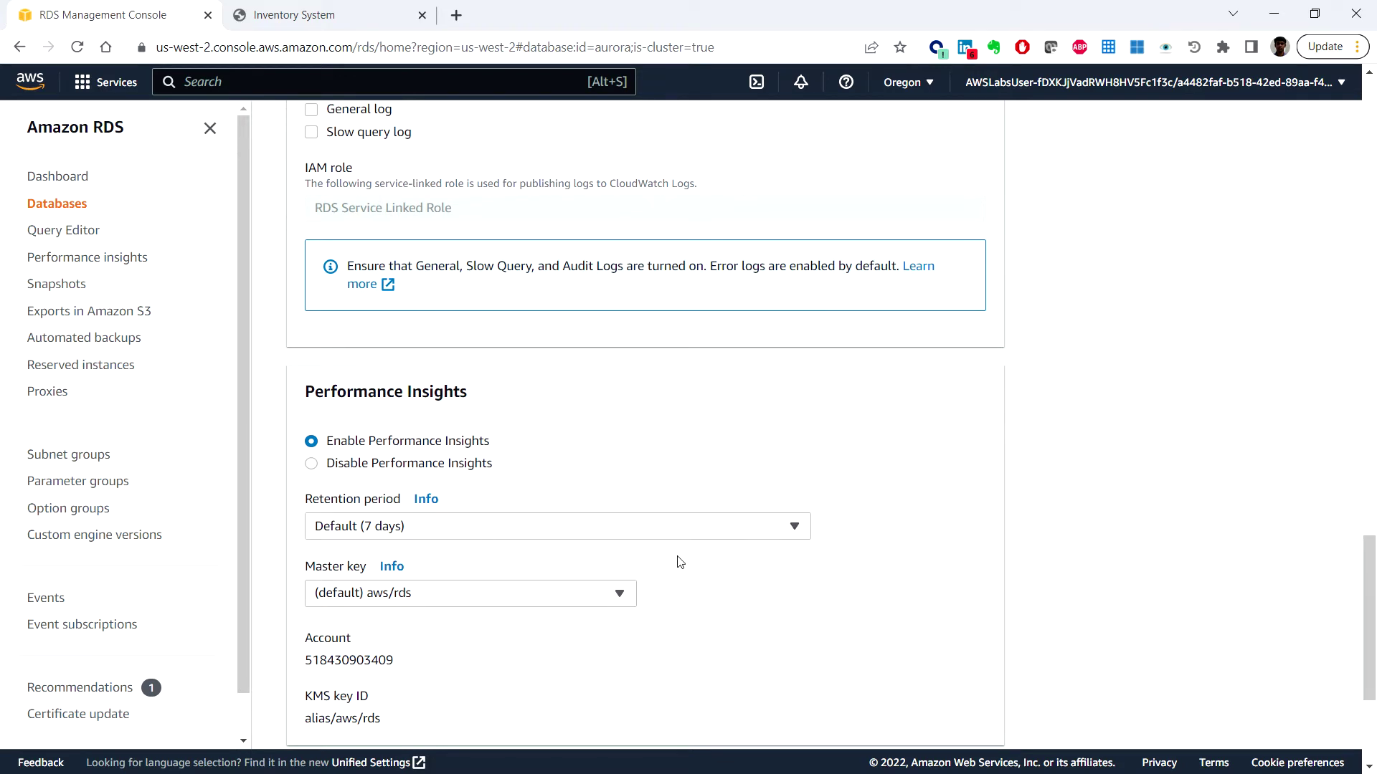
{"action": "scroll", "scroll_direction": "down", "scroll_amount": 3}
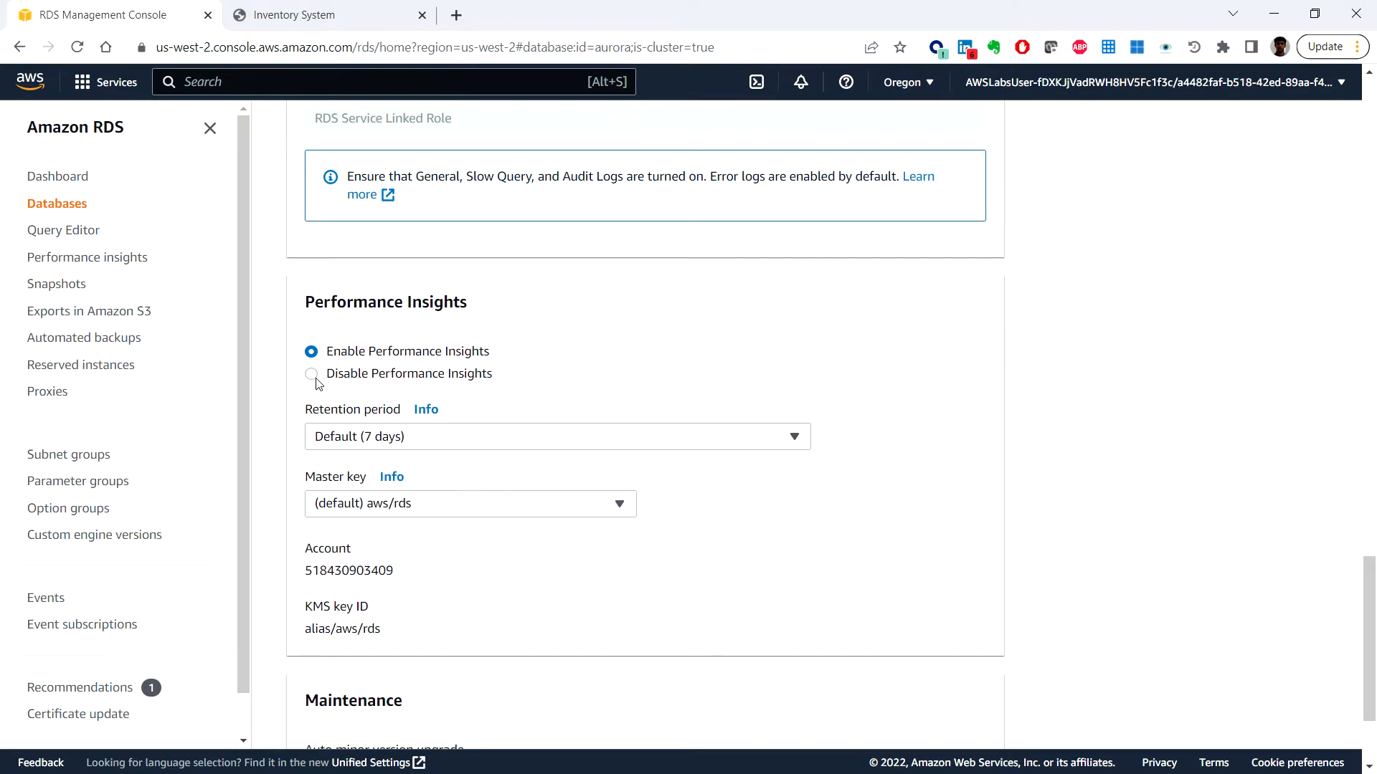
{"action": "left_click", "coordinate": [311, 373]}
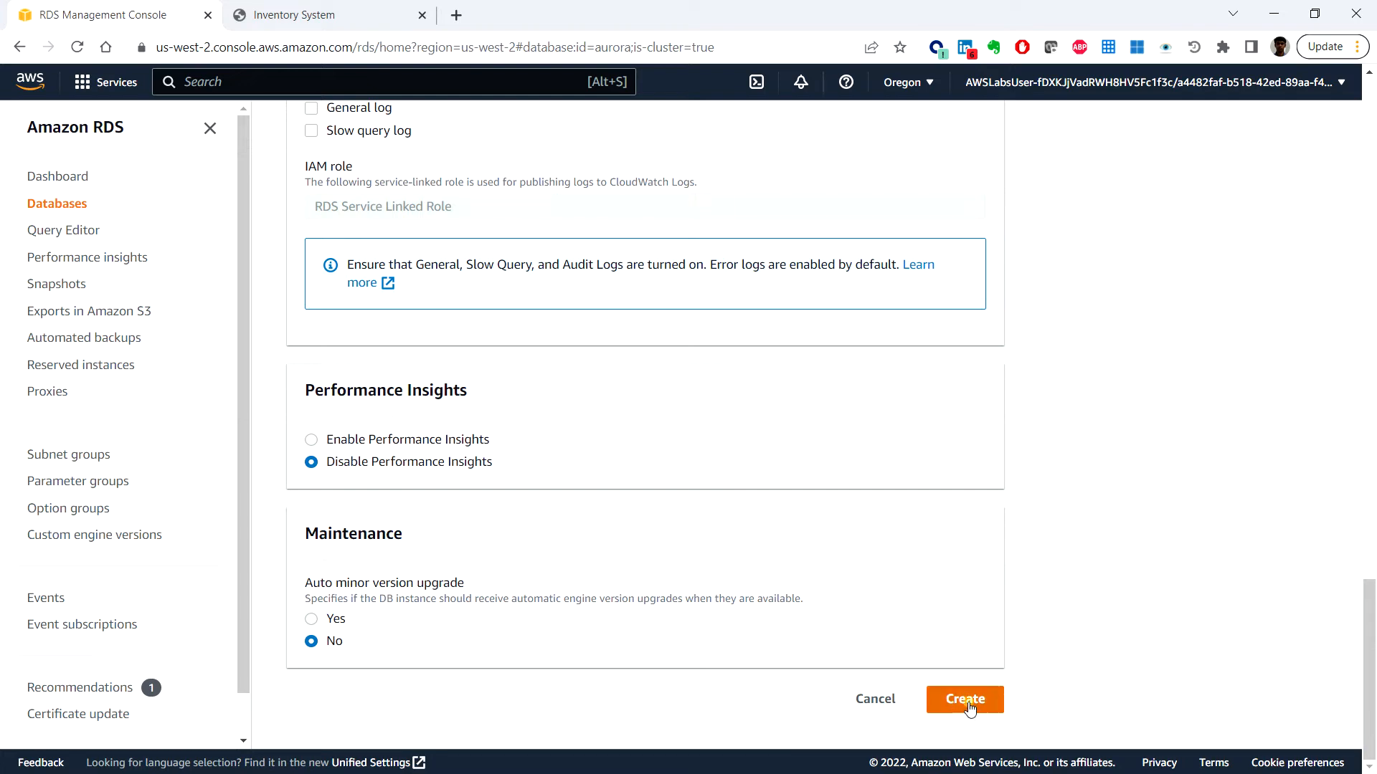
Submit the form with Create until replica creation is reported as initiated
{"action": "left_click", "coordinate": [964, 699]}
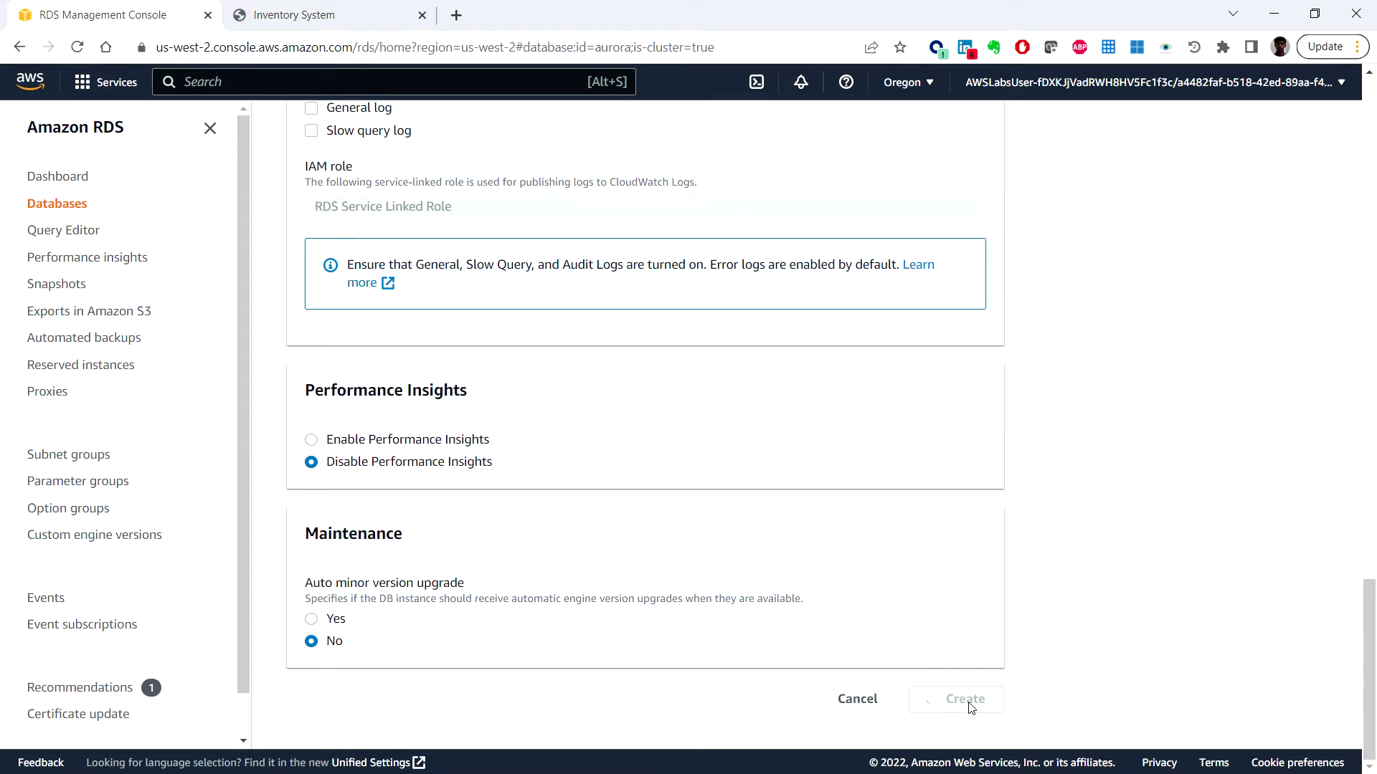
{"action": "scroll", "scroll_direction": "up", "scroll_amount": 3}
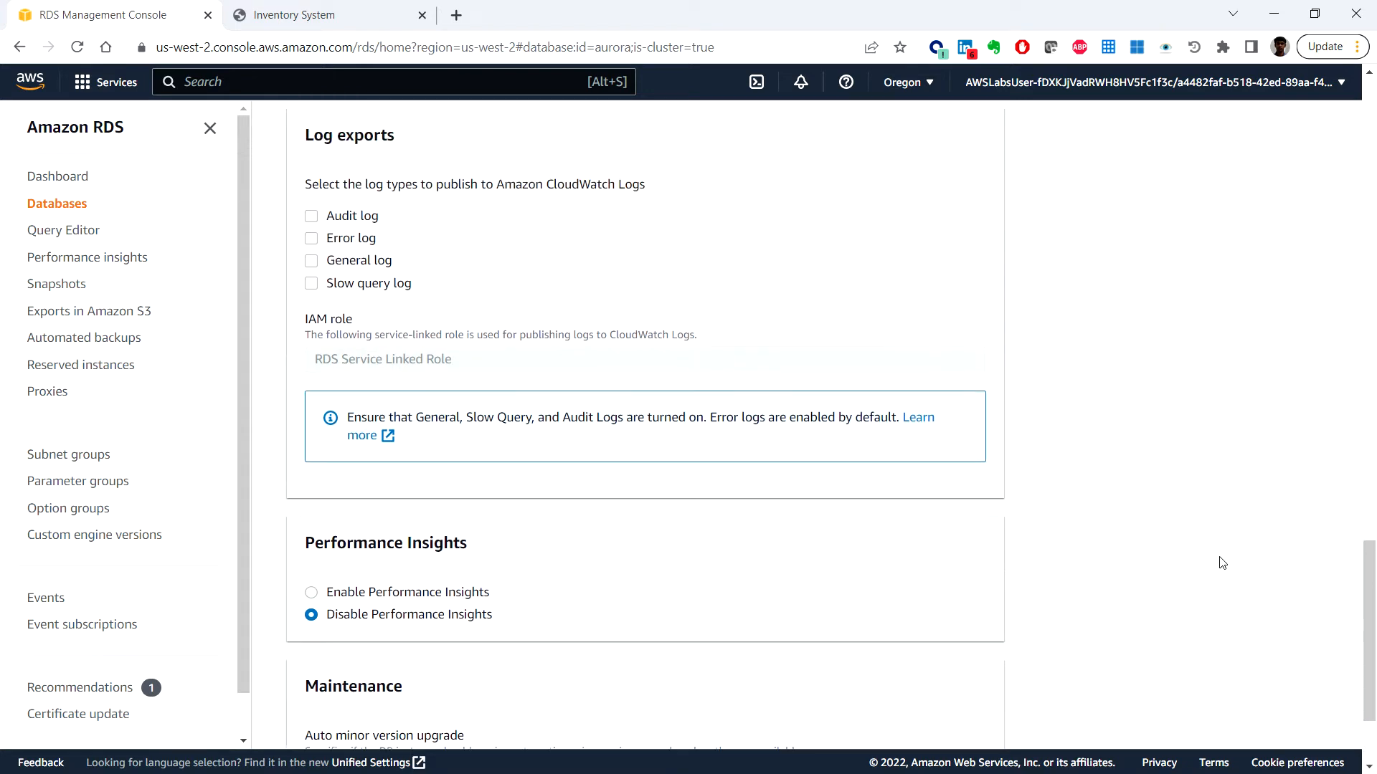
{"action": "scroll", "scroll_direction": "down", "scroll_amount": 3}
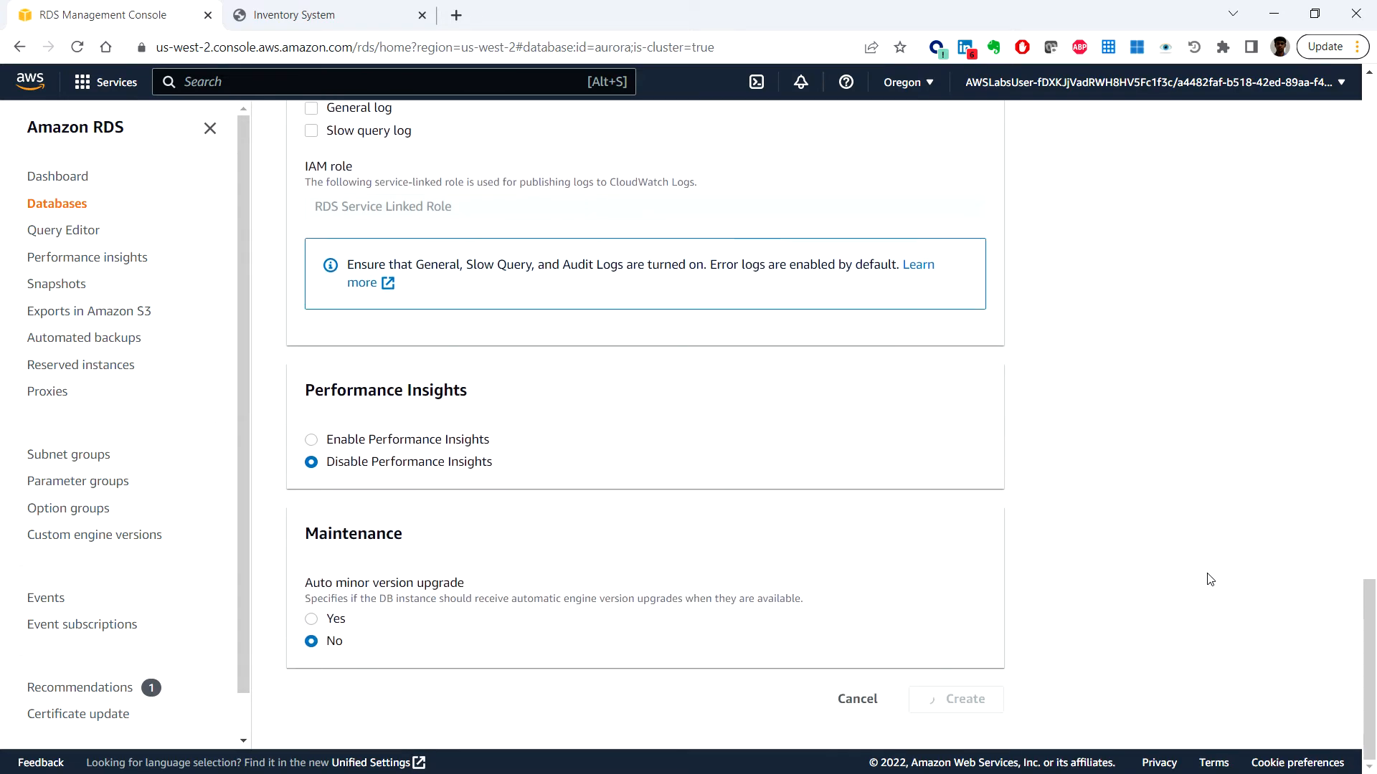
{"action": "left_click", "coordinate": [964, 699]}
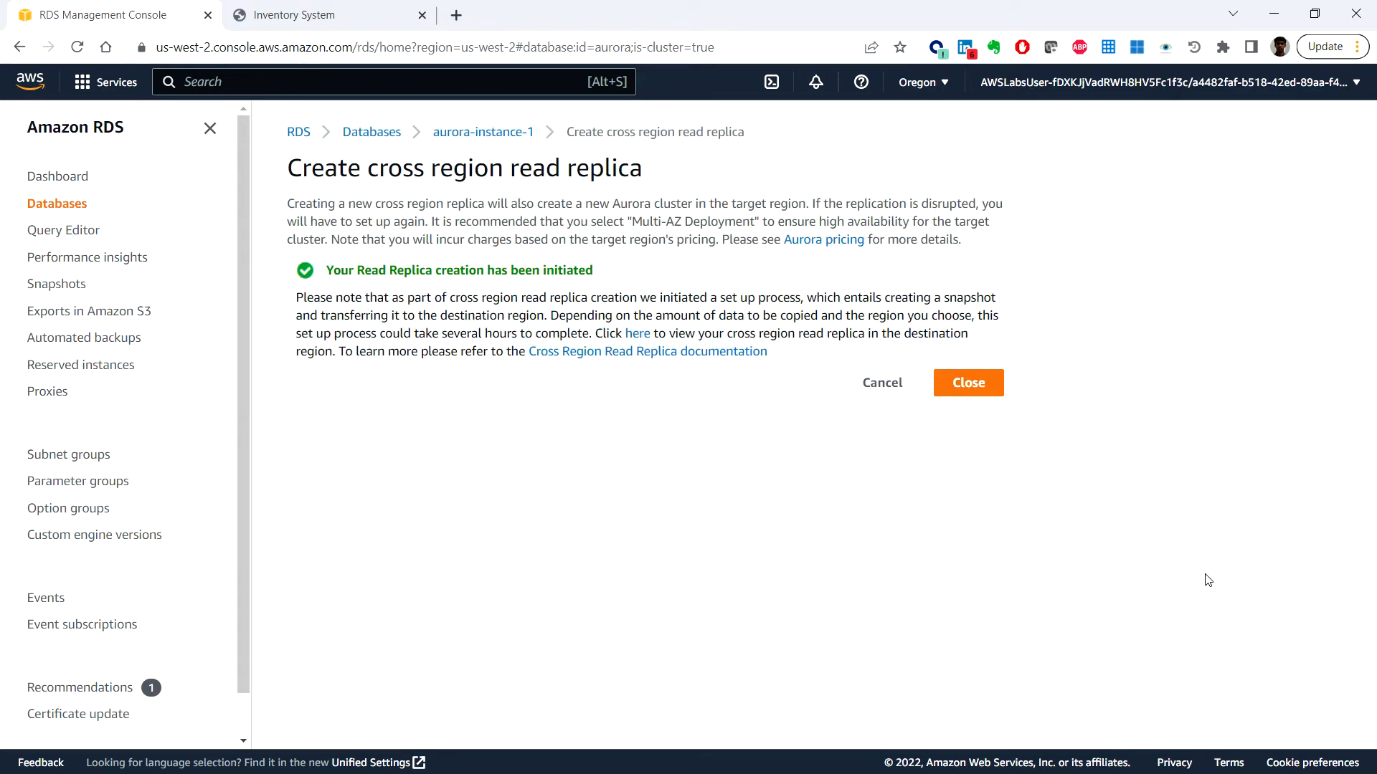
{"action": "mouse_move", "coordinate": [287, 294]}
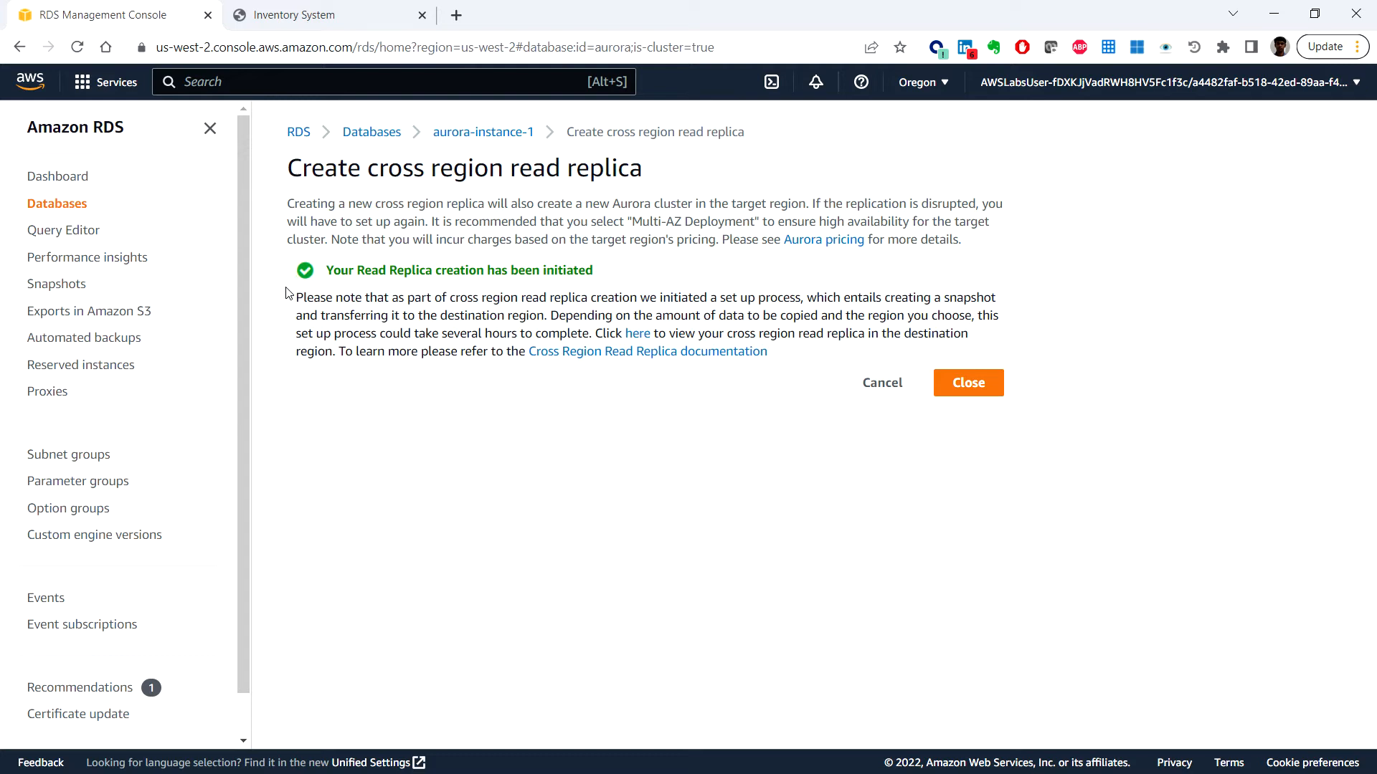
{"action": "mouse_move", "coordinate": [400, 266]}
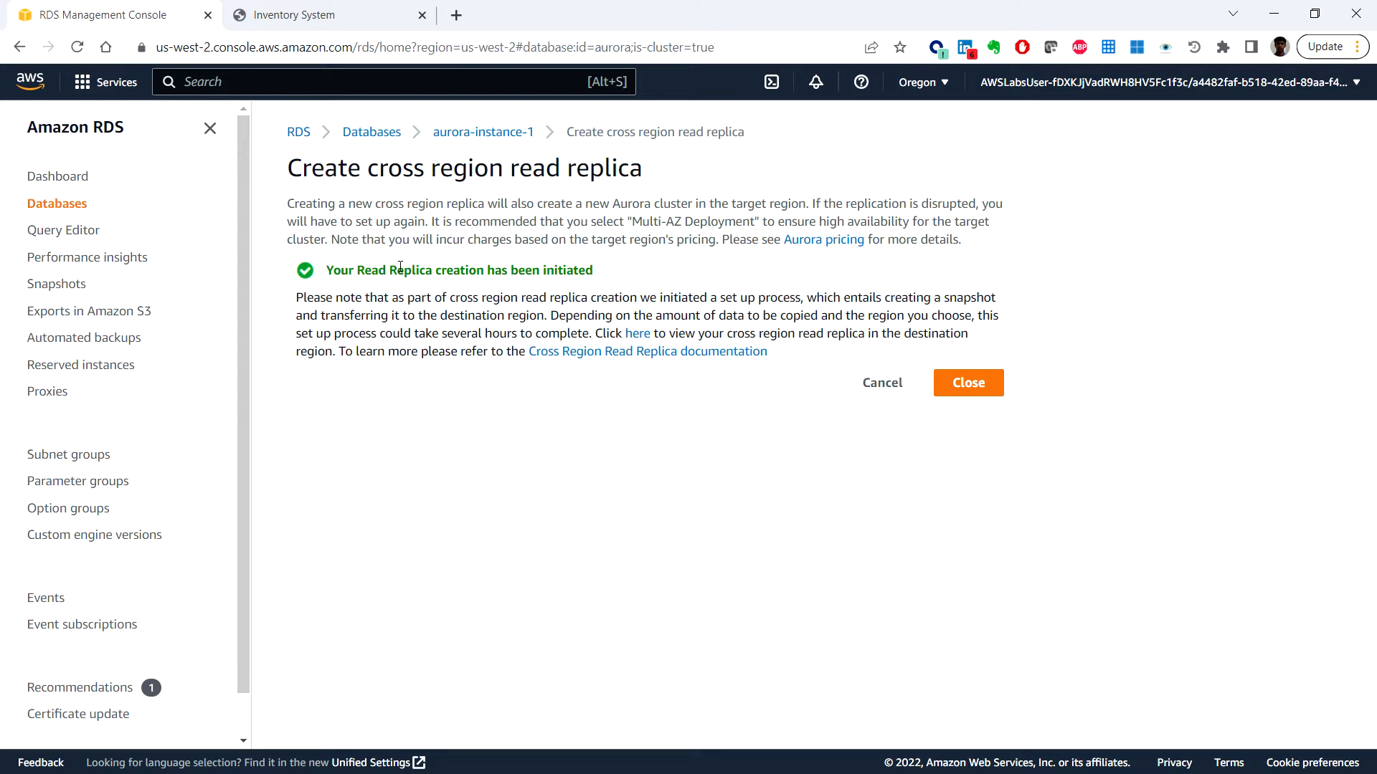
{"action": "mouse_move", "coordinate": [547, 270]}
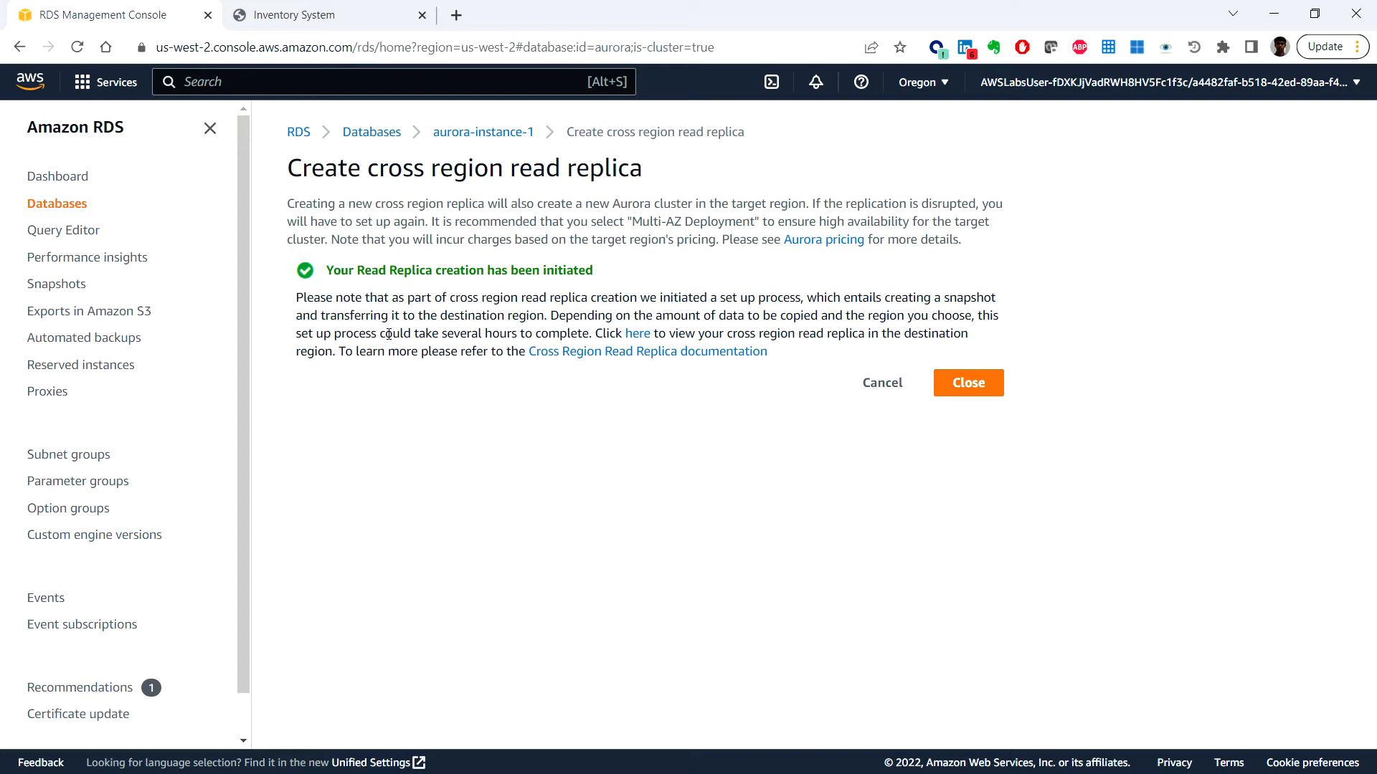
{"action": "mouse_move", "coordinate": [688, 356]}
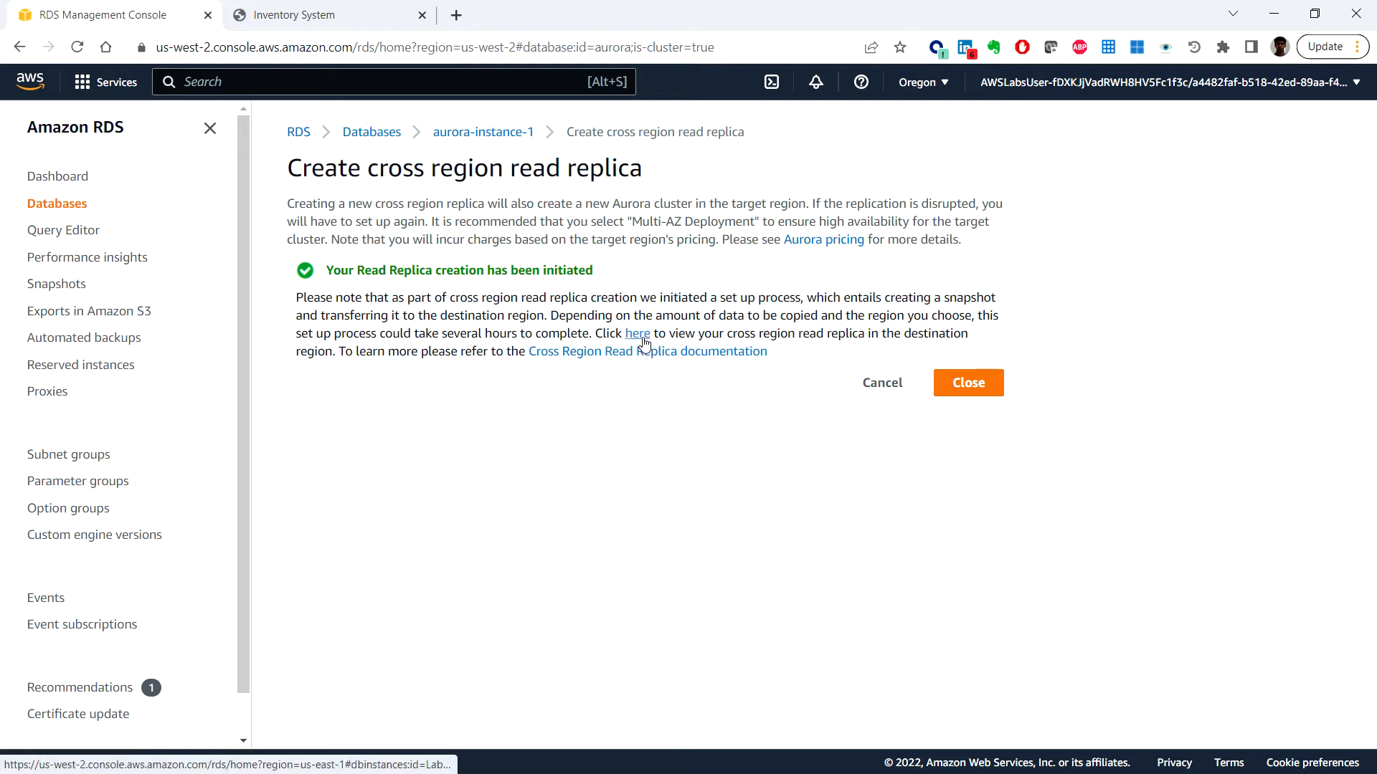
{"action": "mouse_move", "coordinate": [967, 382]}
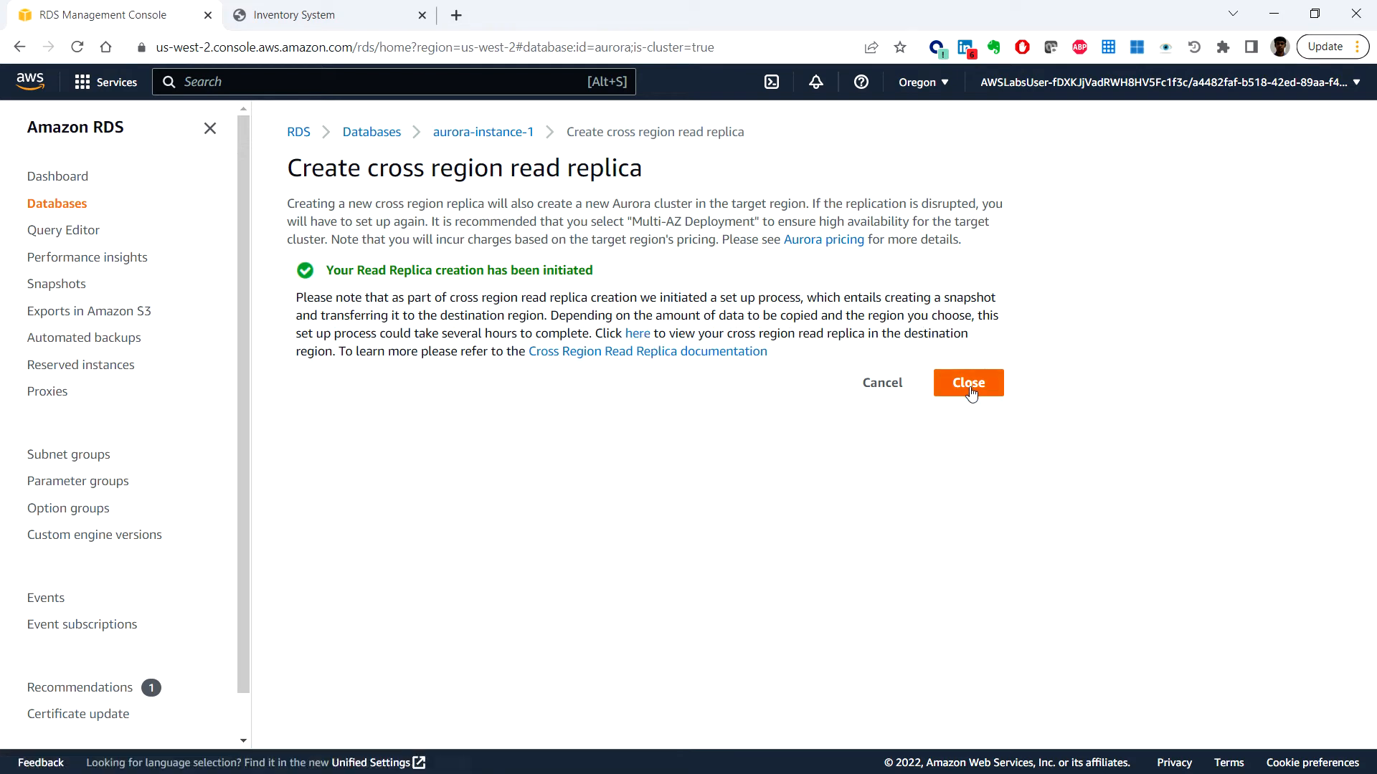
{"action": "mouse_move", "coordinate": [689, 351]}
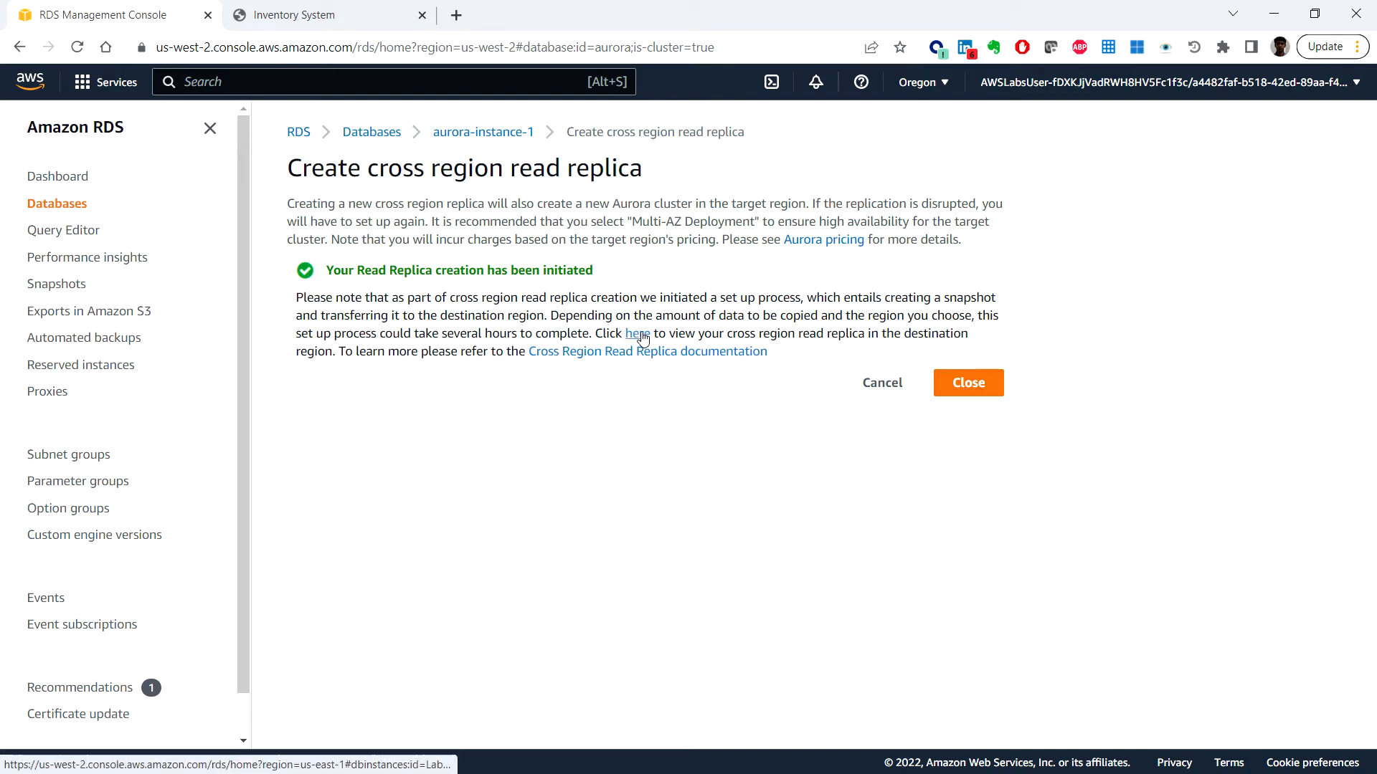
Follow the confirmation link to the N. Virginia Databases list showing labdbreplica creating
{"action": "left_click", "coordinate": [636, 332]}
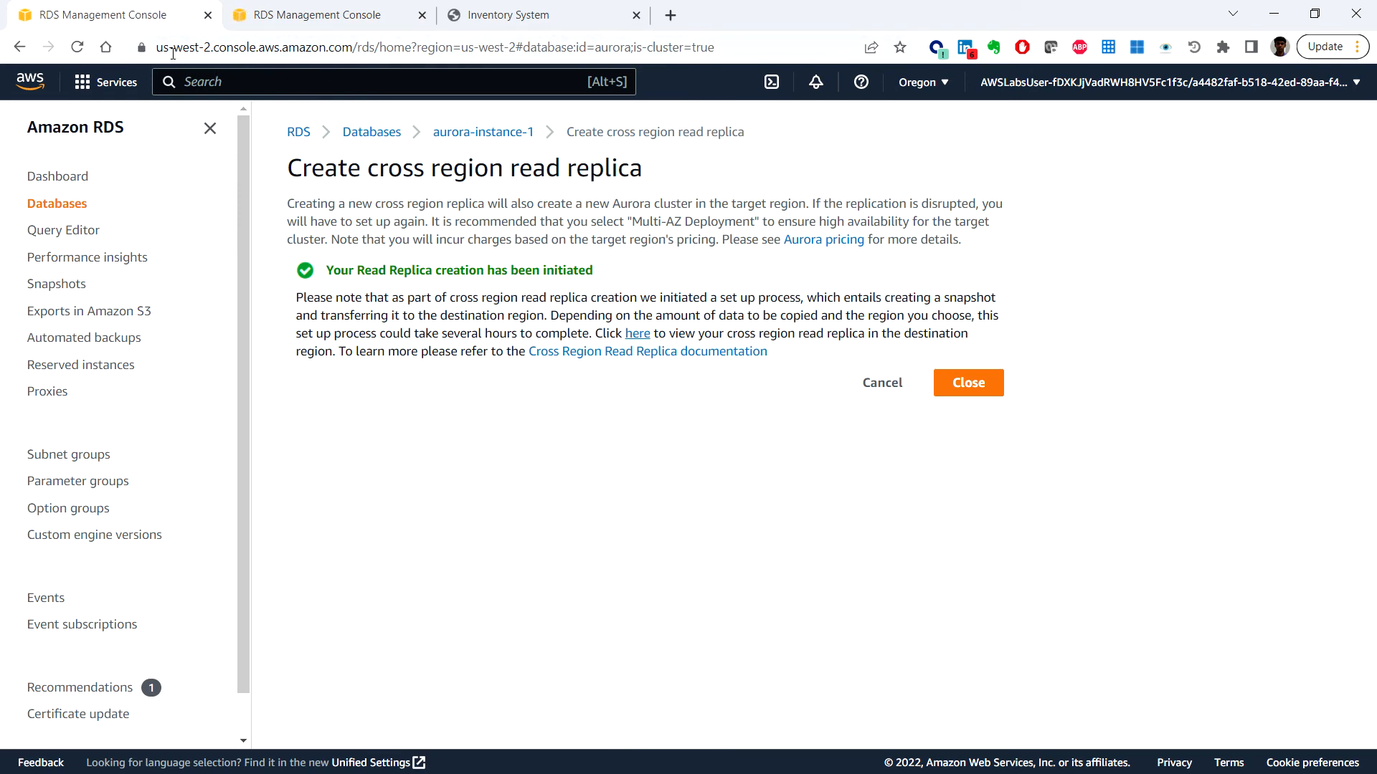
{"action": "left_click", "coordinate": [967, 383]}
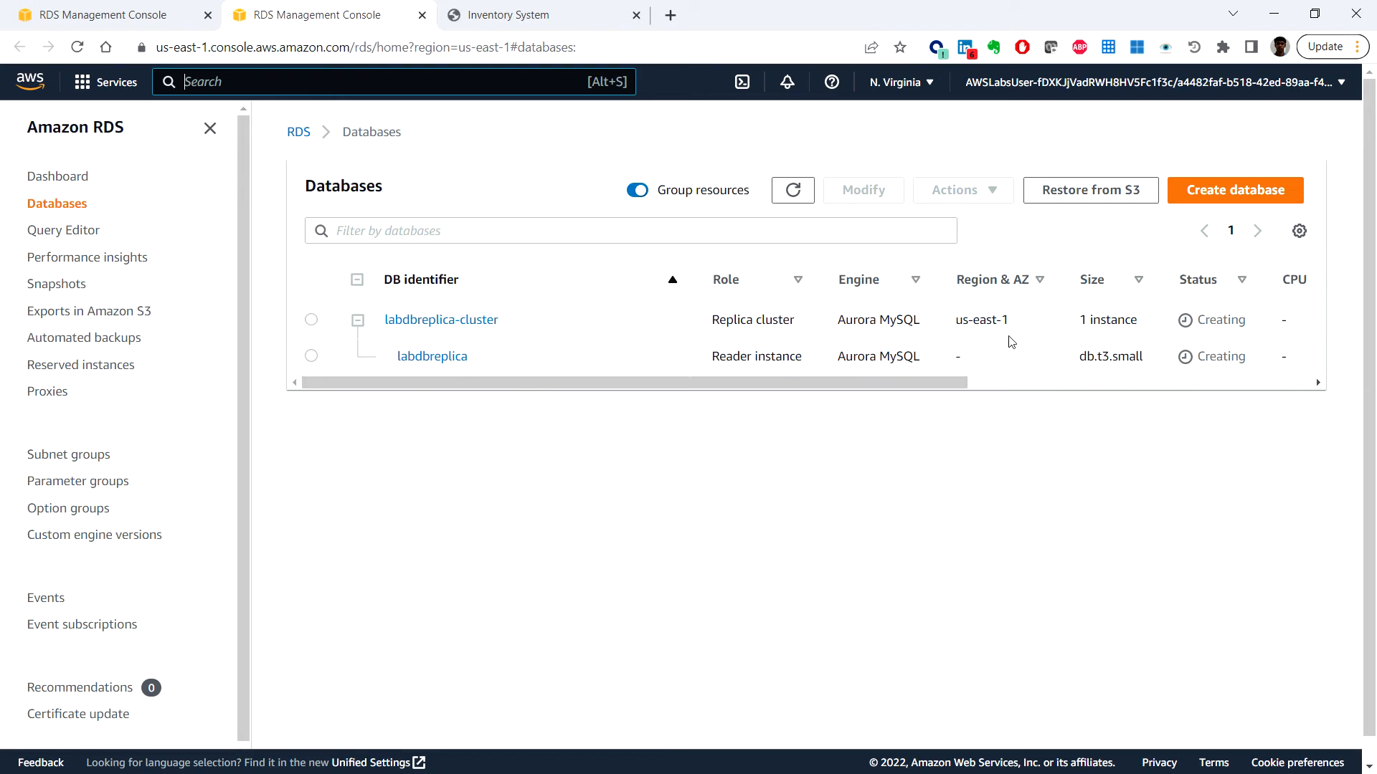
{"action": "mouse_move", "coordinate": [1065, 281]}
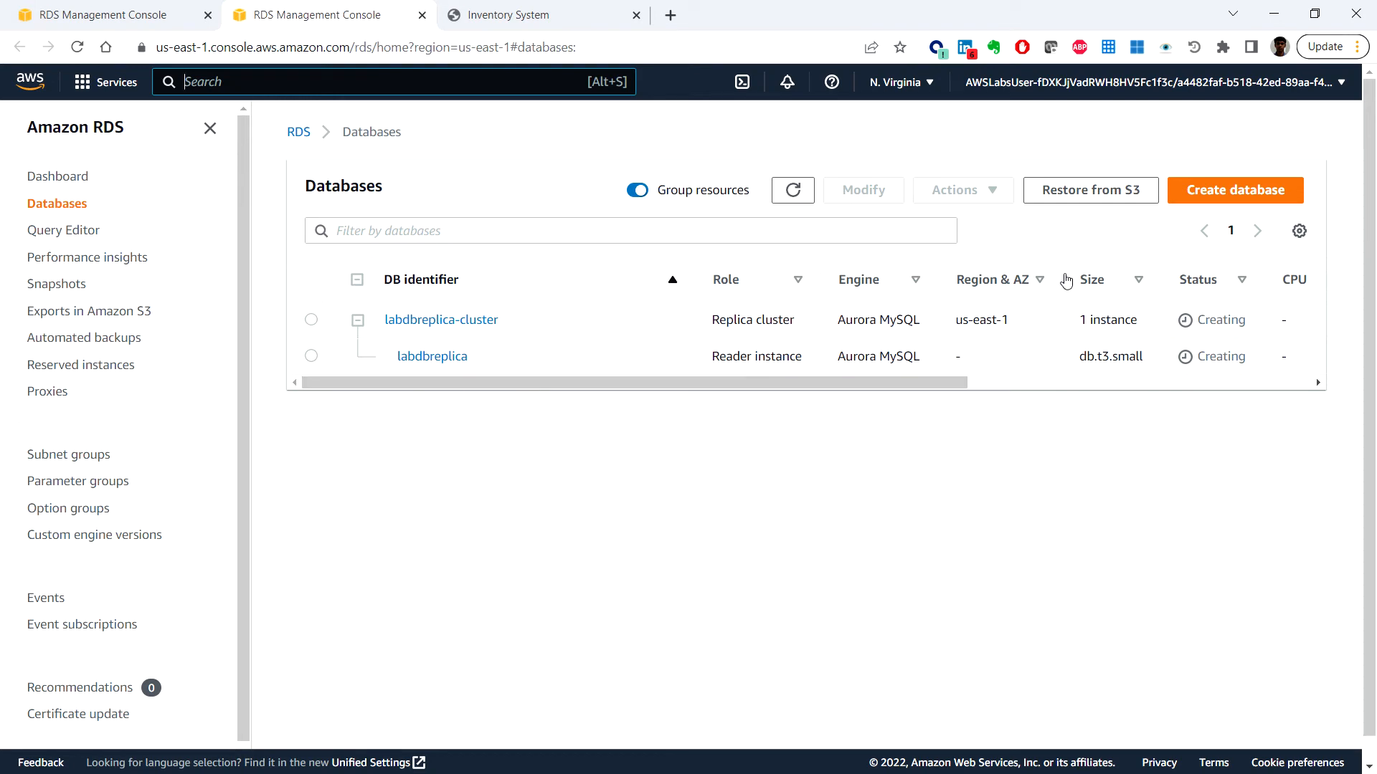
{"action": "mouse_move", "coordinate": [985, 168]}
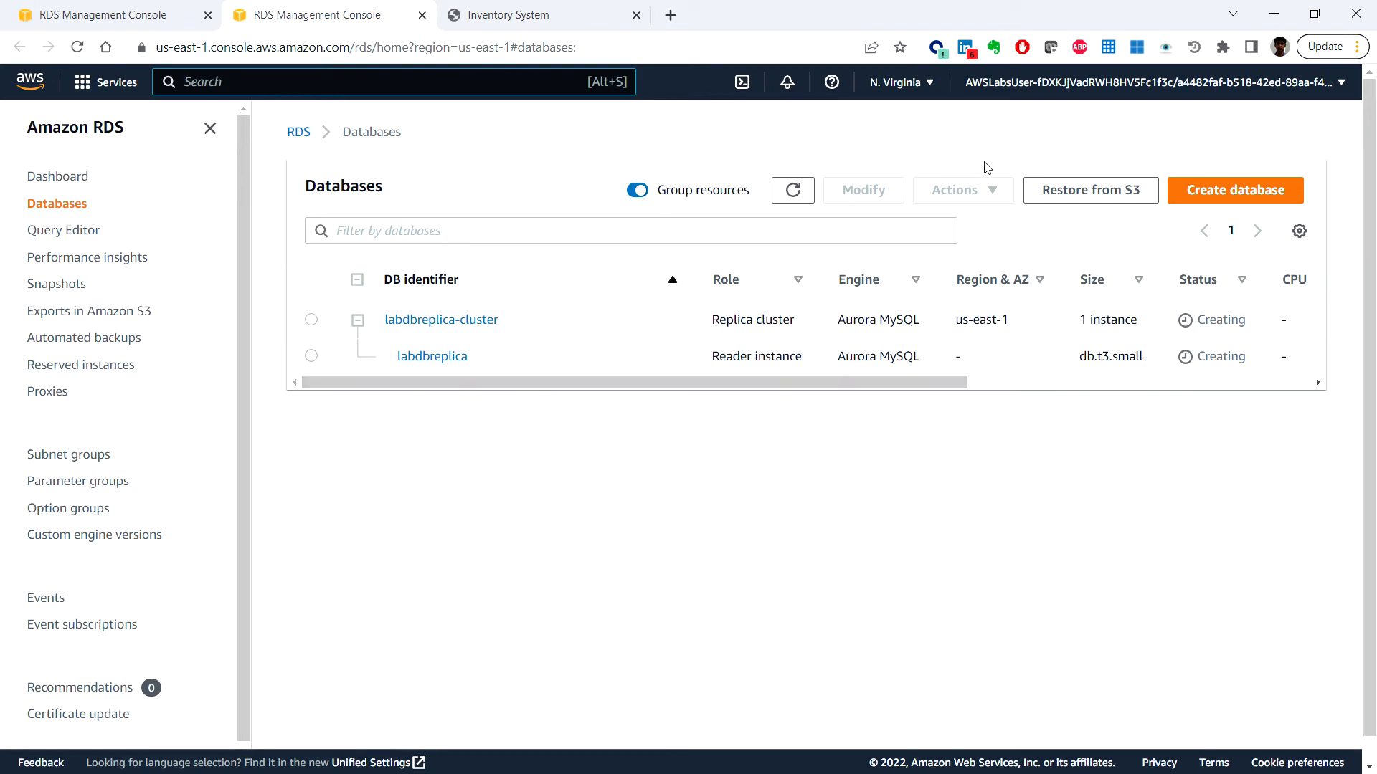
{"action": "mouse_move", "coordinate": [870, 310]}
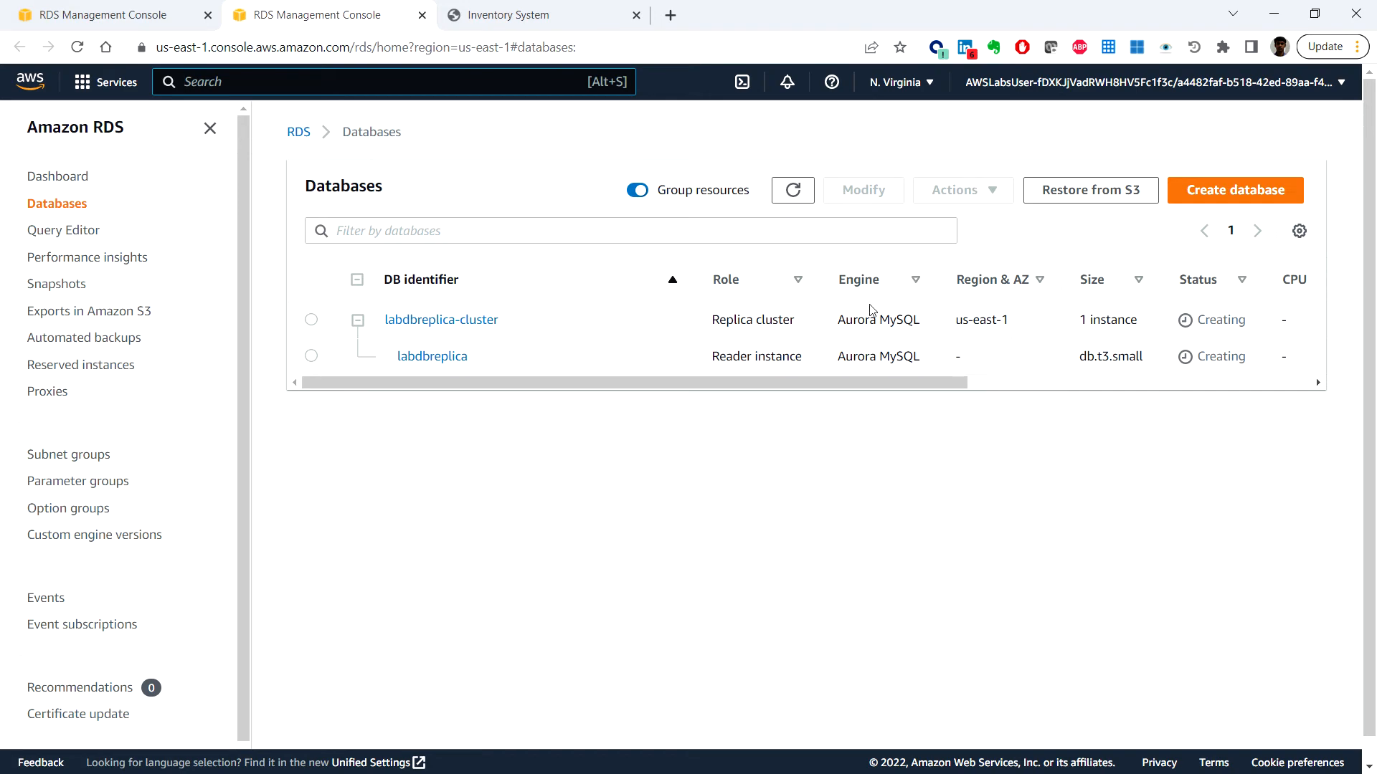
{"action": "mouse_move", "coordinate": [849, 290]}
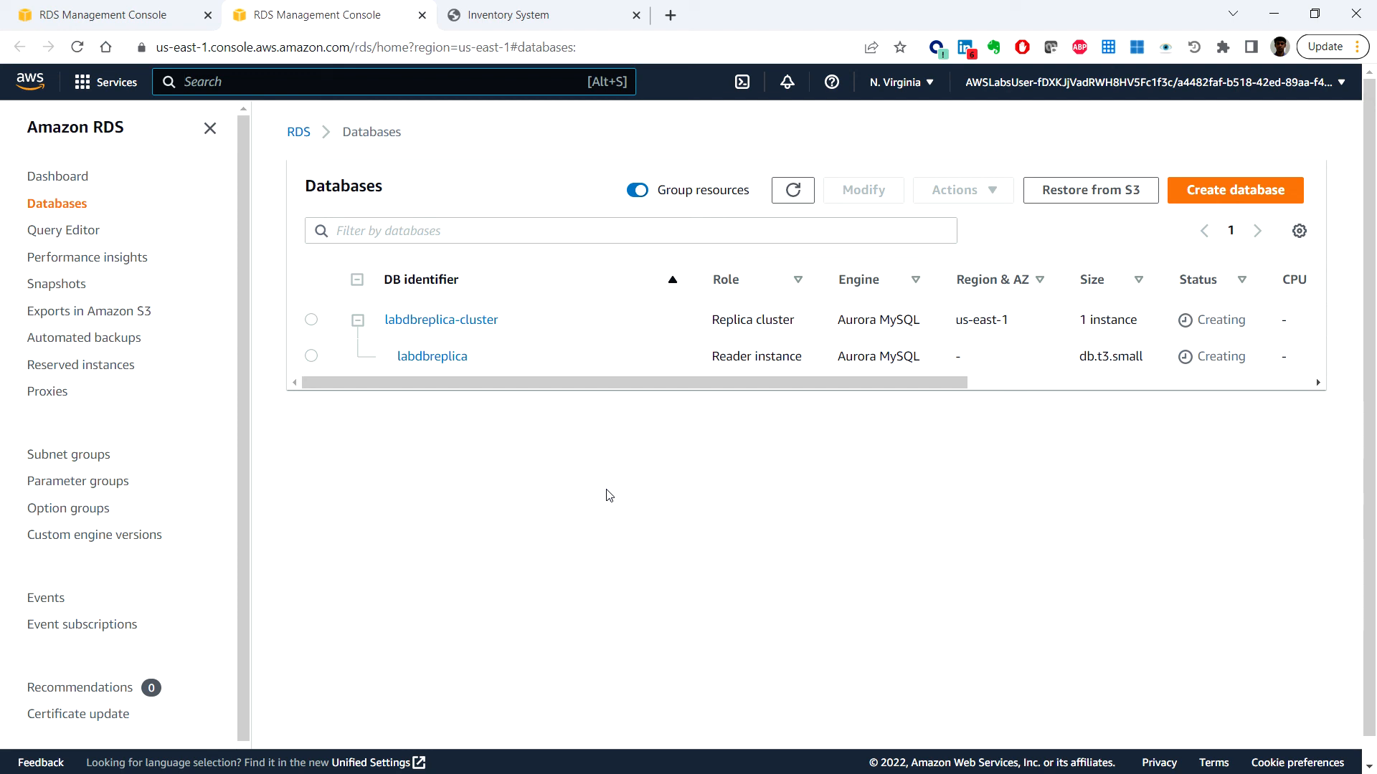
{"action": "mouse_move", "coordinate": [587, 493]}
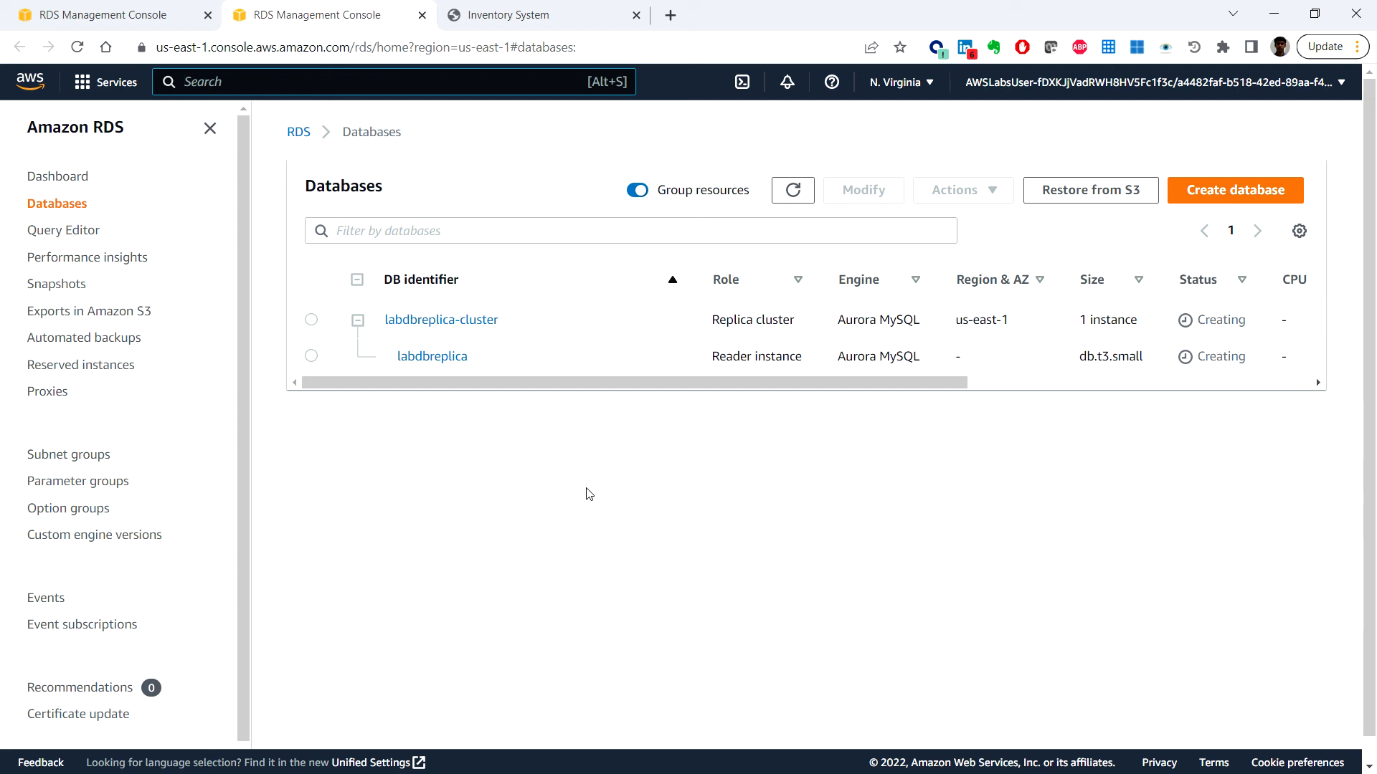
{"action": "mouse_move", "coordinate": [765, 406]}
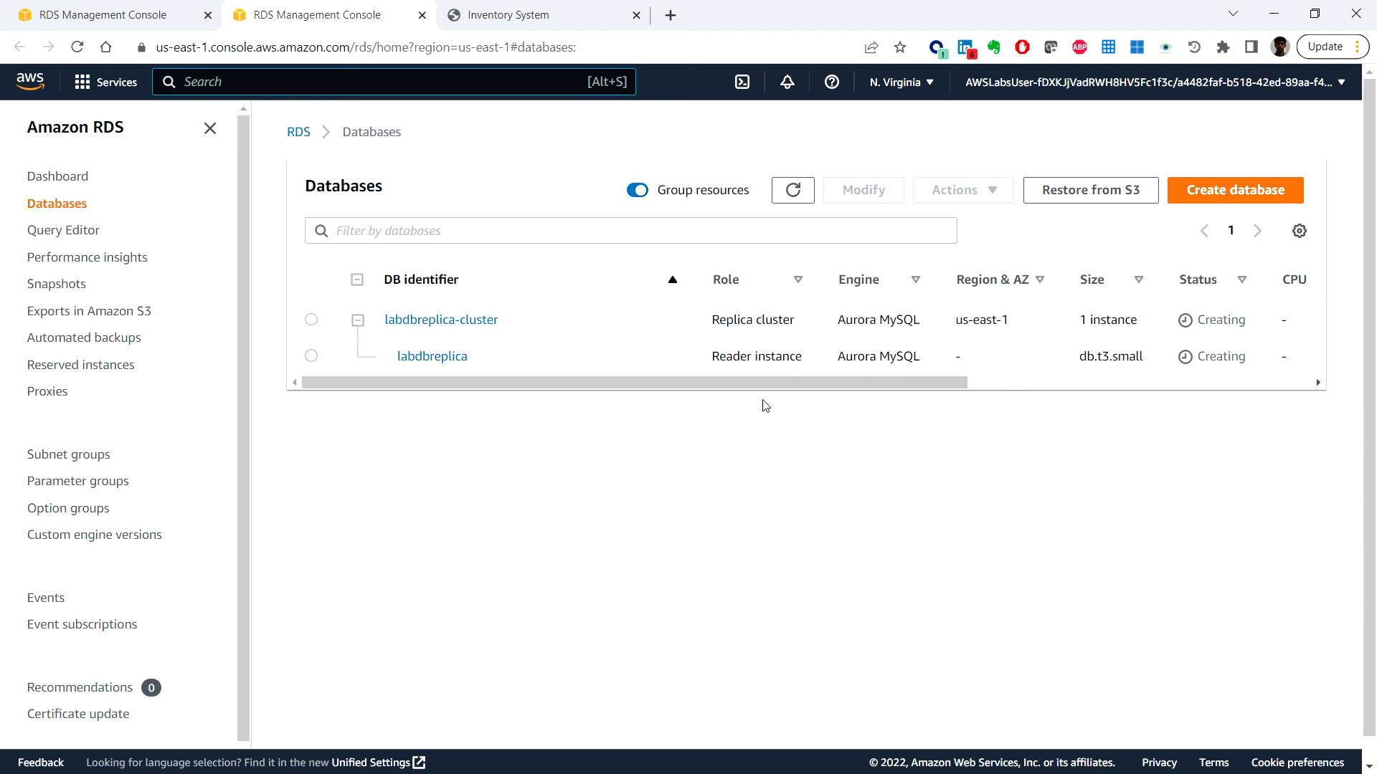